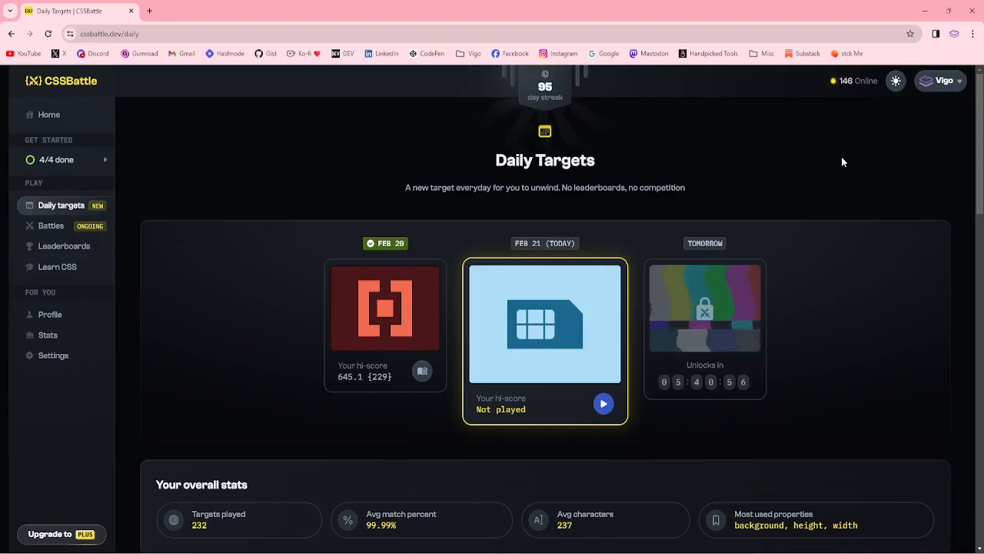
mouse_move(494, 287)
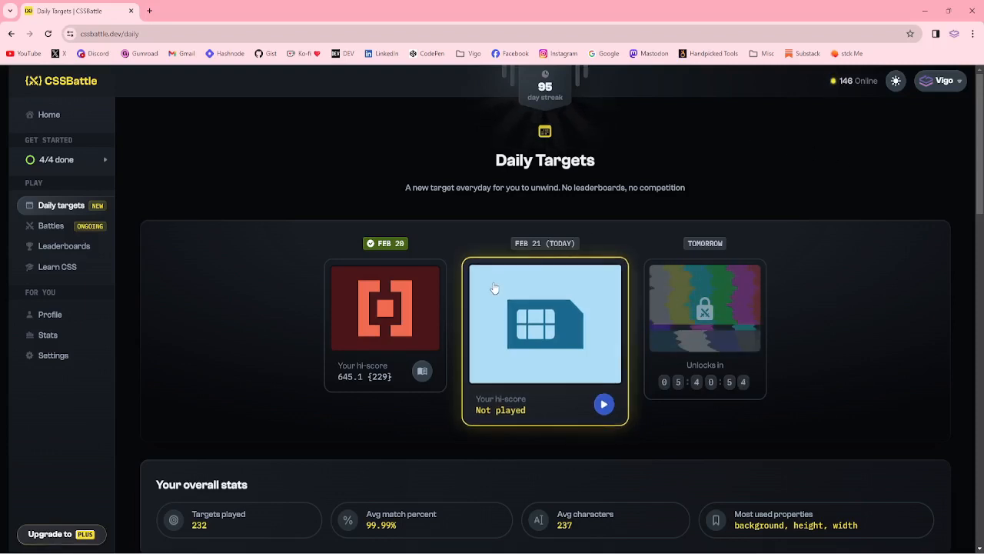
mouse_move(567, 332)
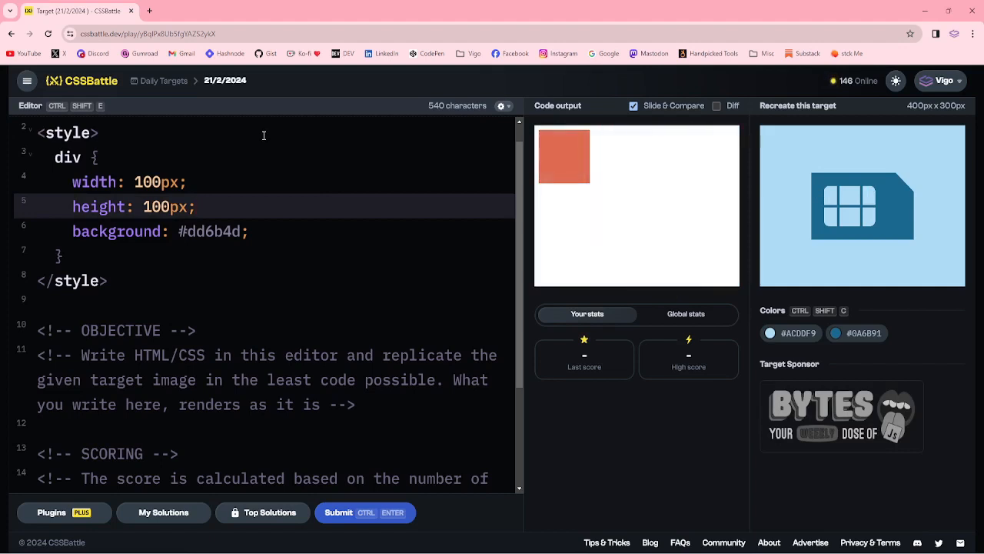
- Add a div element and a body rule with background #ACDDF9 in place of the starter comments
key(Enter)
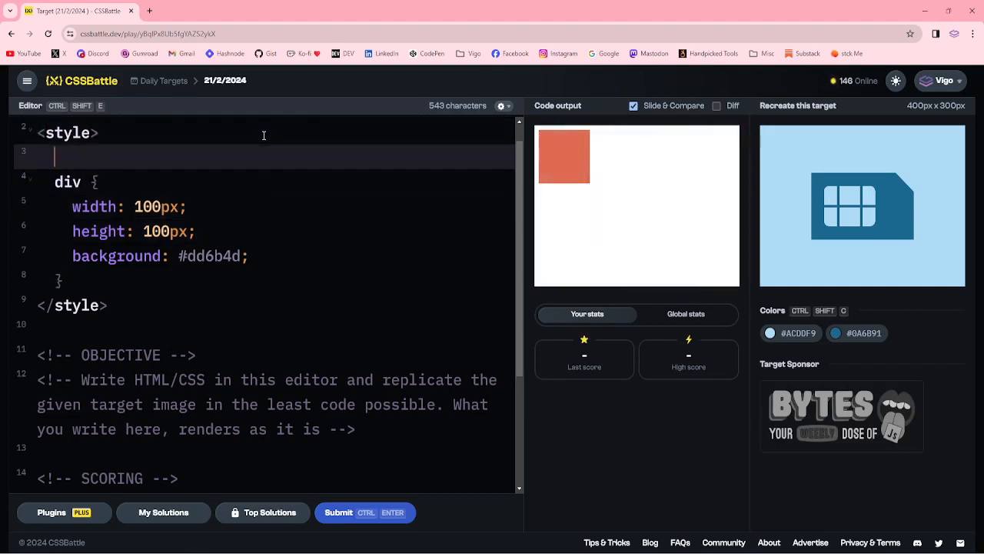
text(<div></div>)
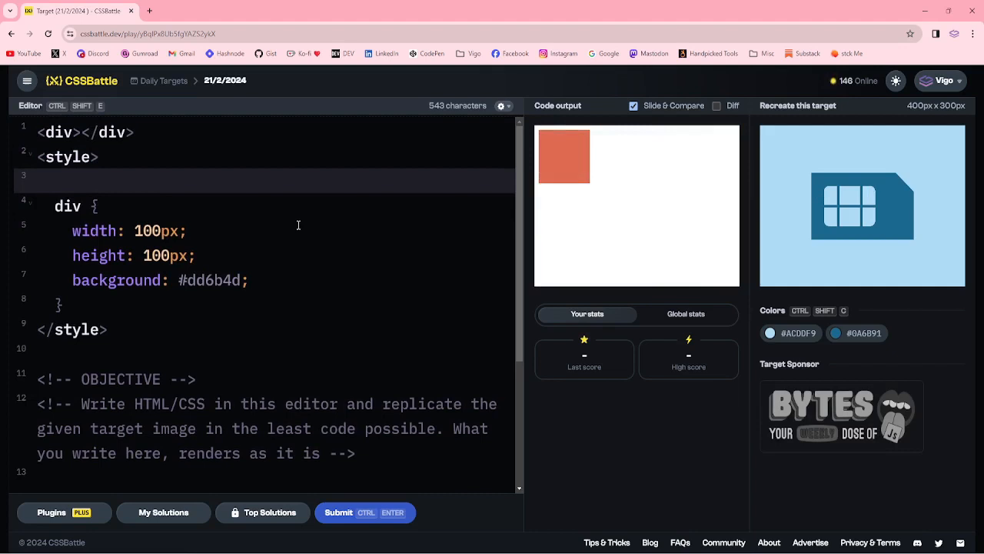
text(body{)
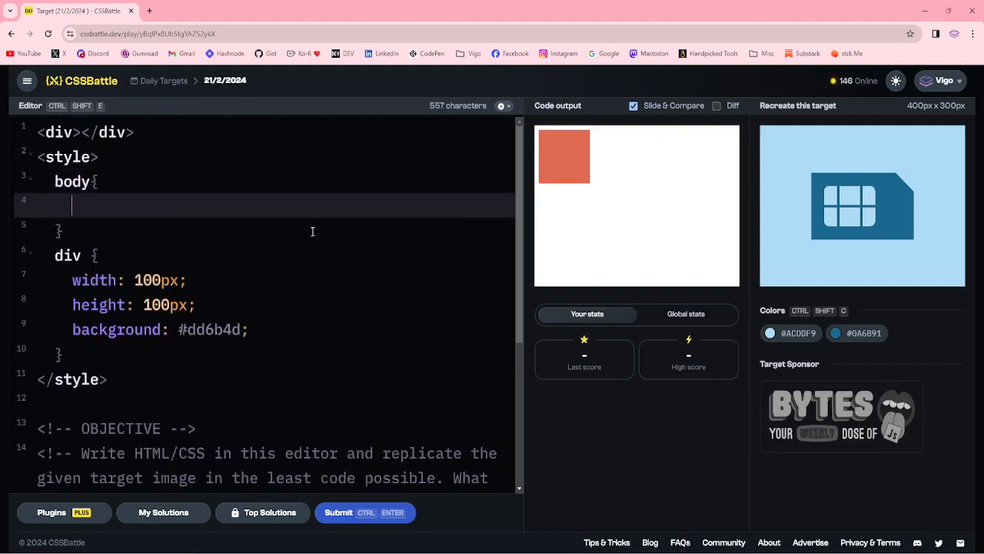
text(background:)
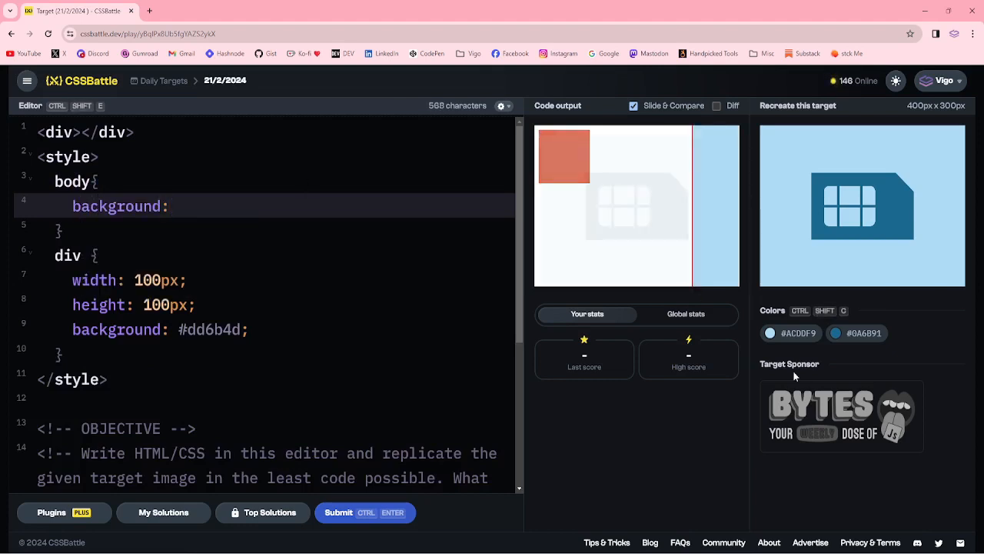
text(#ACDDF9)
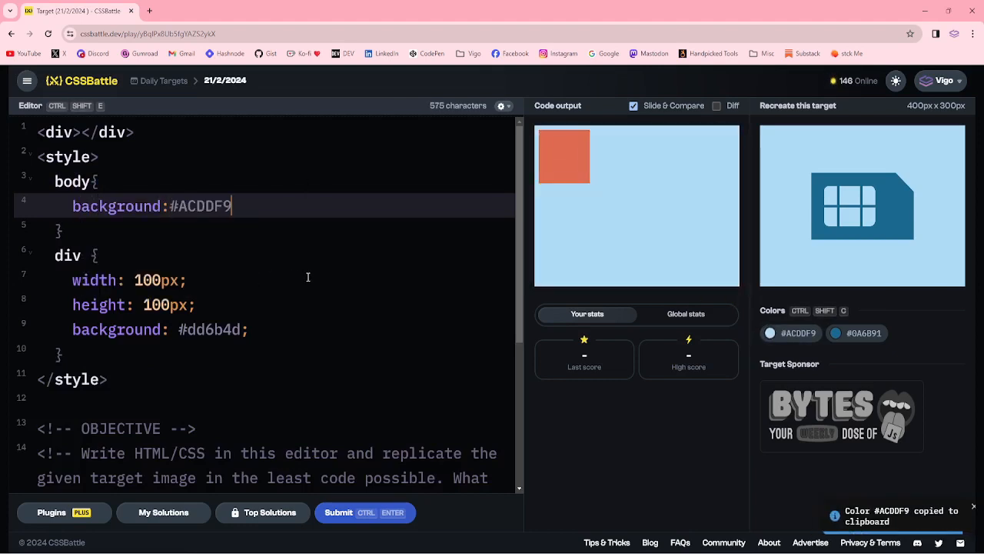
text(;)
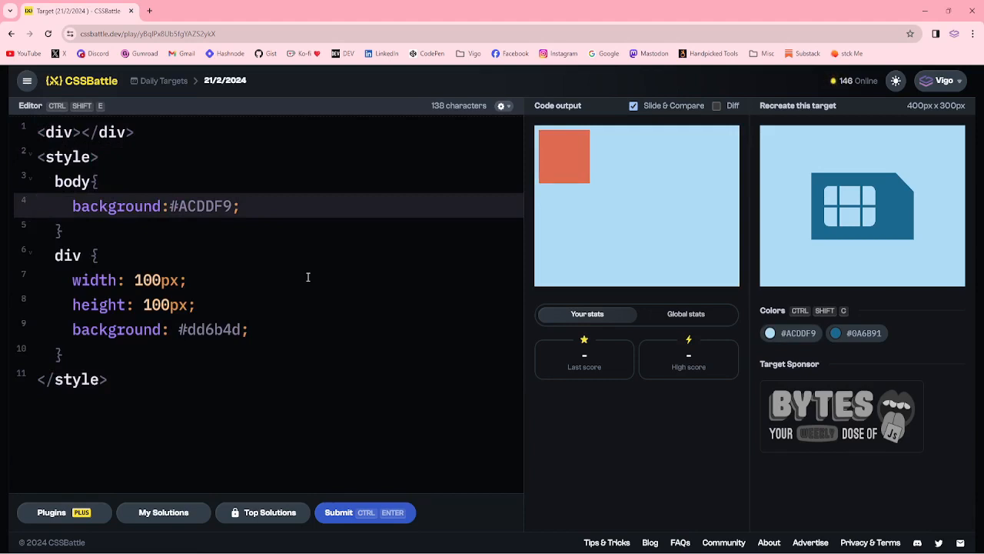
mouse_move(893, 240)
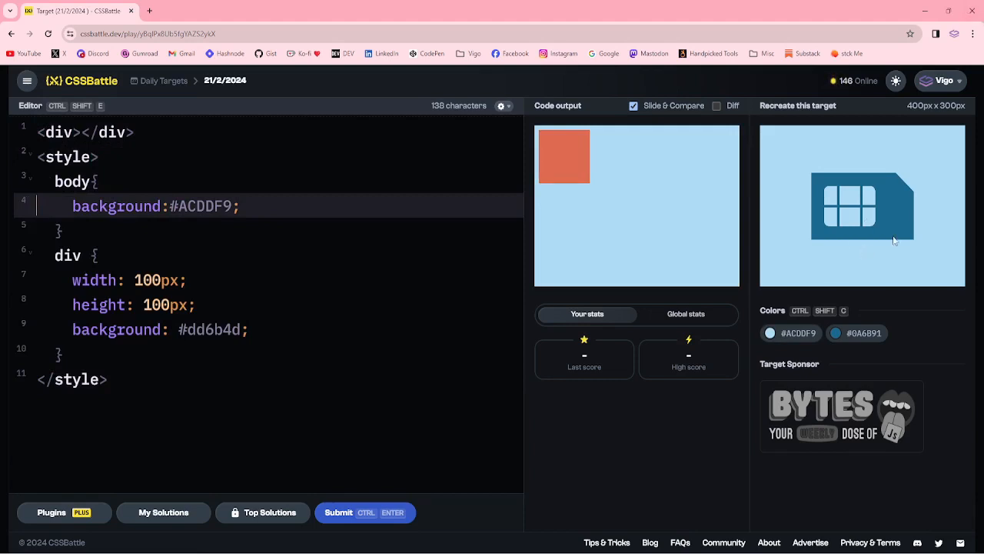
mouse_move(827, 187)
text(2)
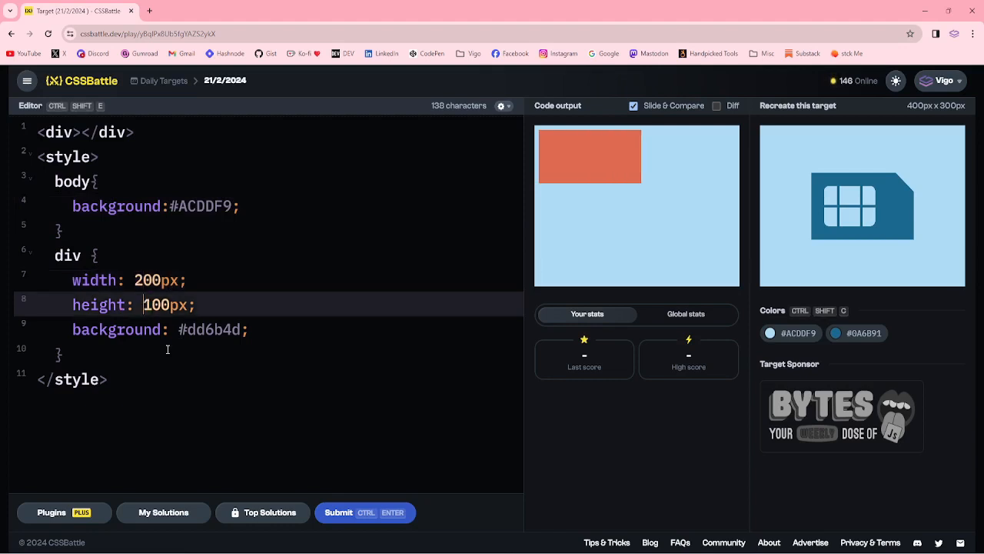
- Make the div a 200×120px rectangle filled with the dark blue #0A6B91
text(120)
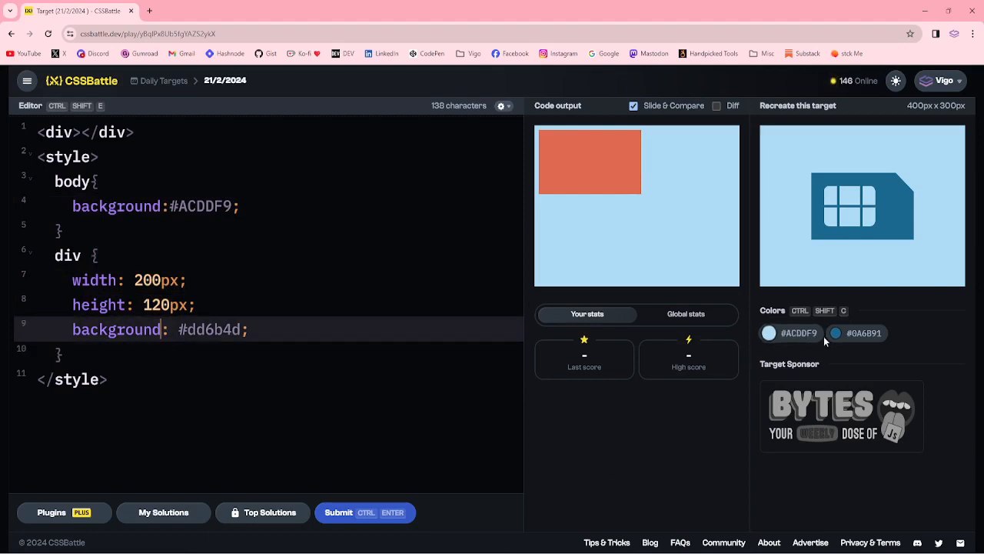
click(857, 332)
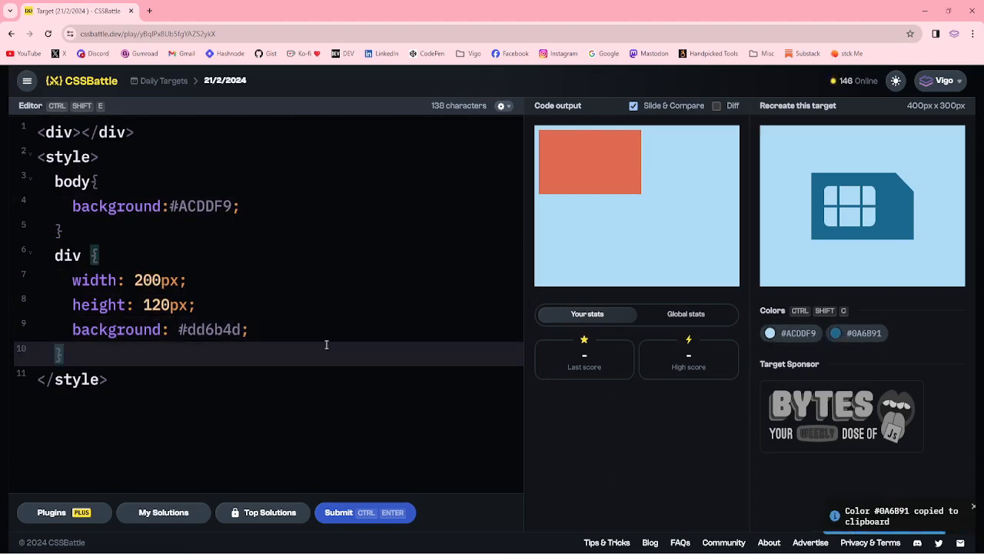
click(178, 329)
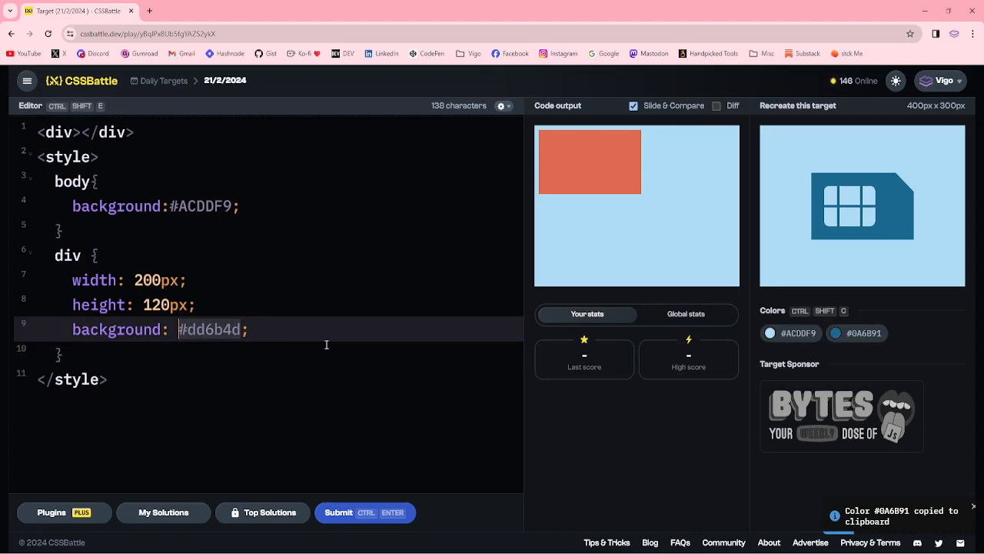
text(#0A6B91)
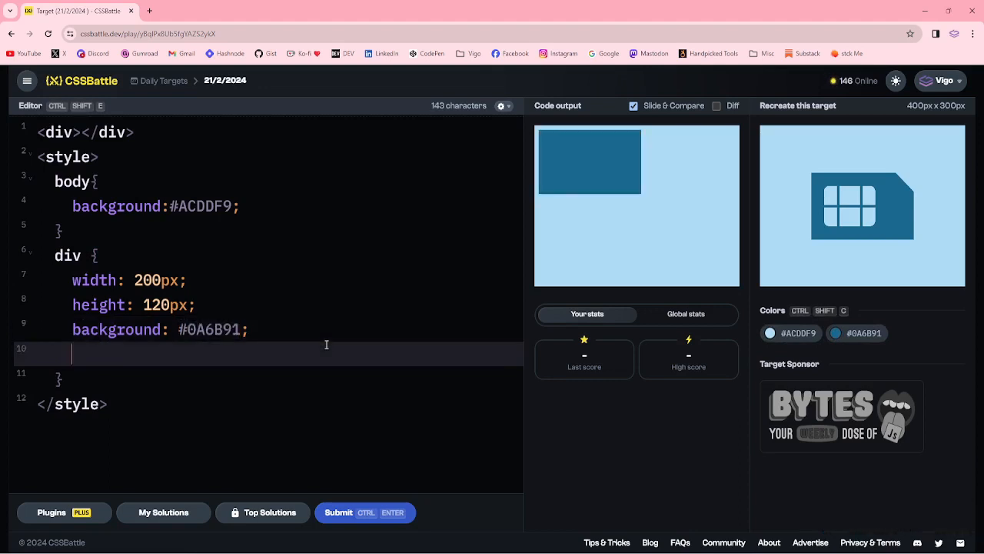
- Position the div absolutely with a top offset of 88px
text(position:)
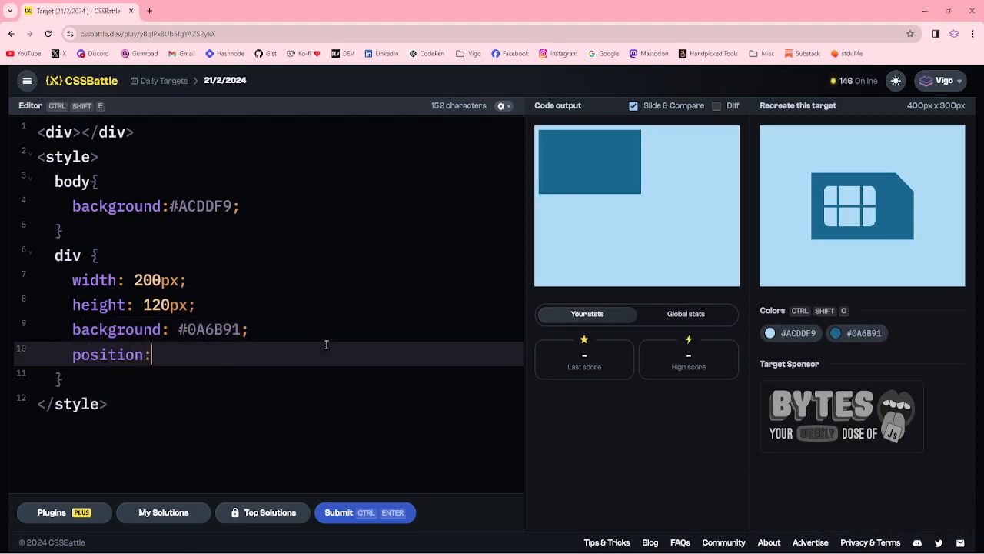
text(absolute;)
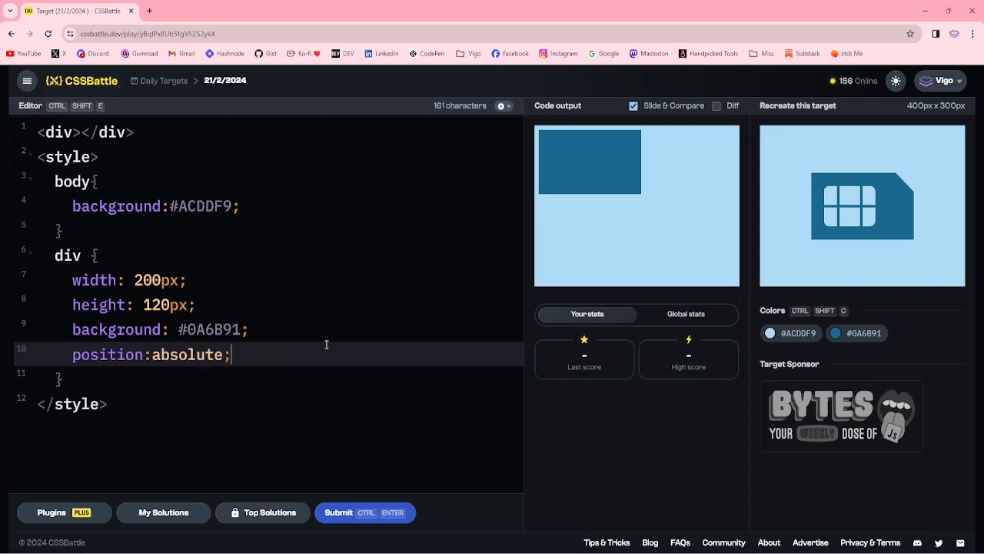
key(Enter)
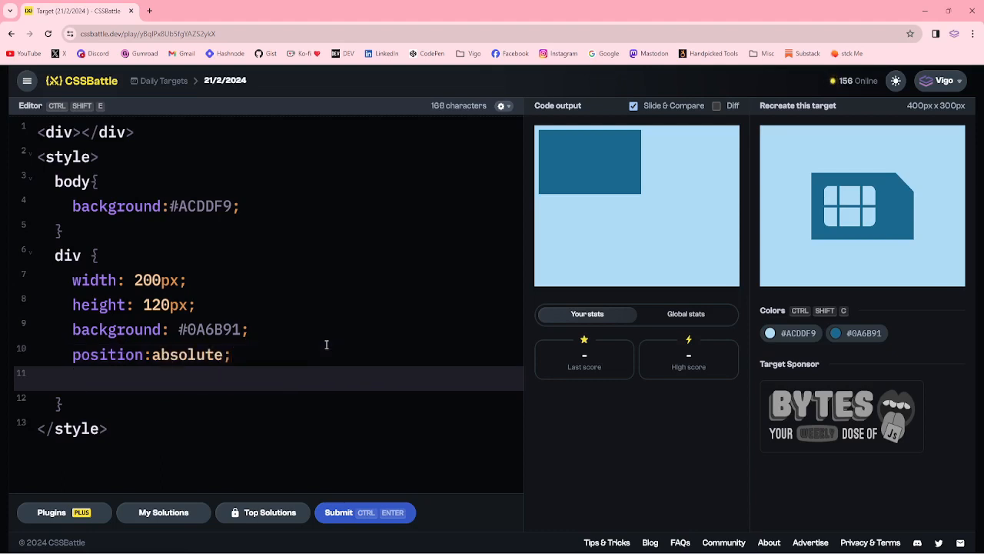
text(top:)
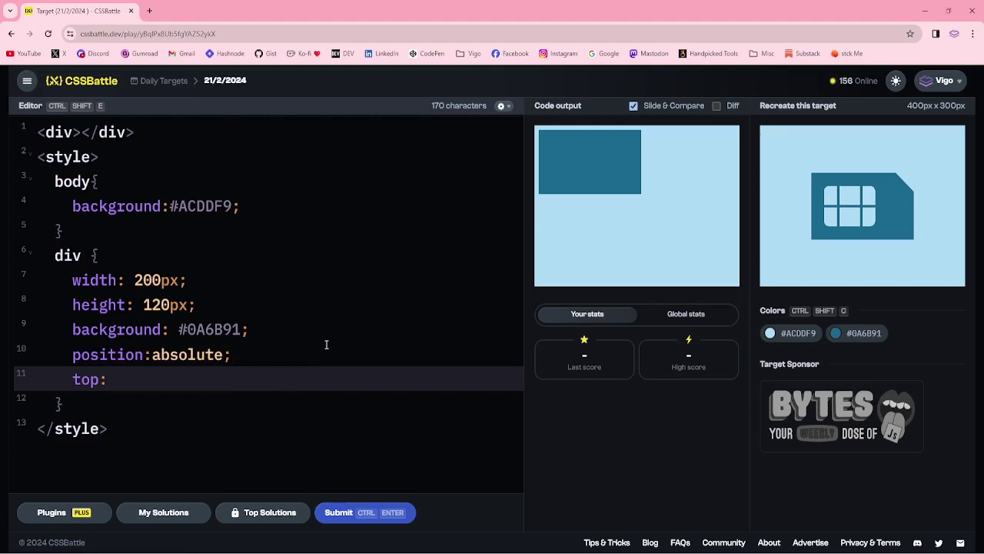
text(80px)
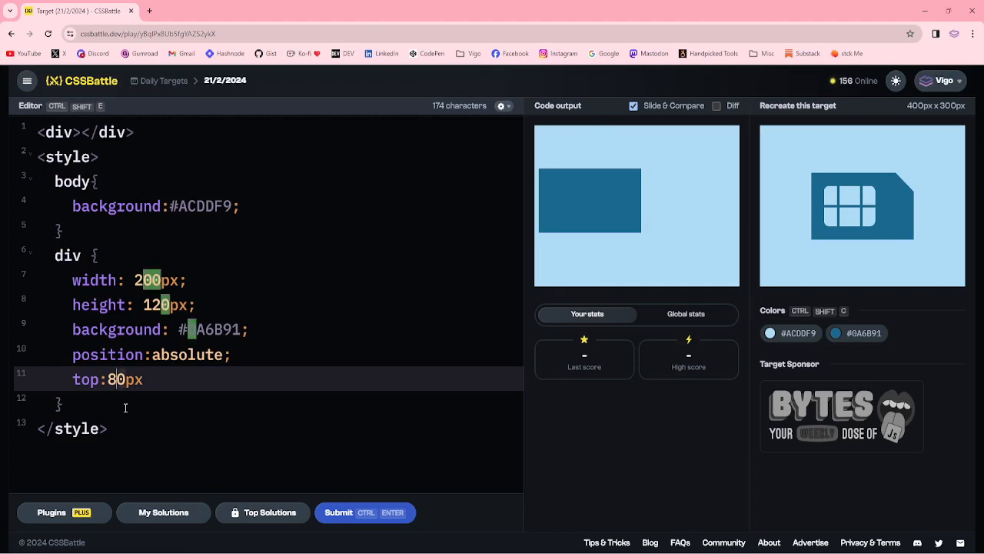
text(8)
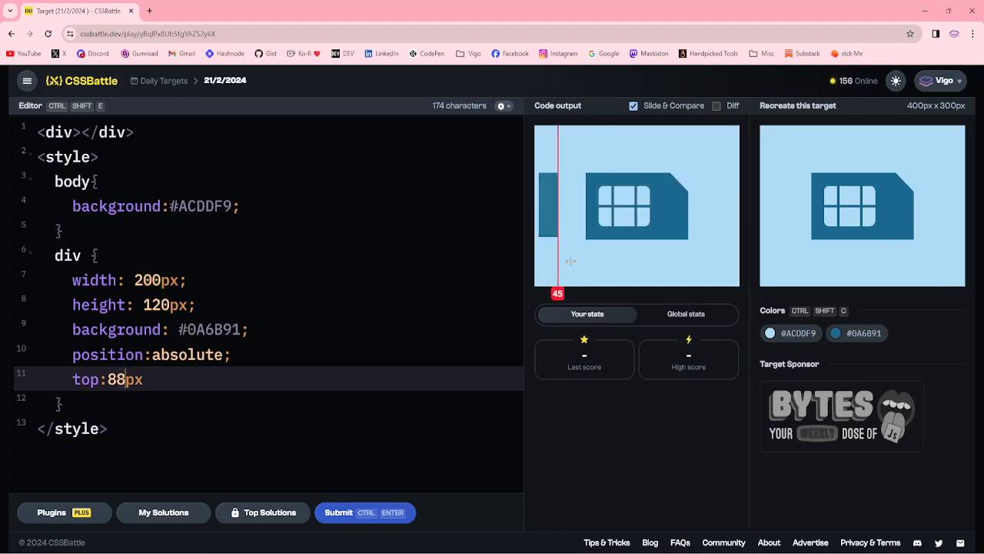
- Raise the rectangle's height to 125px and offset it left:100px, checking against the diff view
click(717, 105)
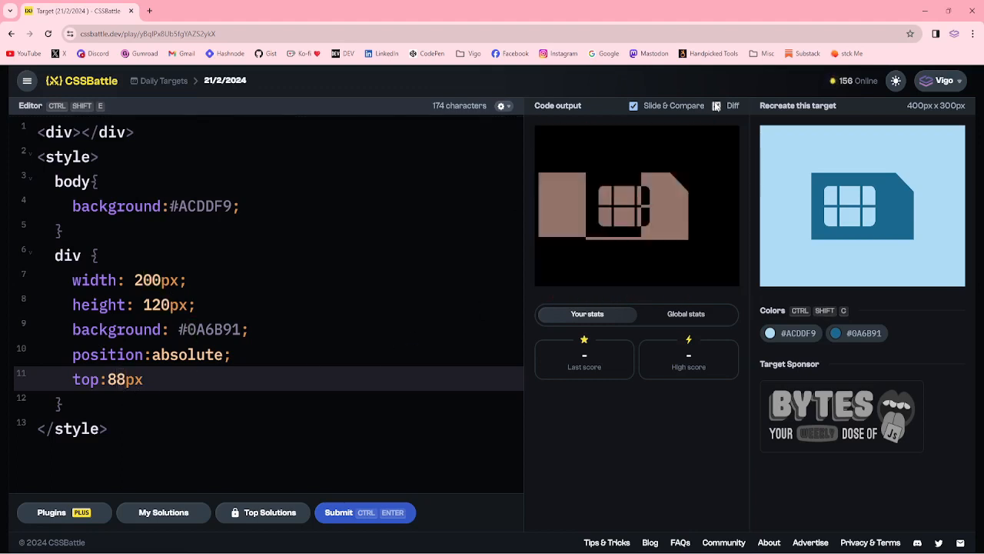
click(717, 104)
text(5)
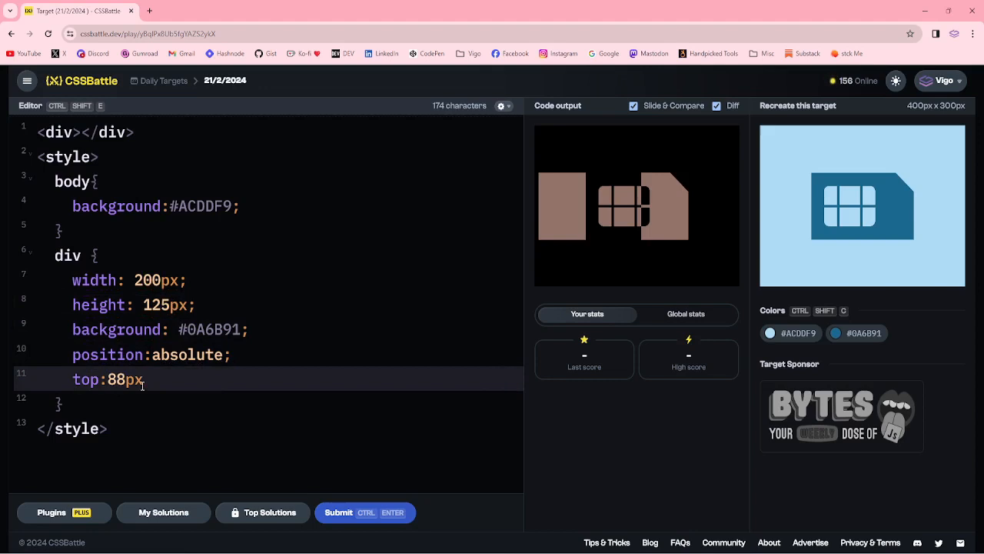
text(left)
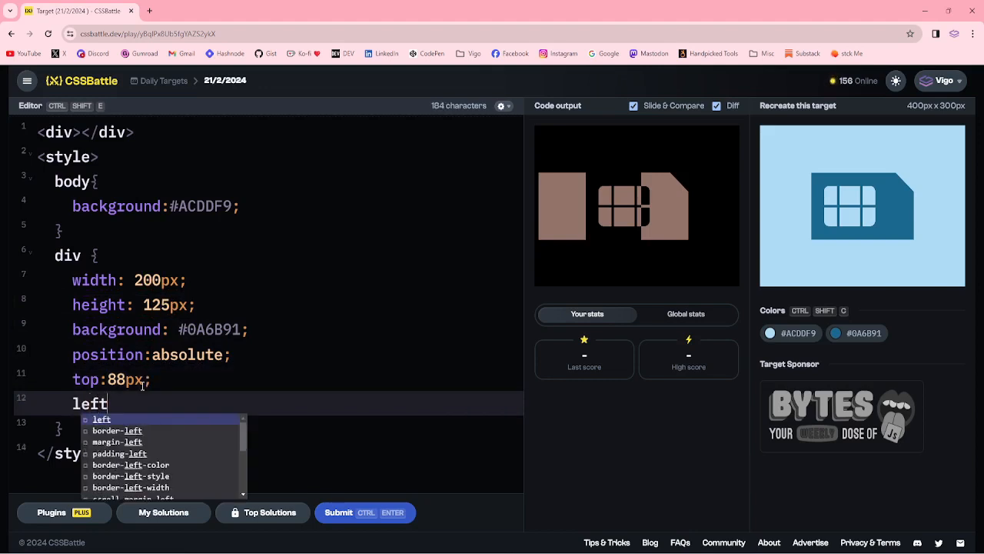
text(:)
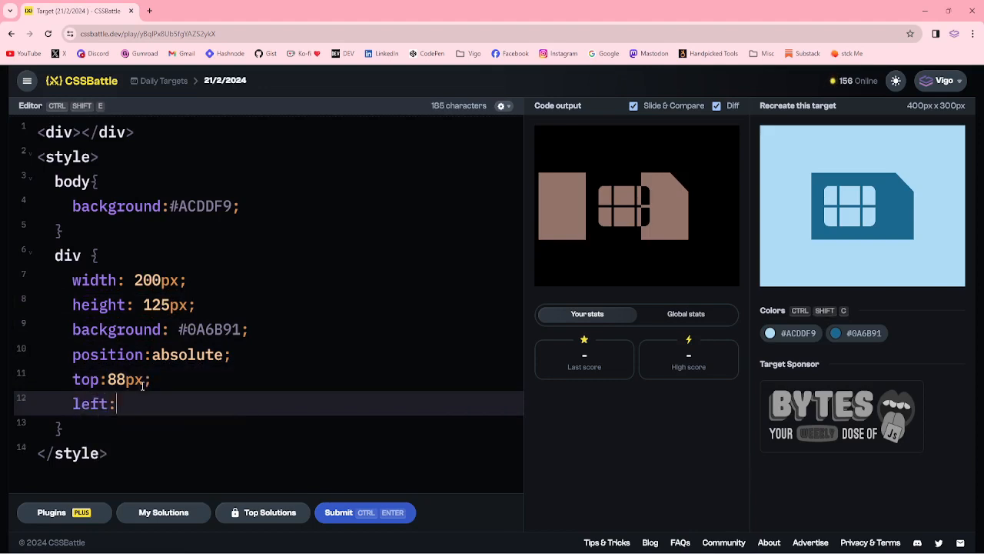
text(100px)
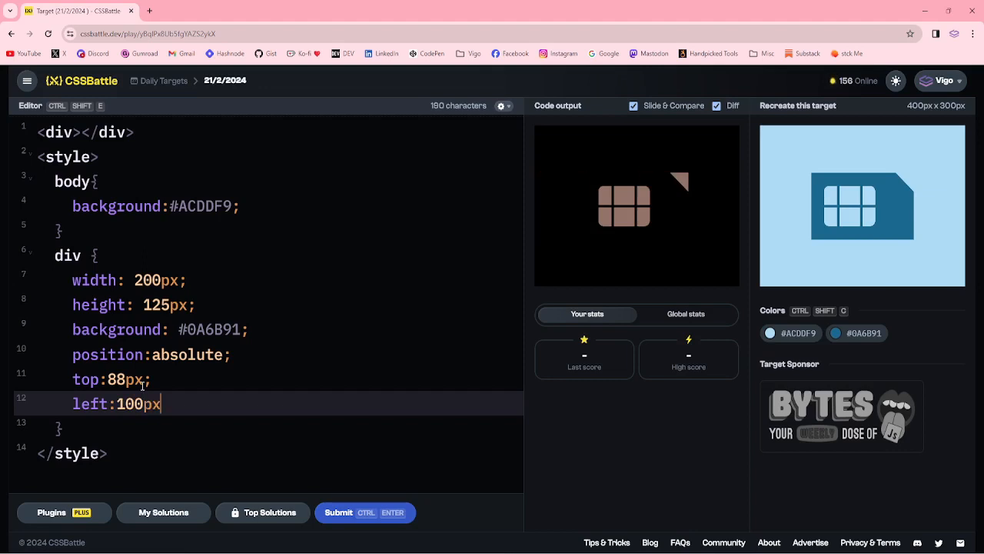
text(;)
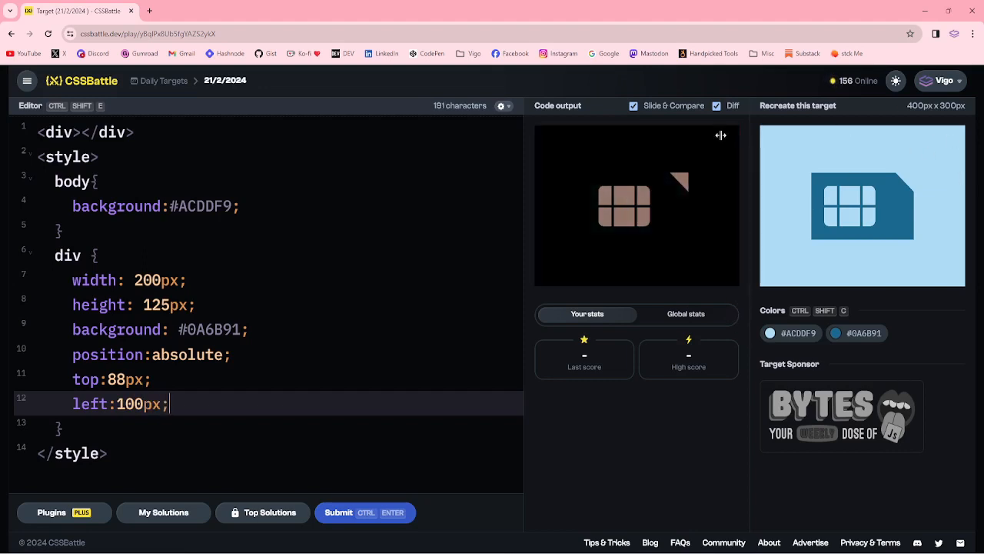
click(716, 104)
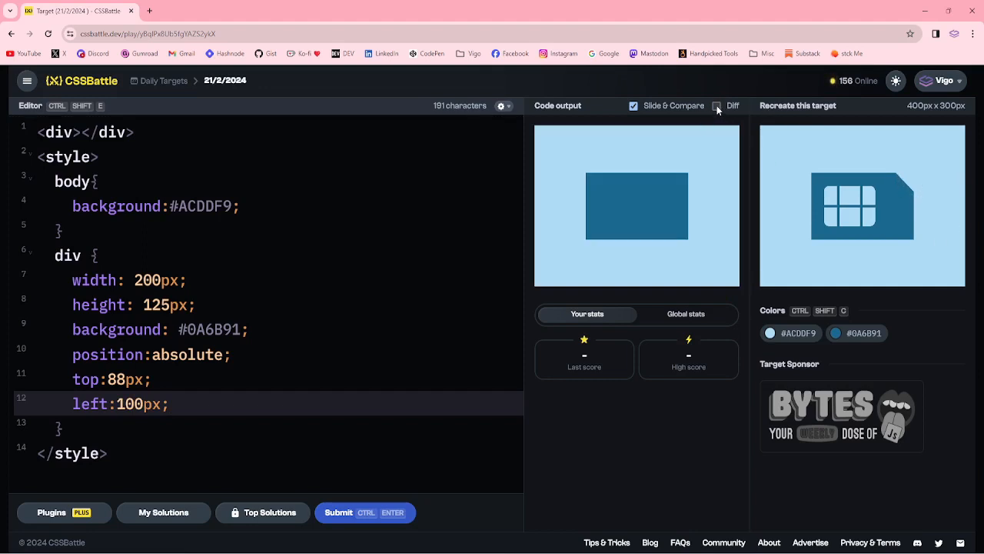
click(716, 105)
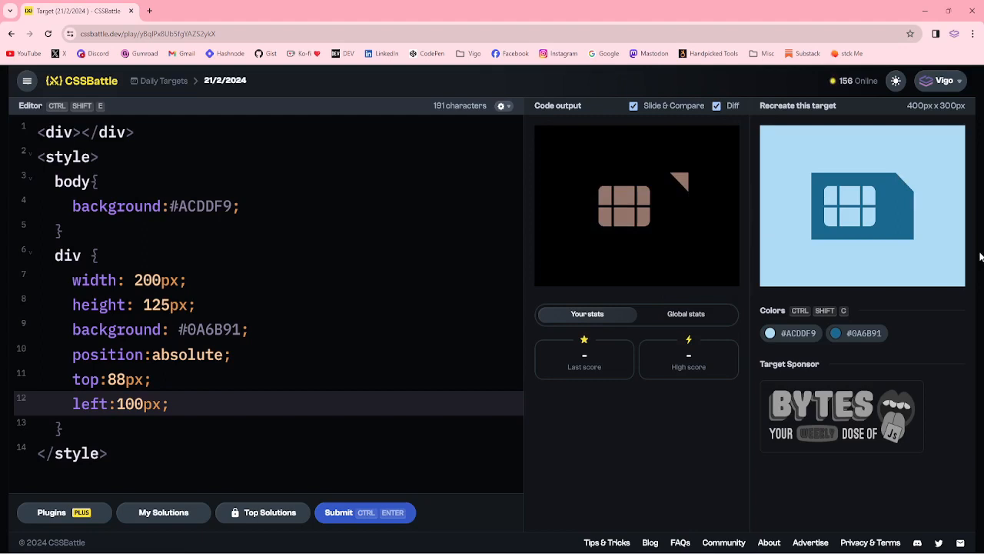
mouse_move(317, 348)
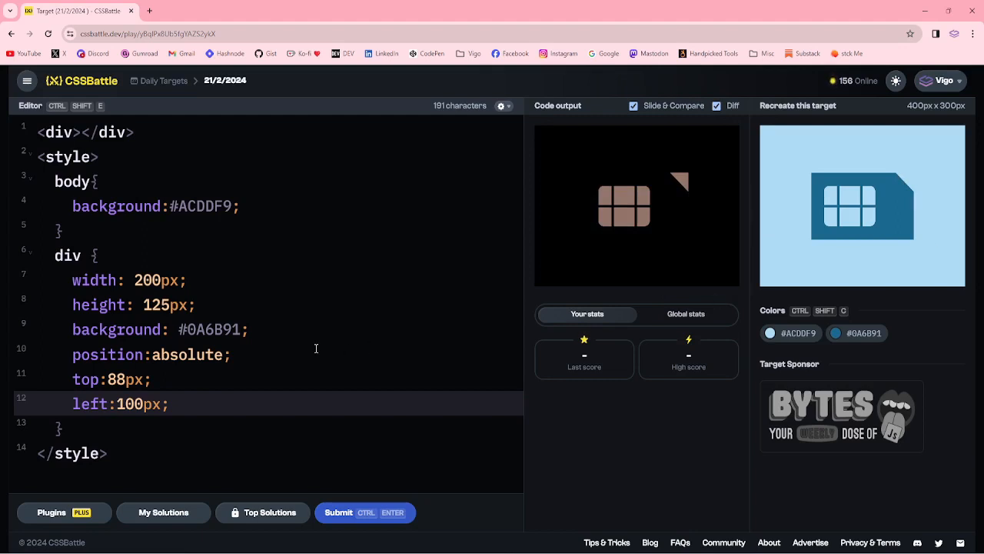
click(176, 403)
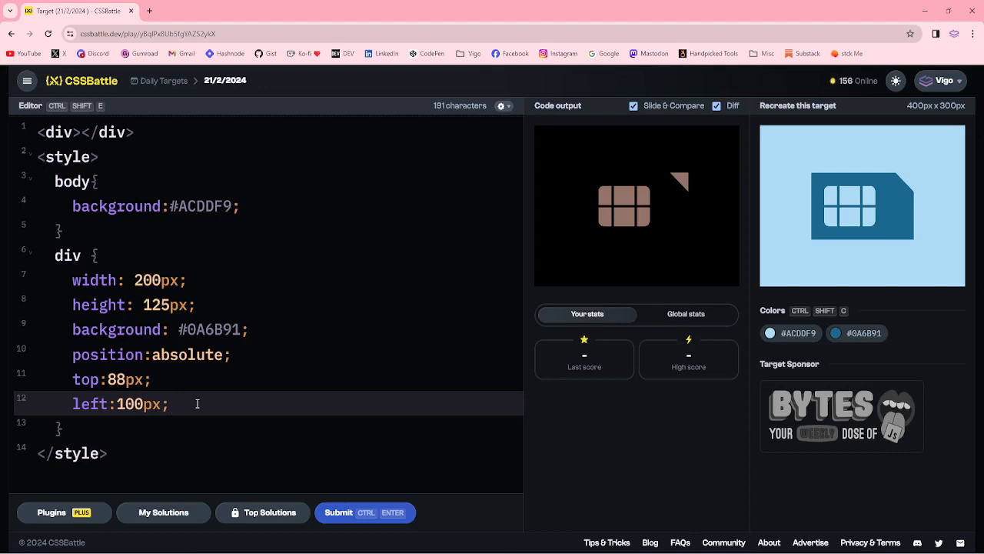
- Add a nested &:after rule with empty content and absolute positioning
key(Enter)
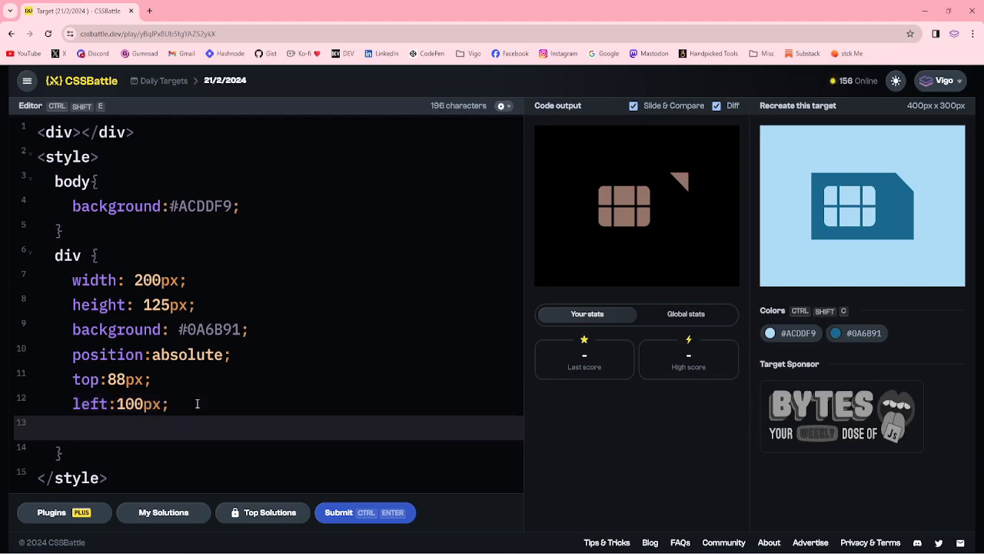
text(&:)
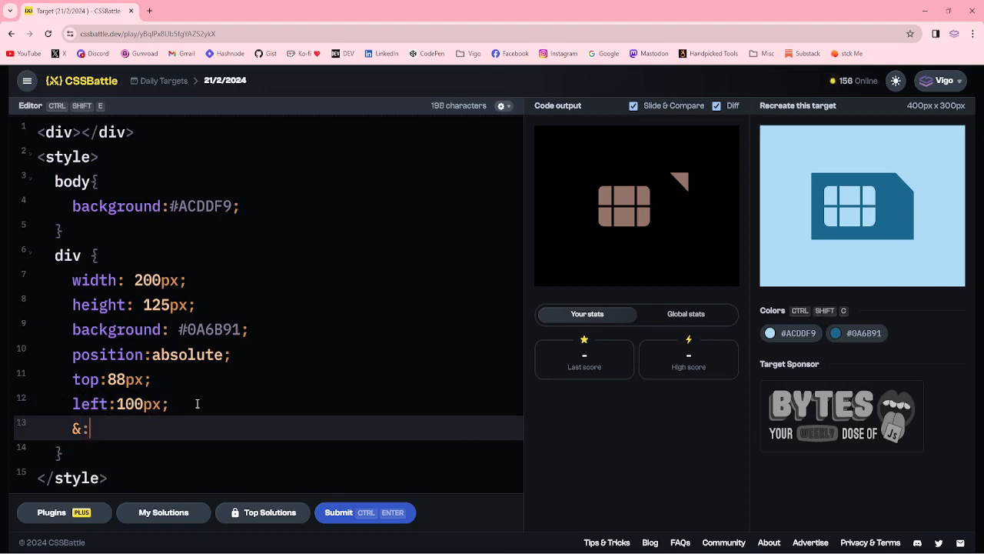
text(after{)
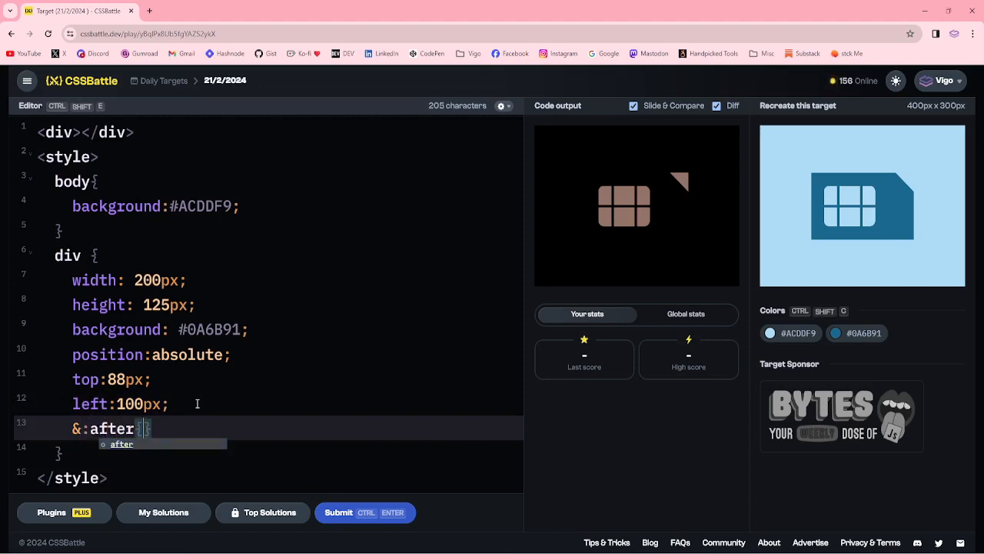
key(Enter)
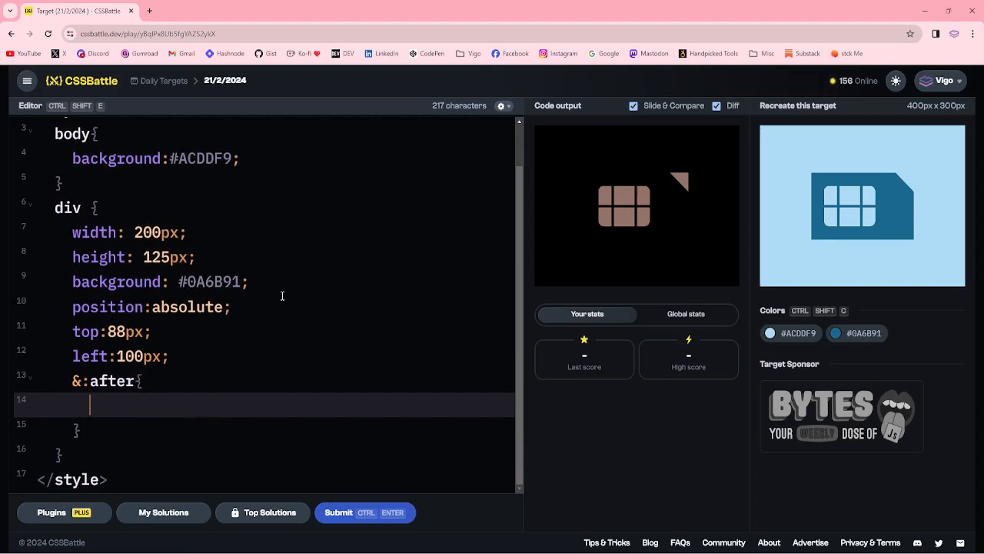
text(content:)
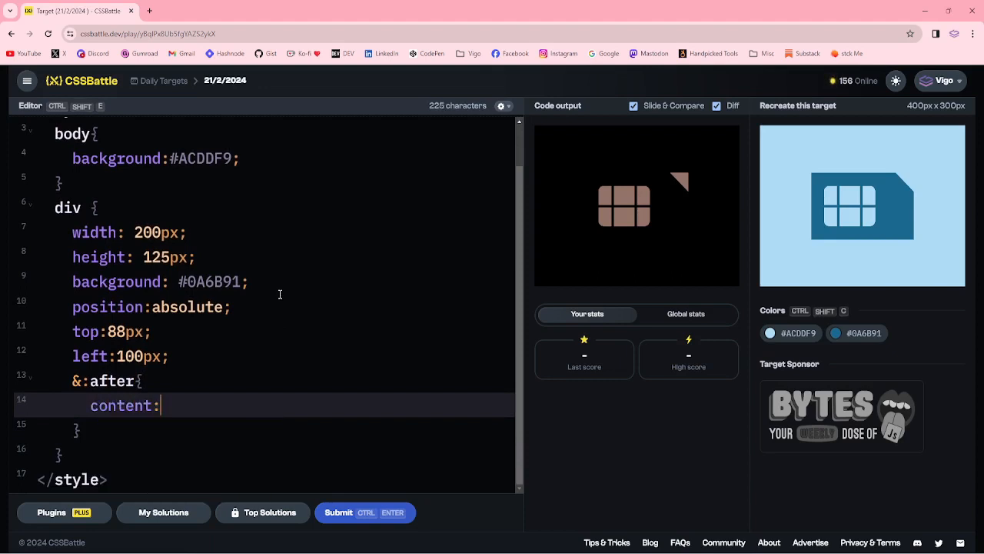
text("";)
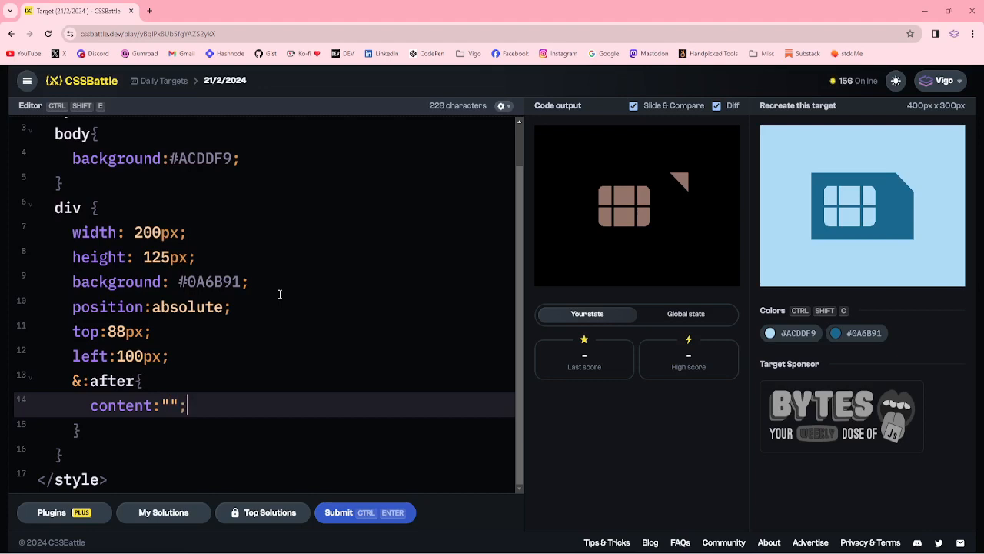
text(position:absolute;)
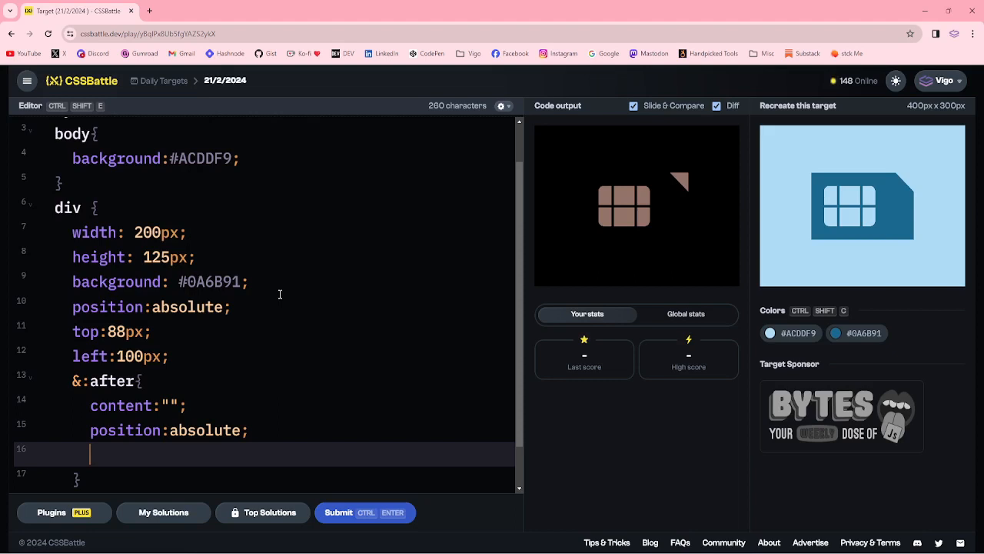
- Give the ::after a solid border coloured #0000 green #0000 #0000 to form a triangle
text(border:)
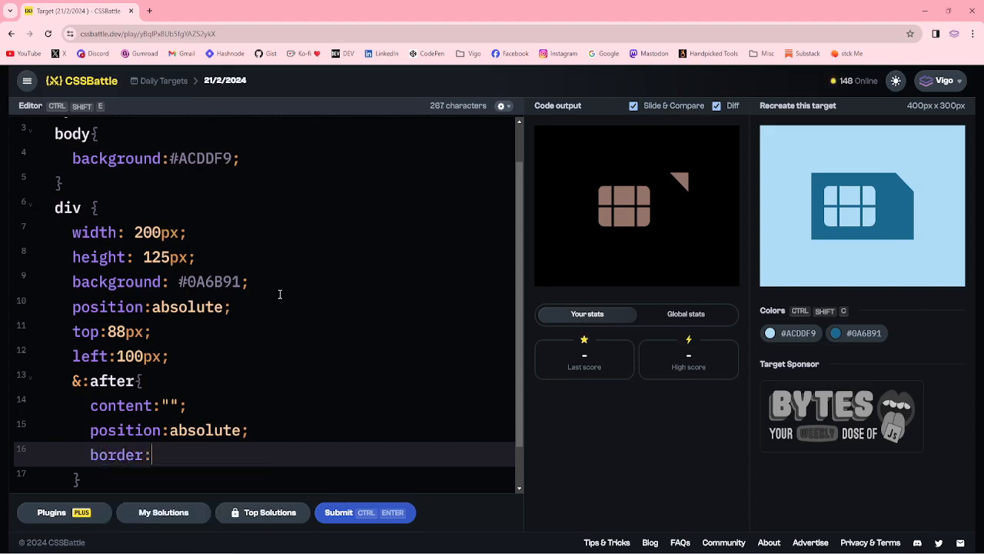
text(solid;)
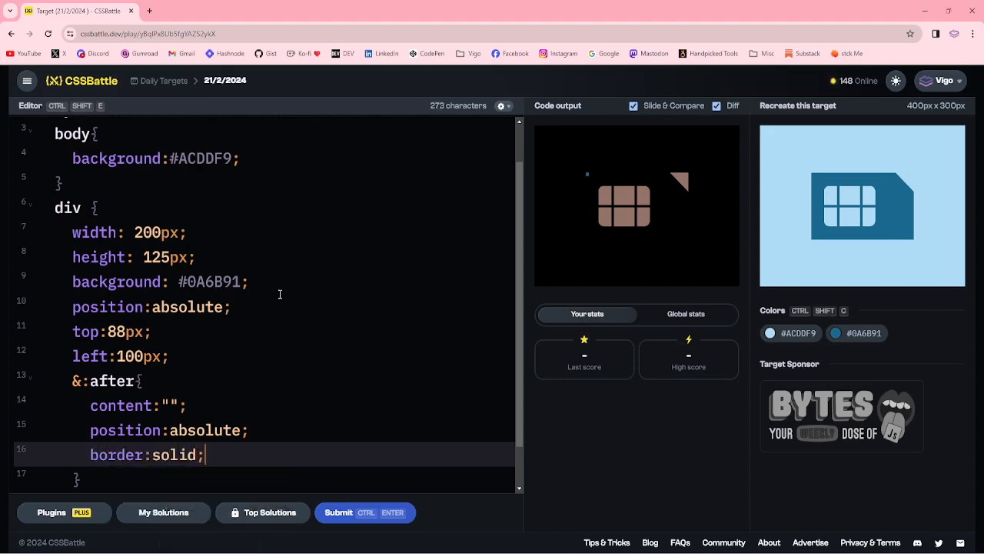
key(Enter)
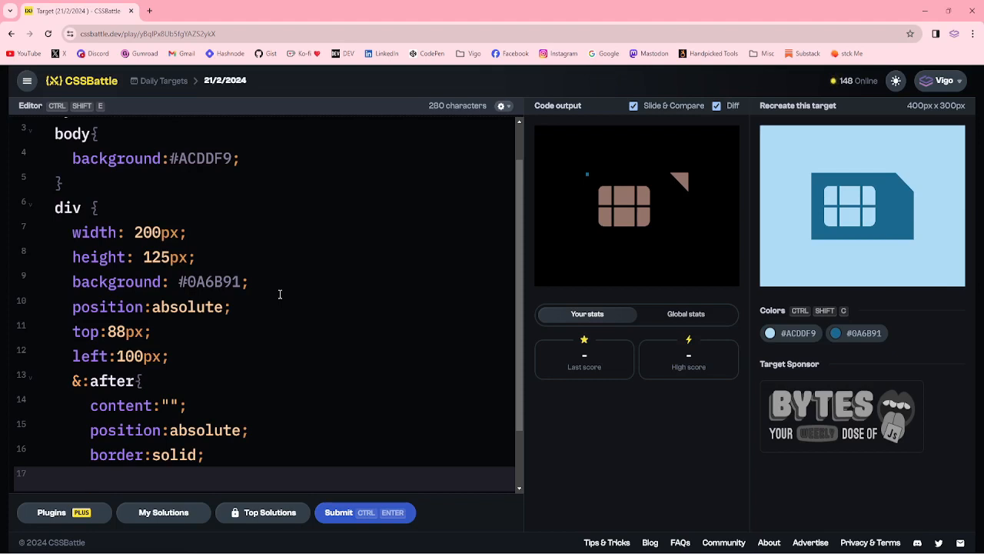
text(bor)
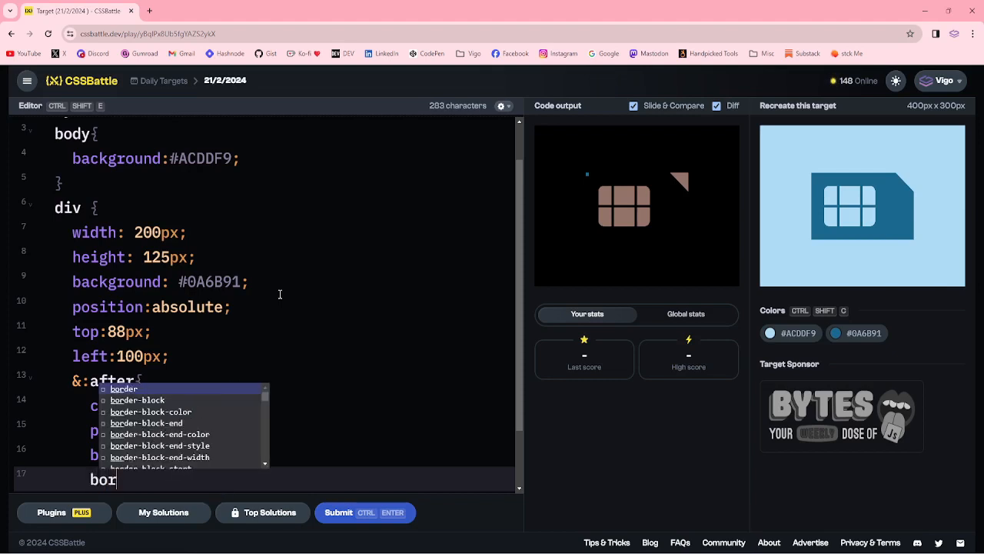
text(der)
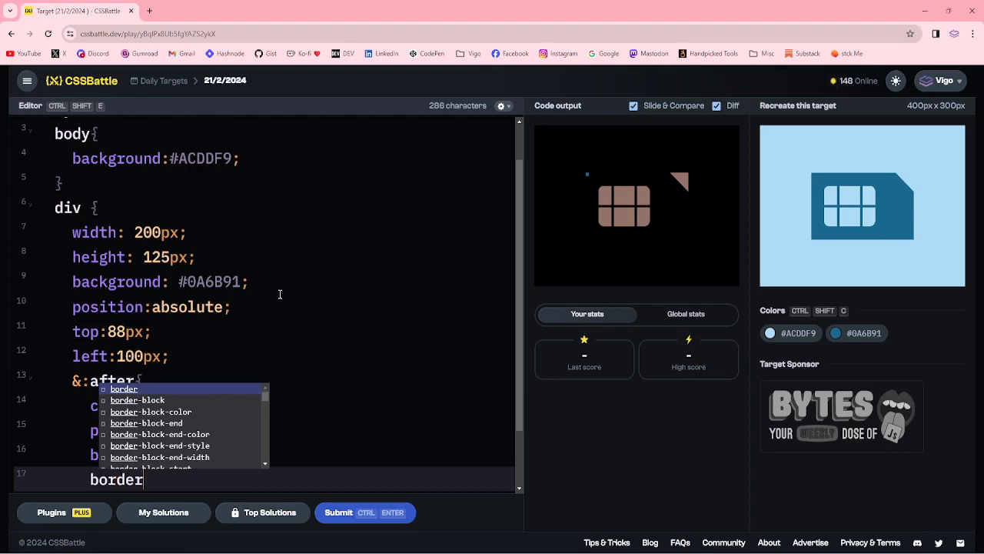
text(-color:)
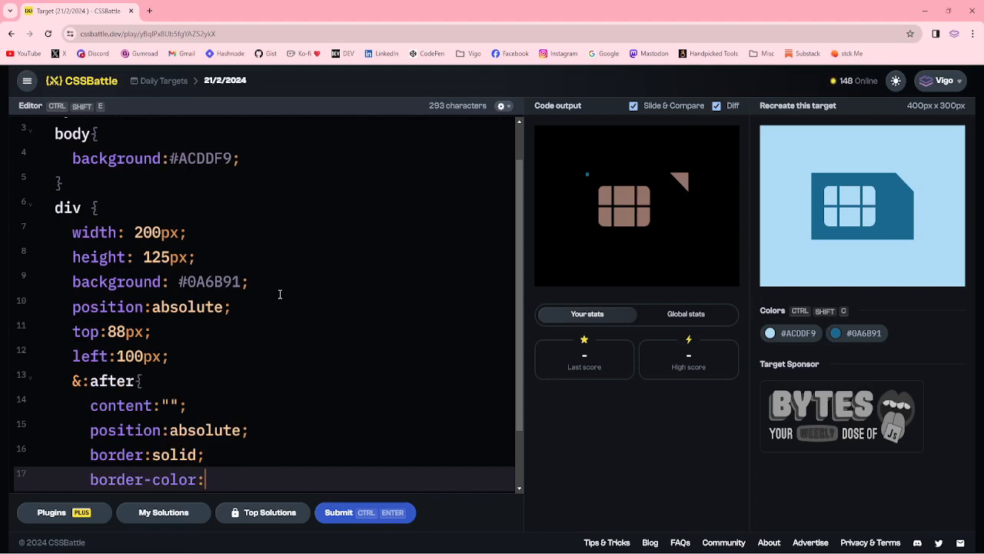
text(#00)
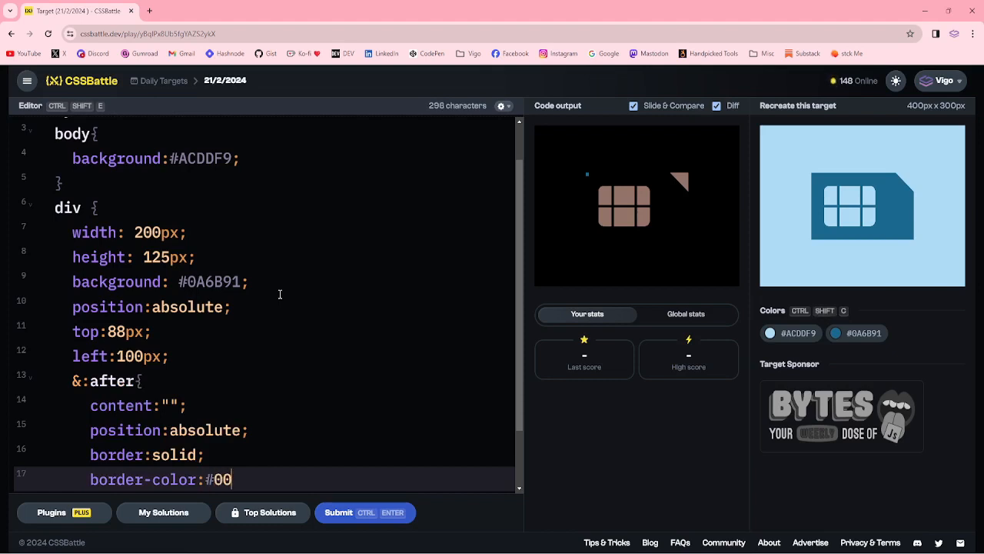
text(00 g)
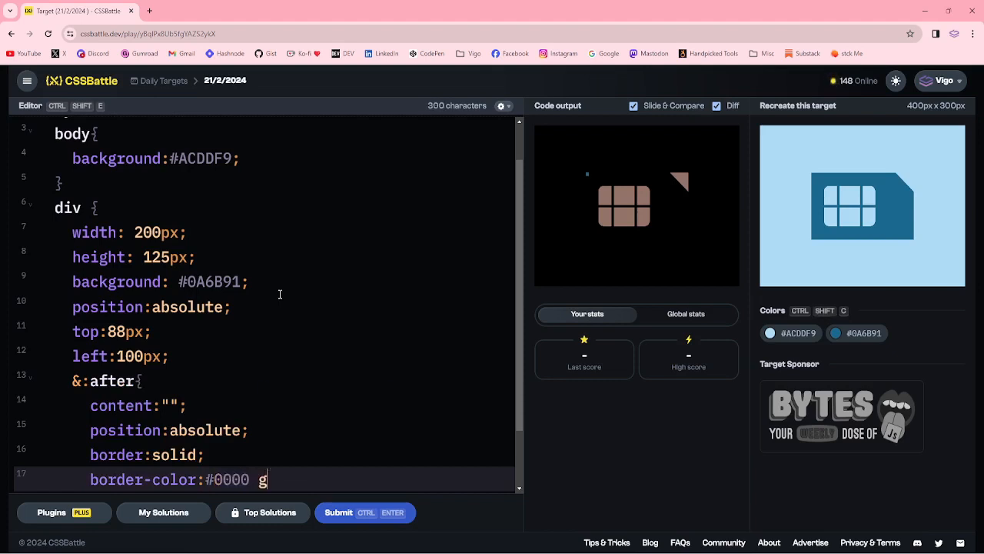
text(reen)
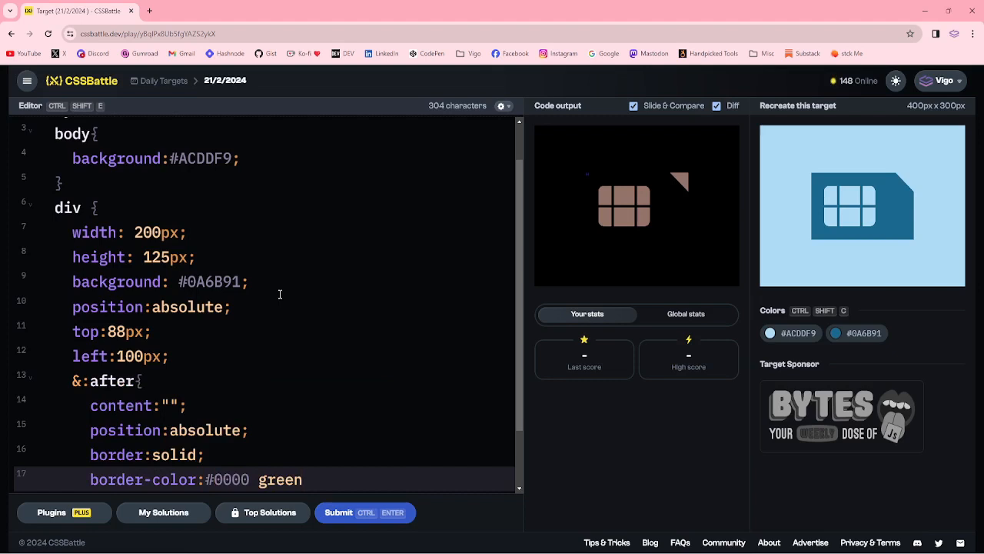
text(#0000)
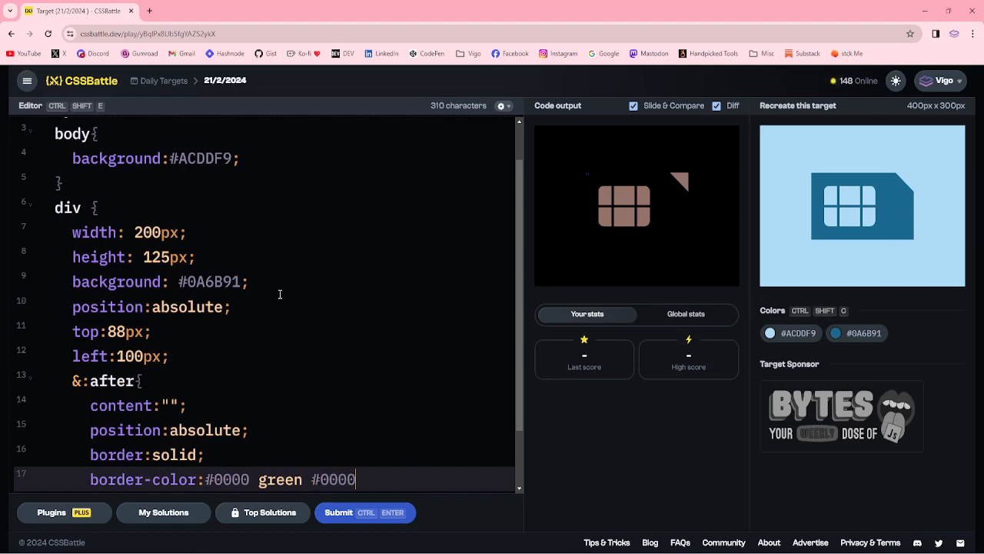
text(#000)
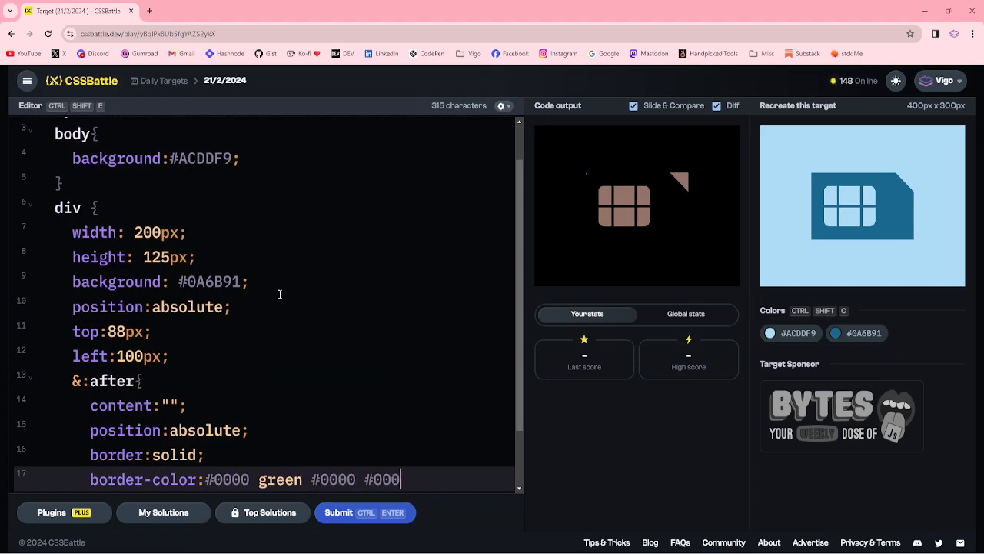
text(0)
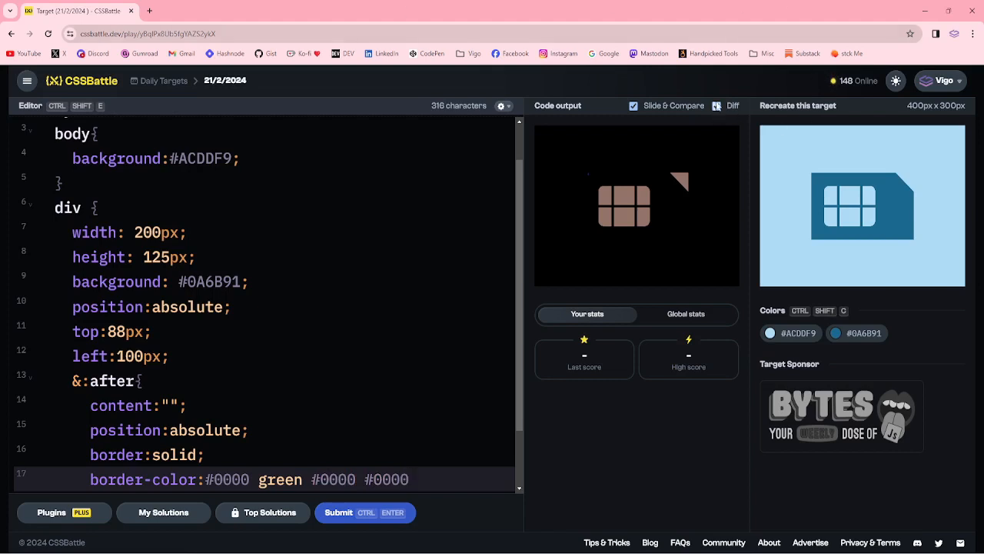
- Set border-width 0 30px 30px 0 and move the triangle to left 165
click(716, 105)
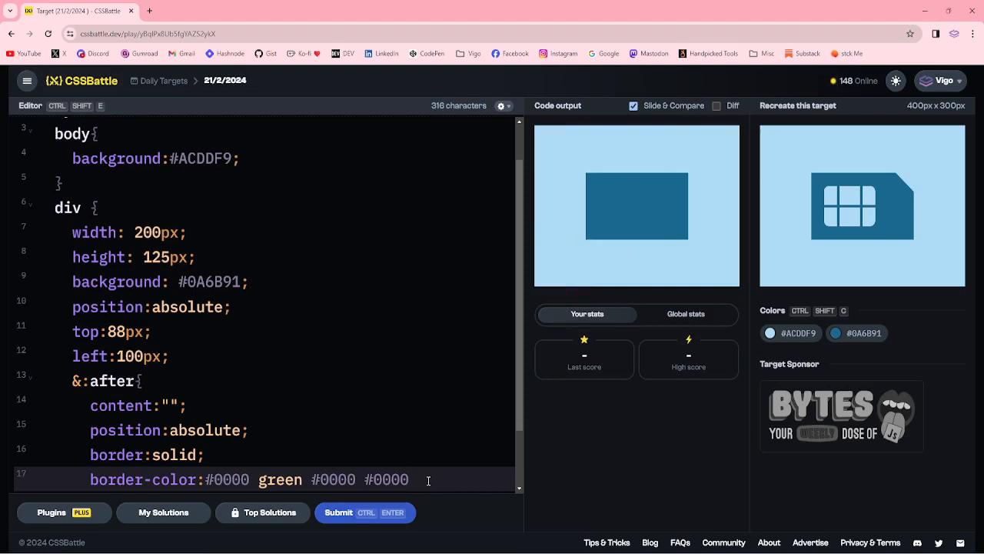
text(bor)
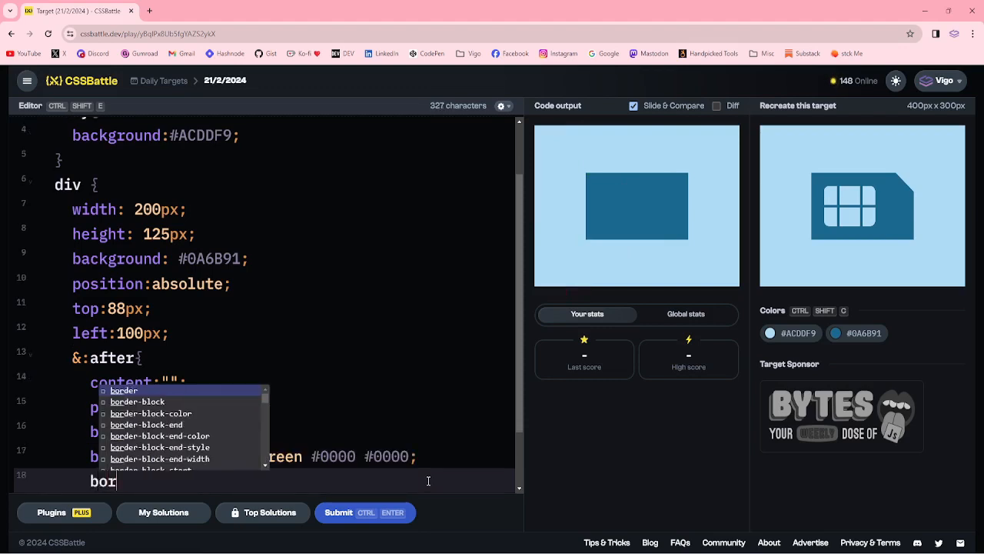
text(border-width)
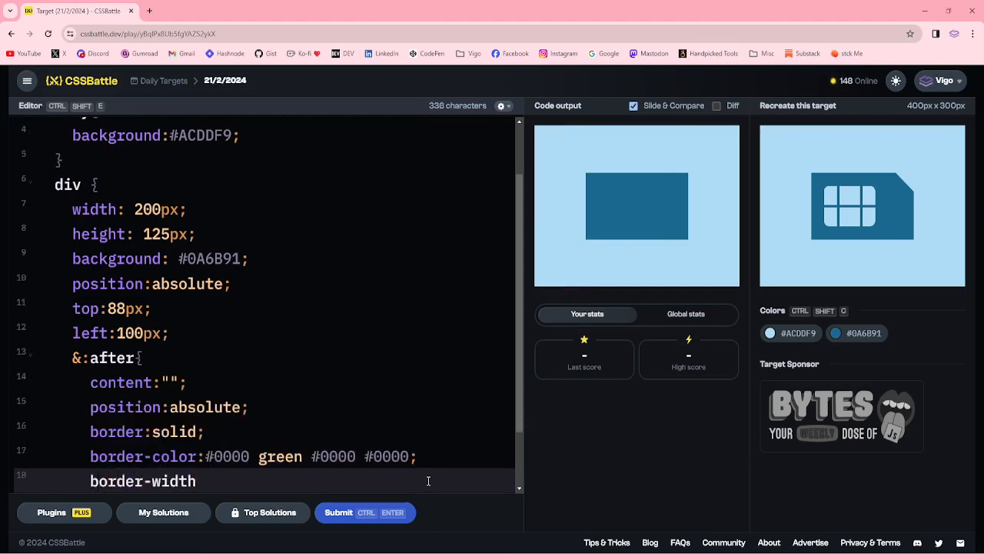
text(:0)
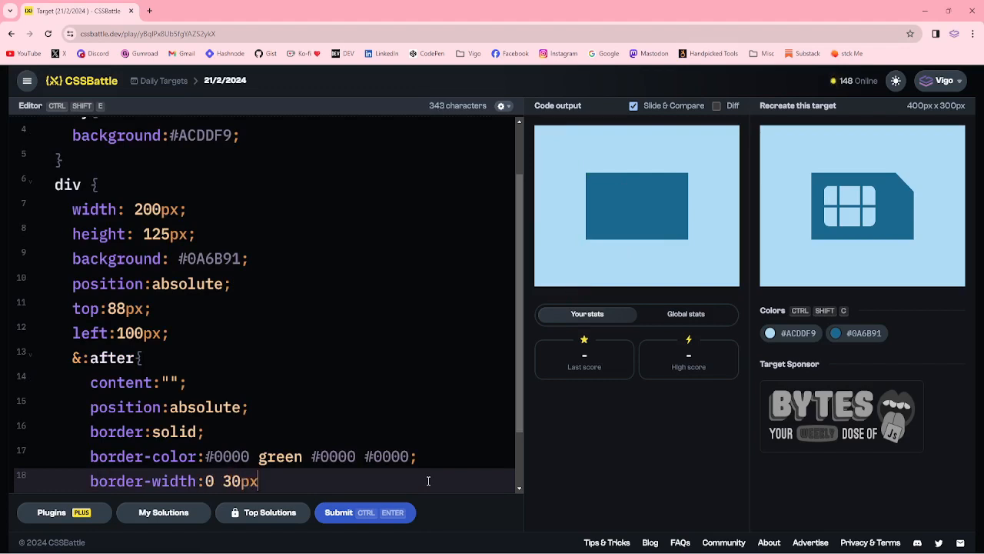
text(30px)
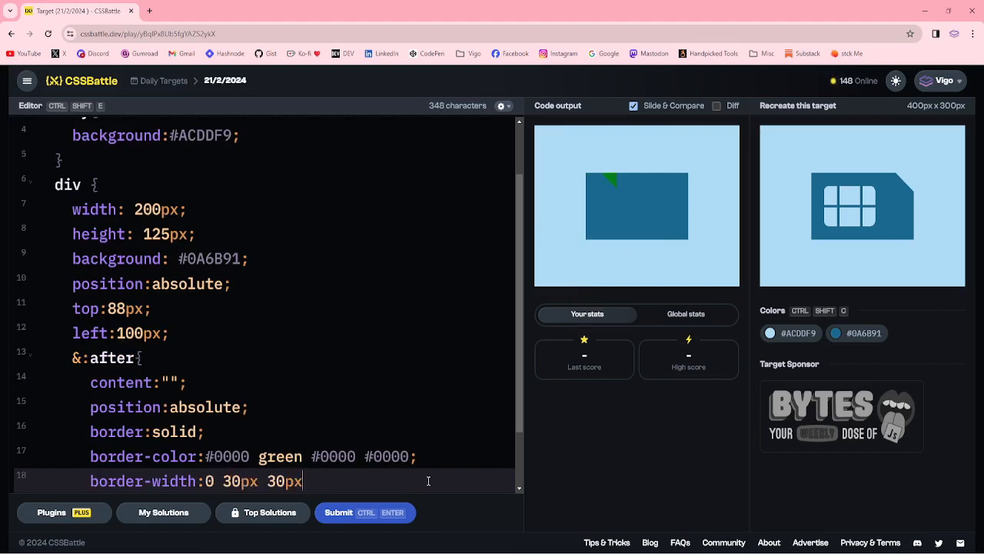
text(0)
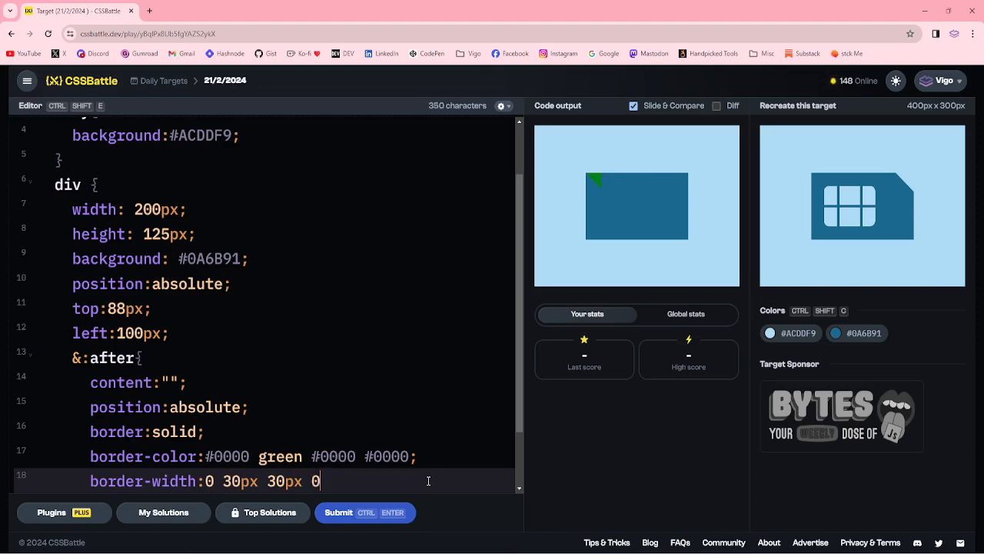
text(;)
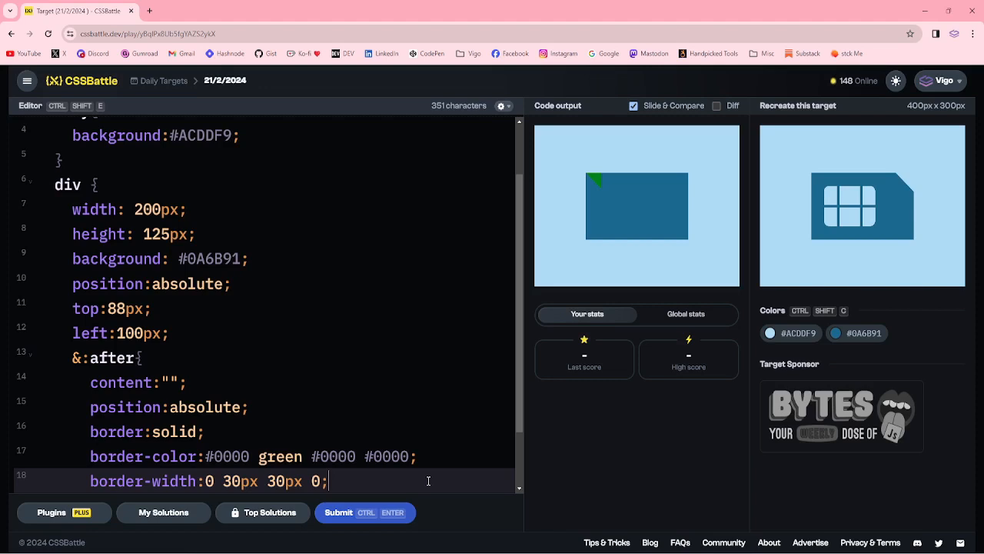
text(left:)
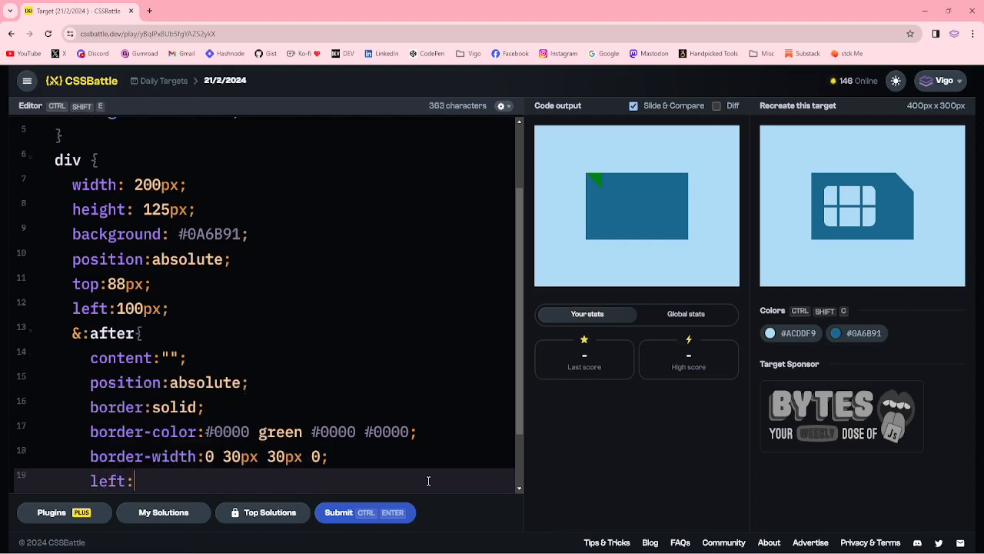
text(160)
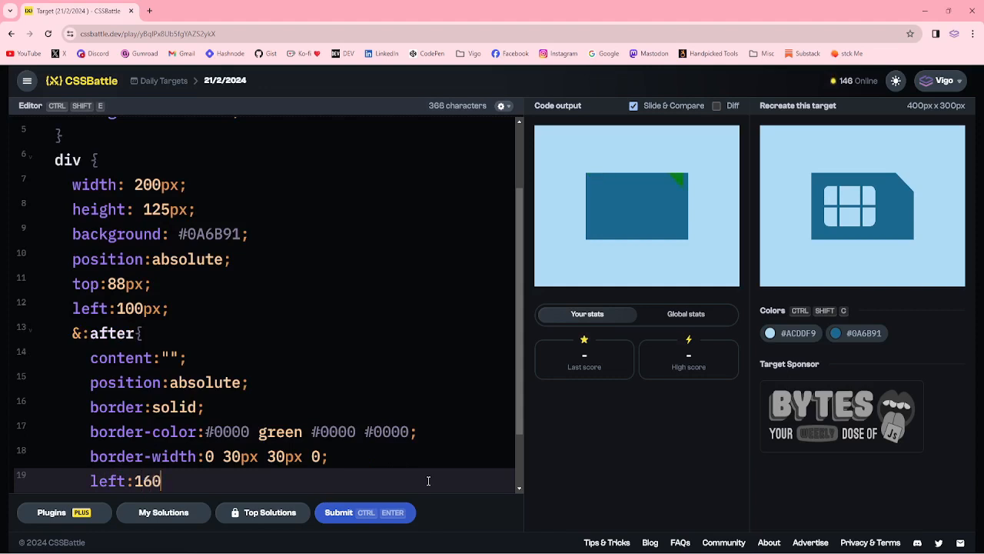
text(5)
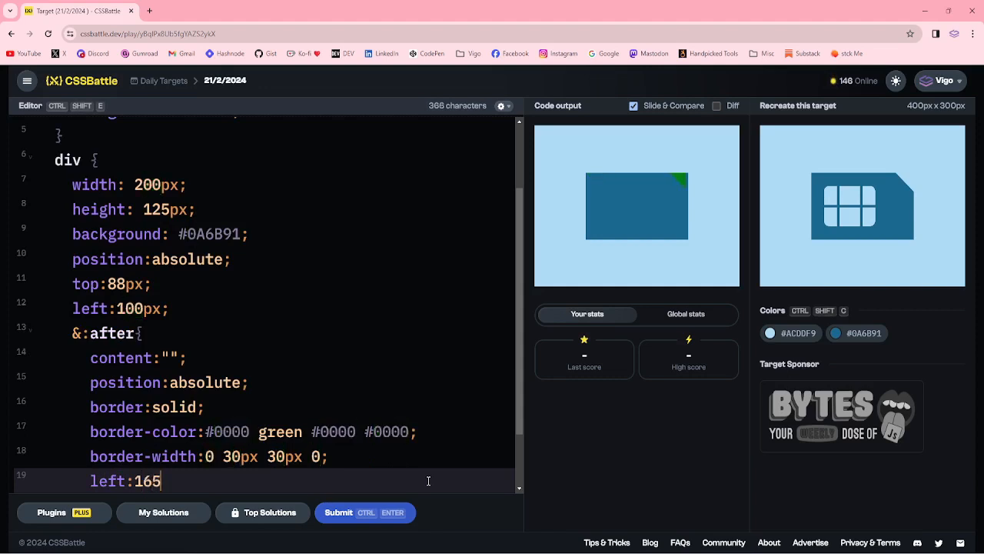
scroll(down, 3)
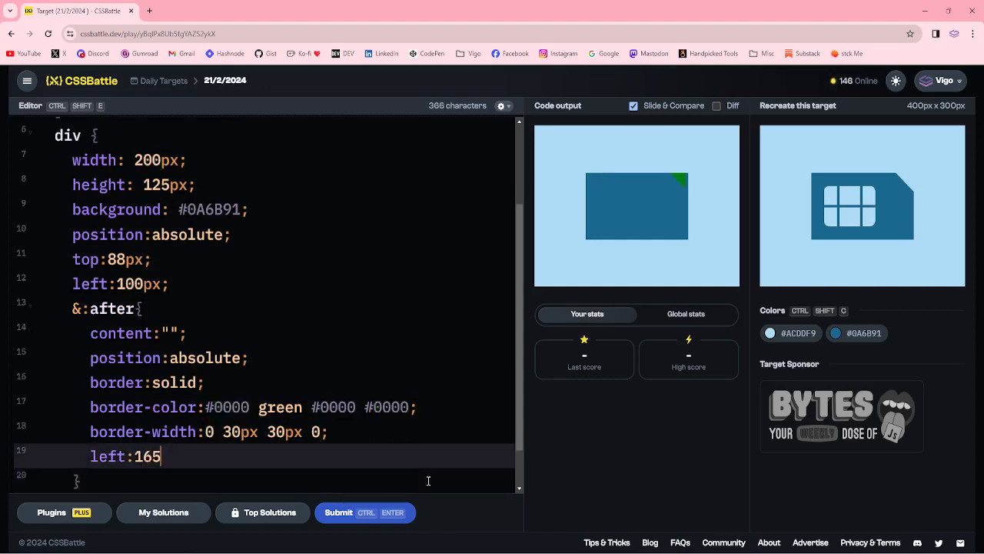
- Recolour the corner triangle to #ACDDF9 and enlarge it to 35px so it clips the card's top-right corner
text(px;)
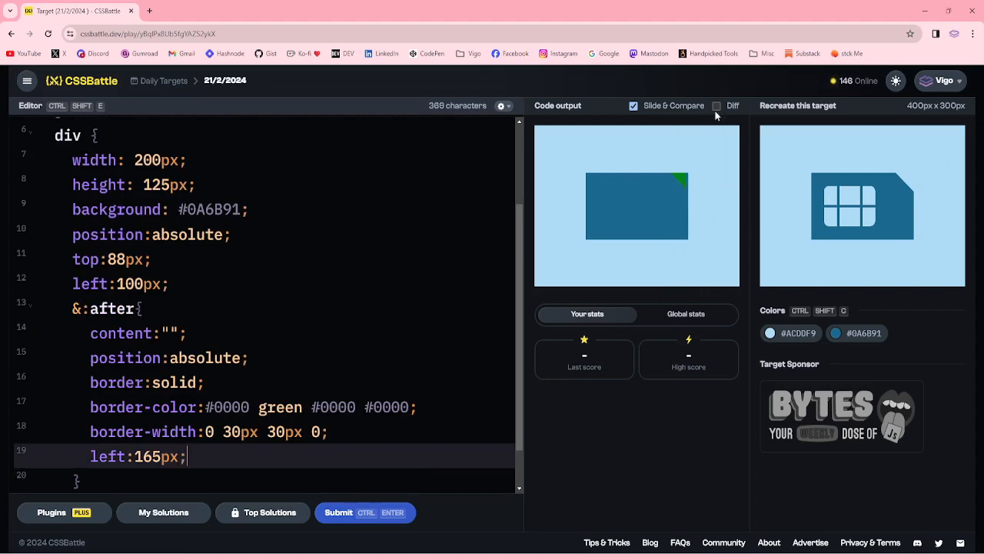
click(717, 105)
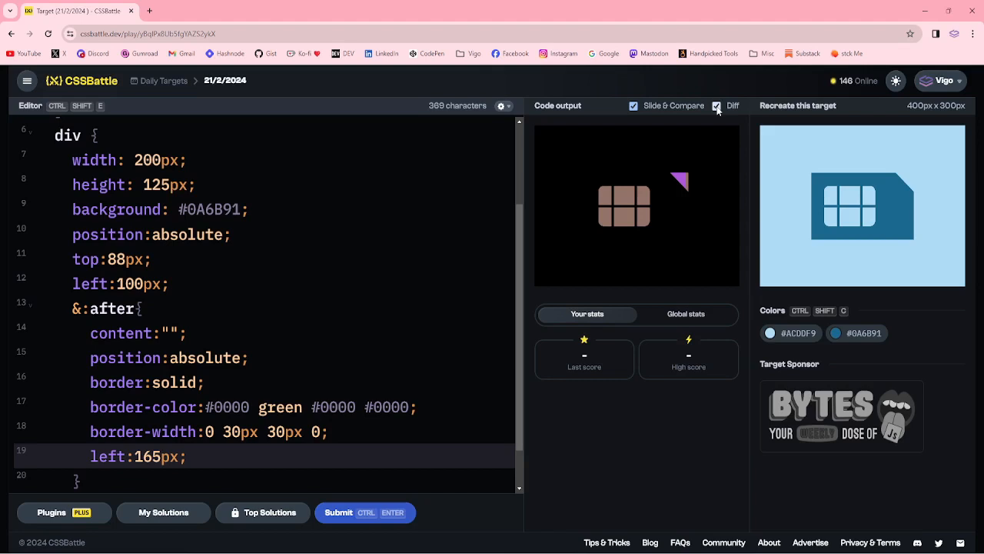
click(716, 107)
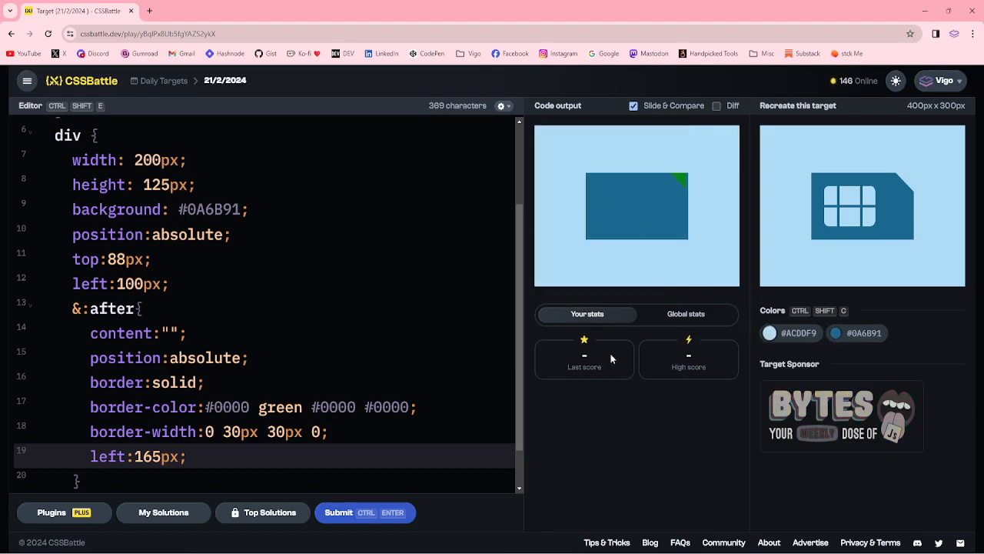
click(791, 332)
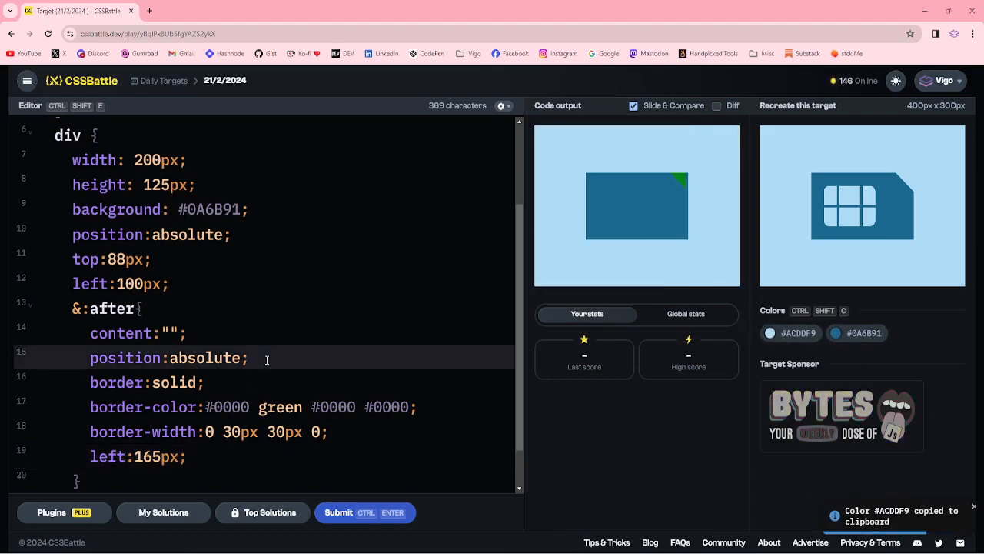
double_click(280, 406)
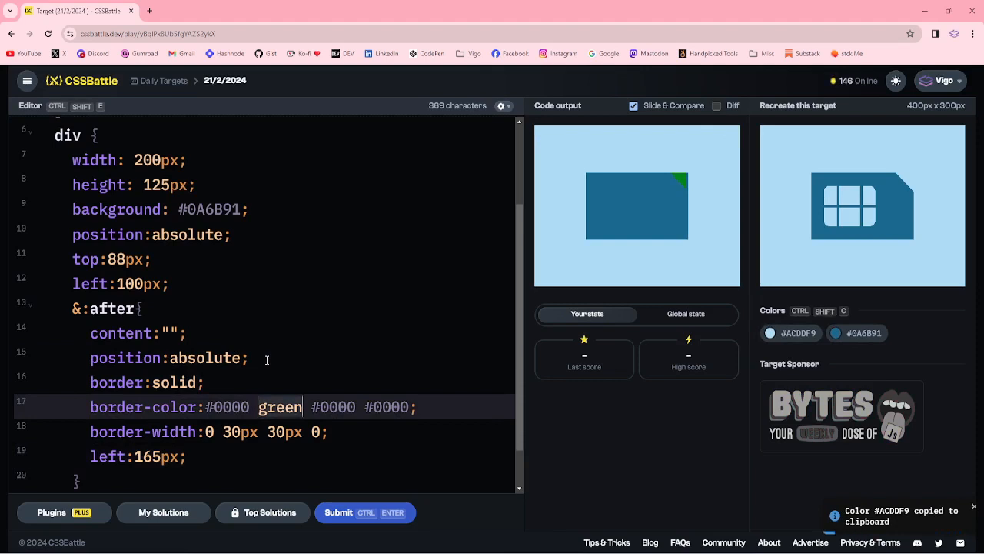
text(#ACDDF9)
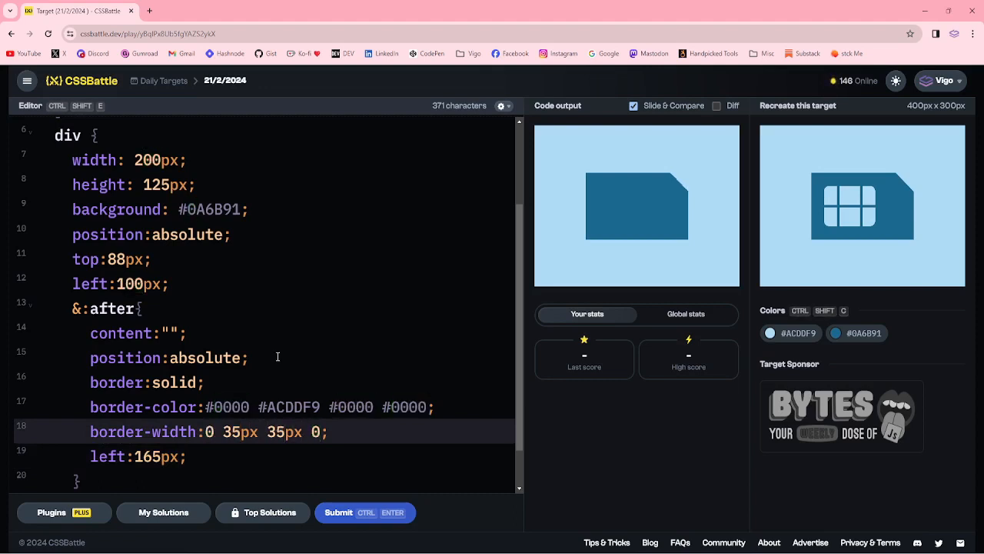
click(717, 104)
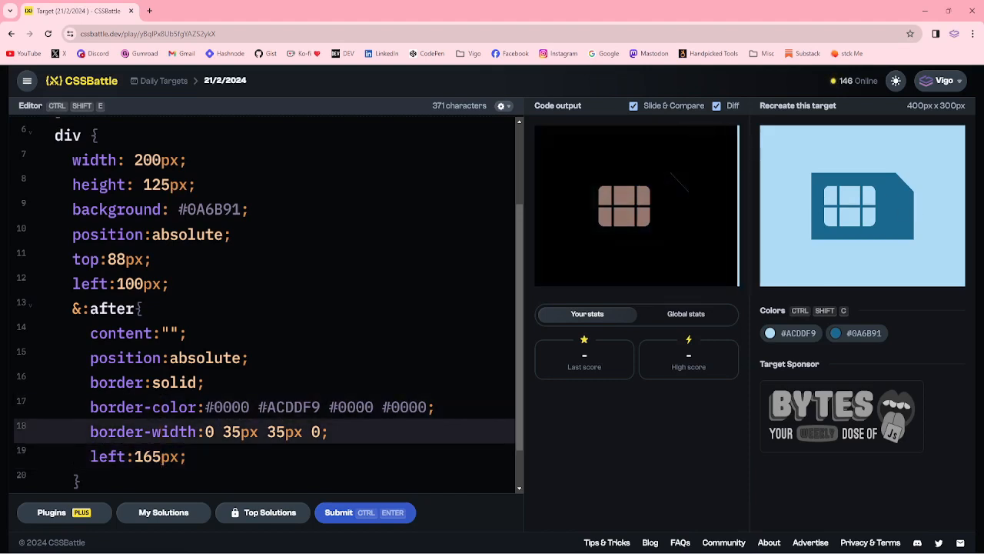
click(716, 105)
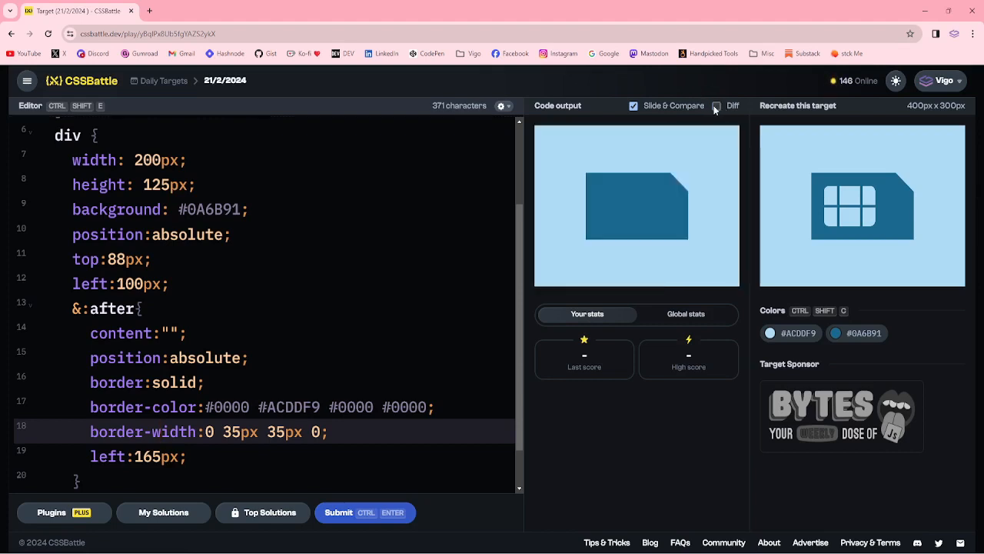
- Add a p element with a rule giving it the light blue #ACDDF9 background
click(717, 105)
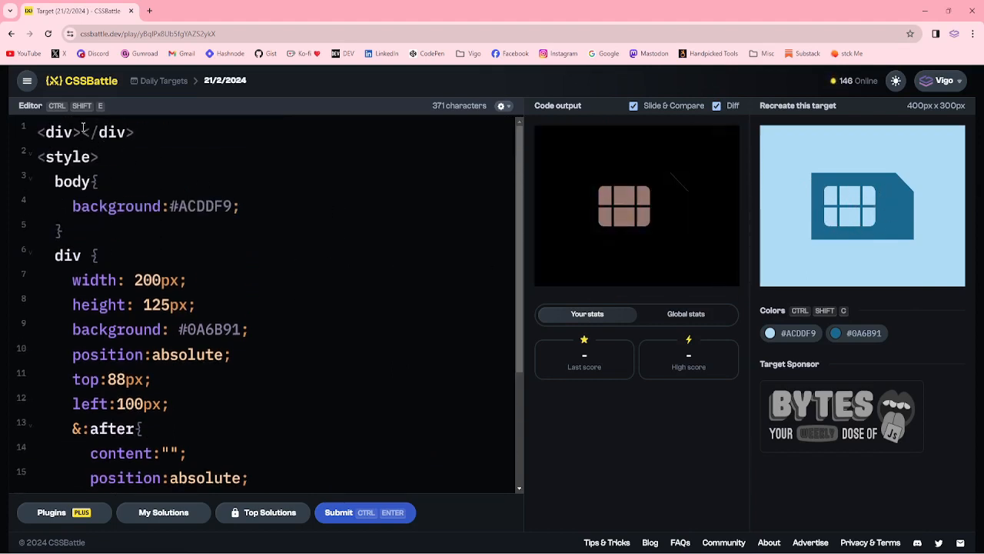
text(<p></p>)
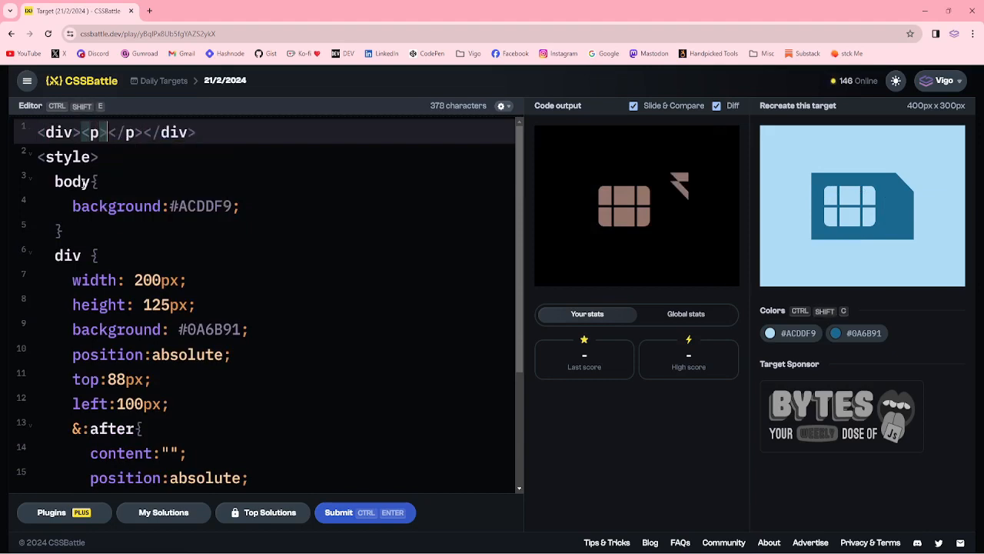
scroll(down, 3)
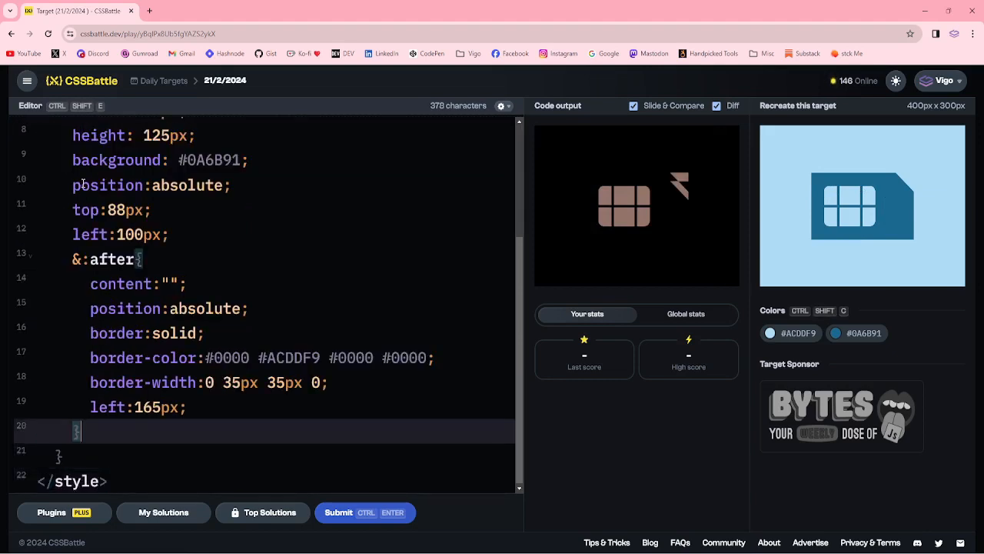
text(p{)
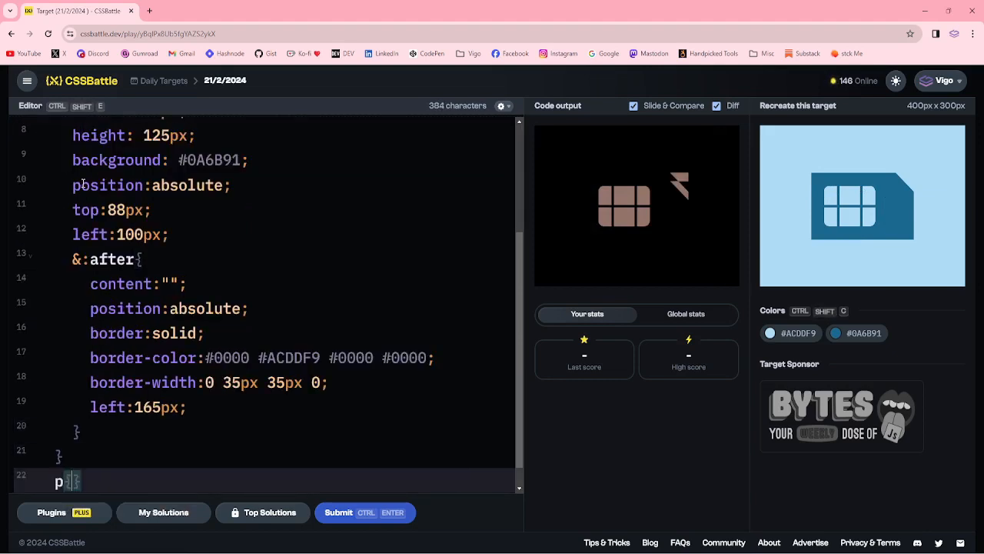
text(background:)
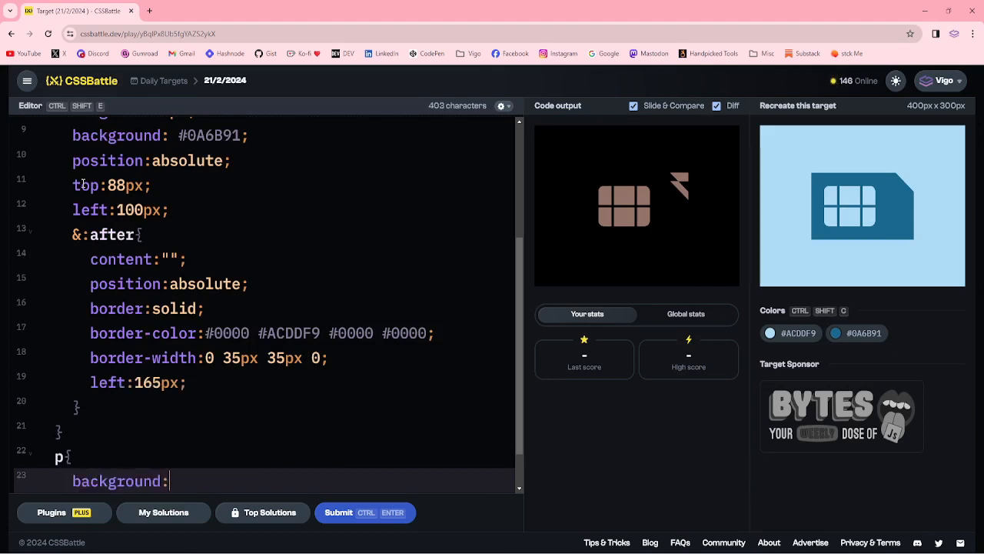
click(768, 332)
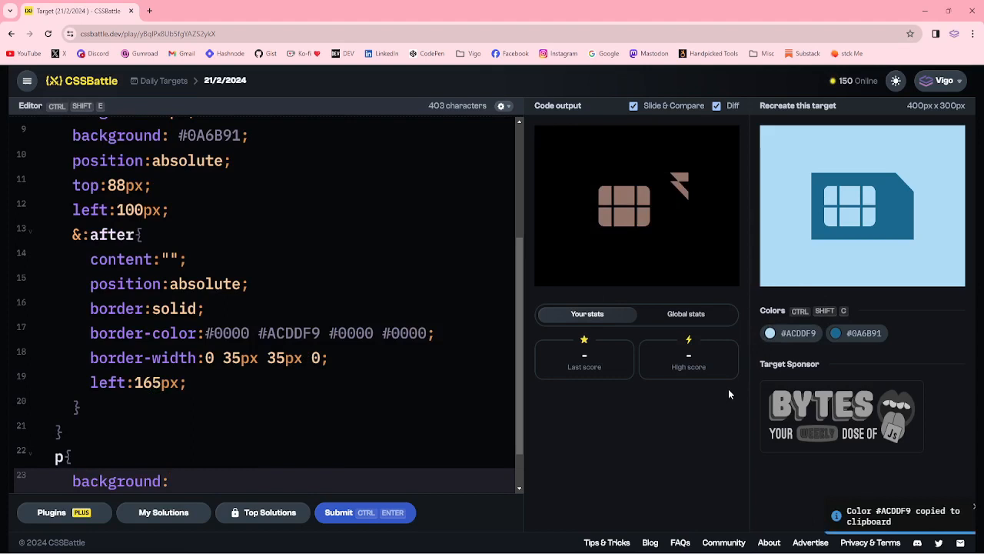
text(#ACDDF9;)
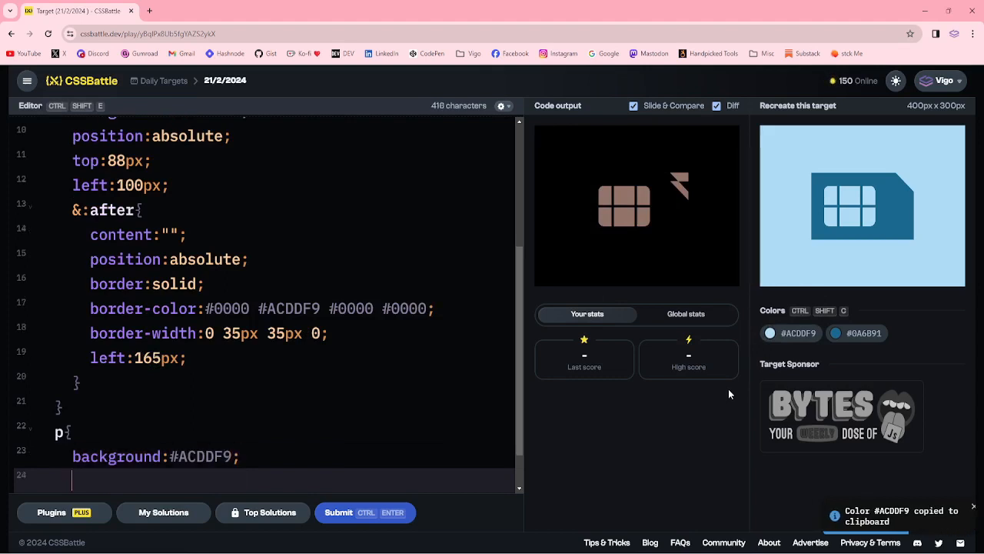
- Make the p absolutely positioned, 100px wide and 75px tall
text(position)
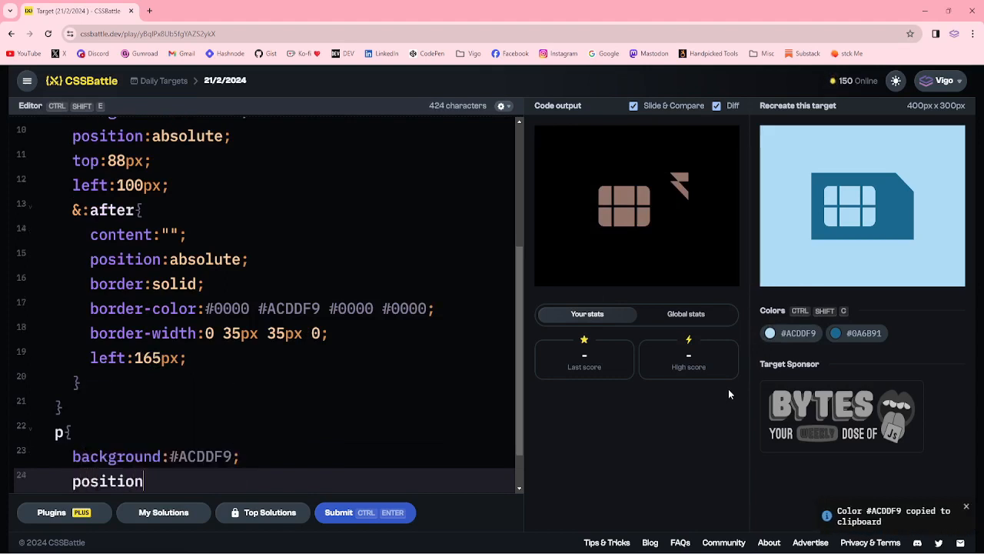
text(:absolute)
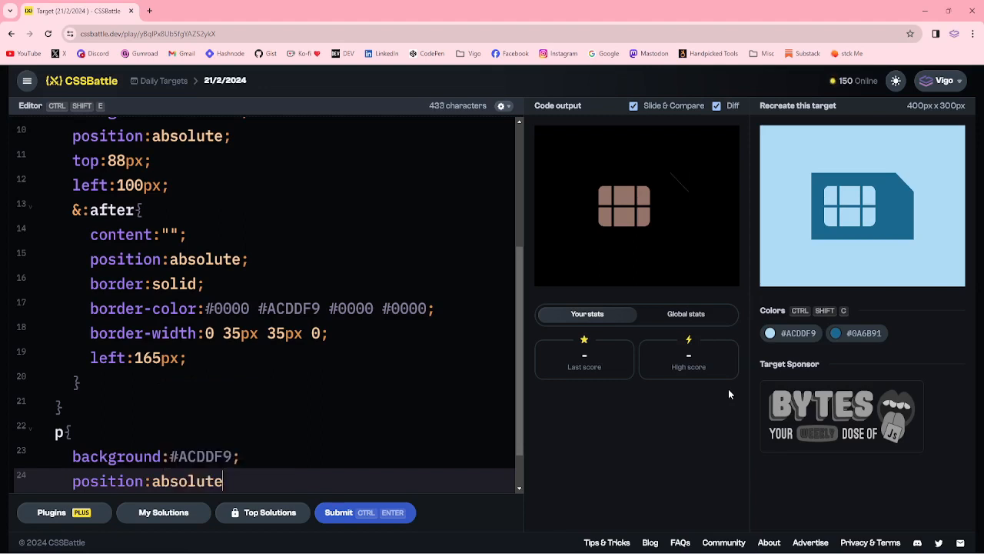
text(;)
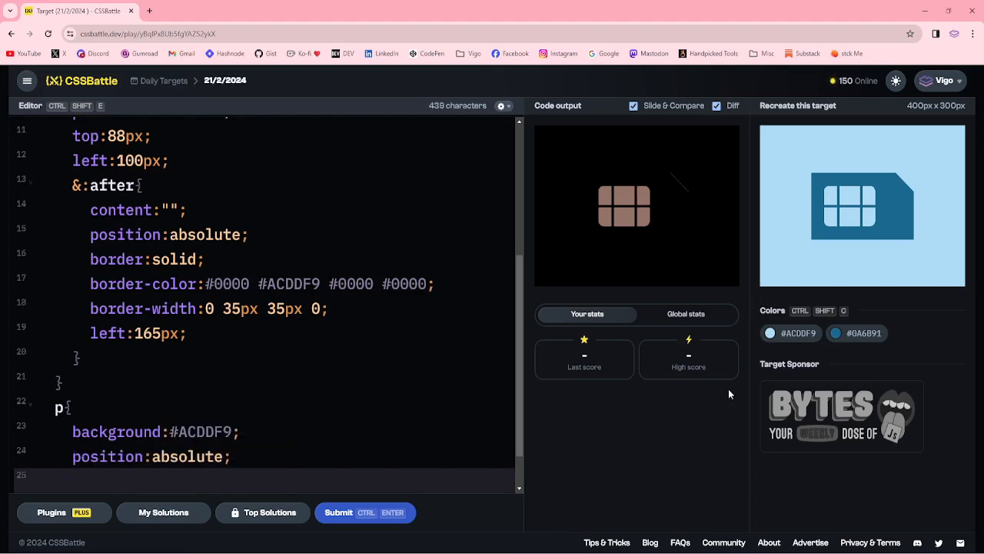
text(width:)
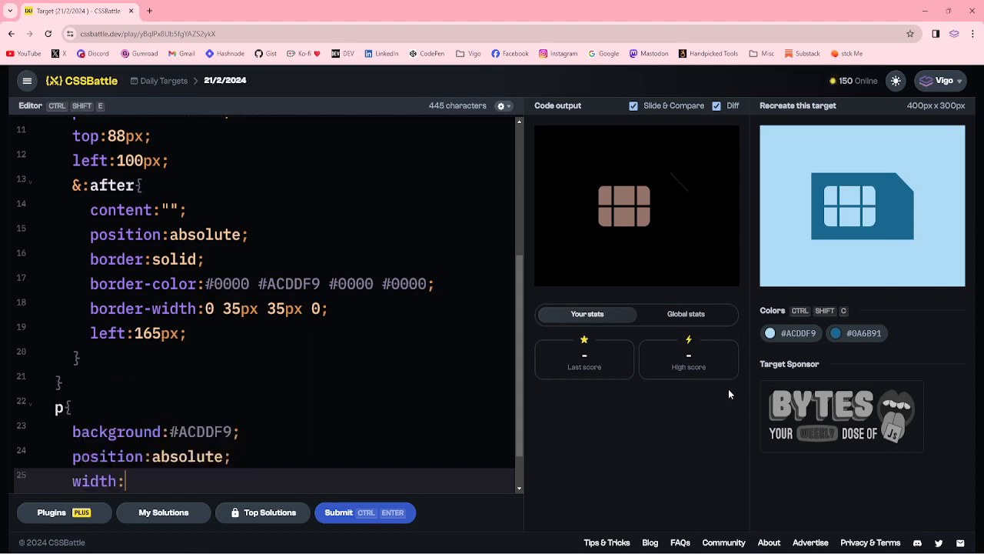
text(100px; h)
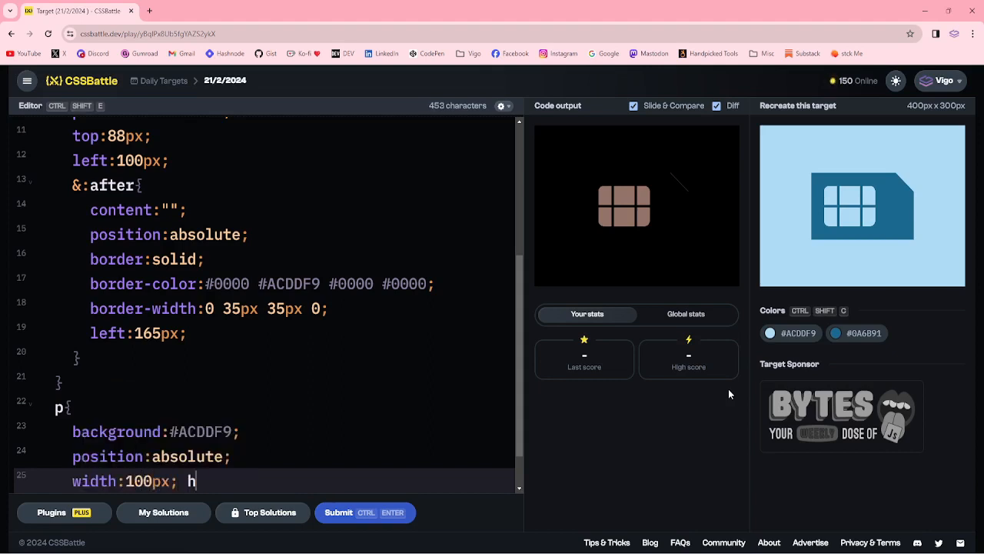
text(eight:)
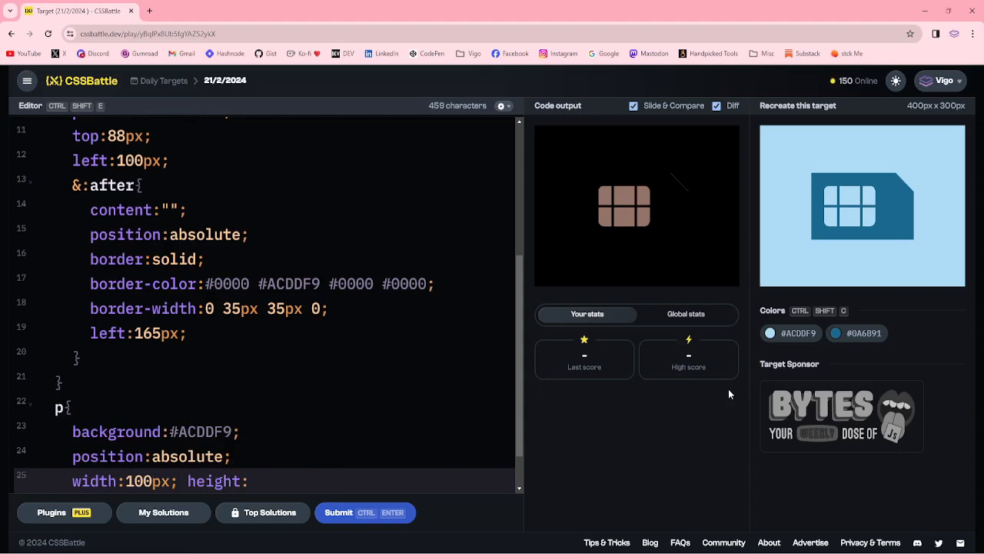
text(75)
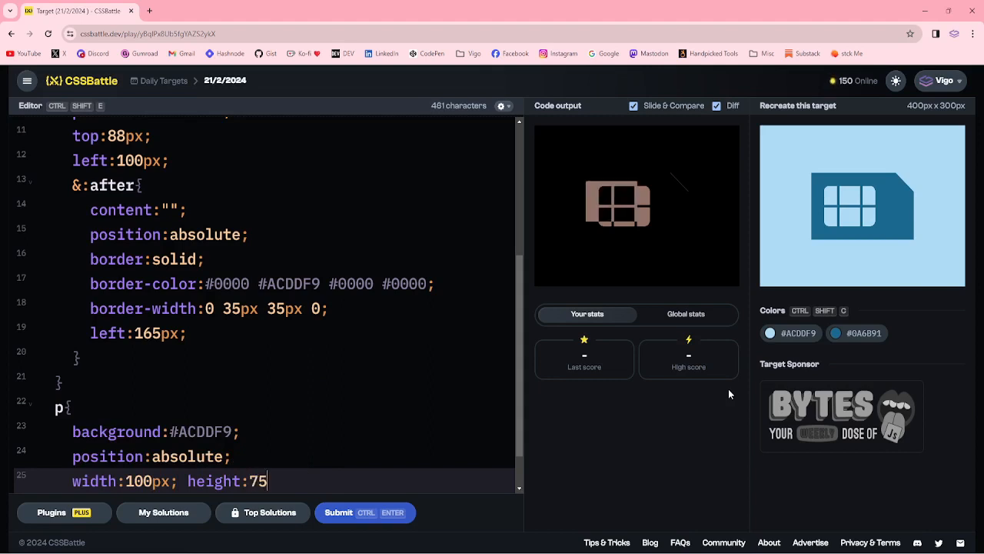
text(px;)
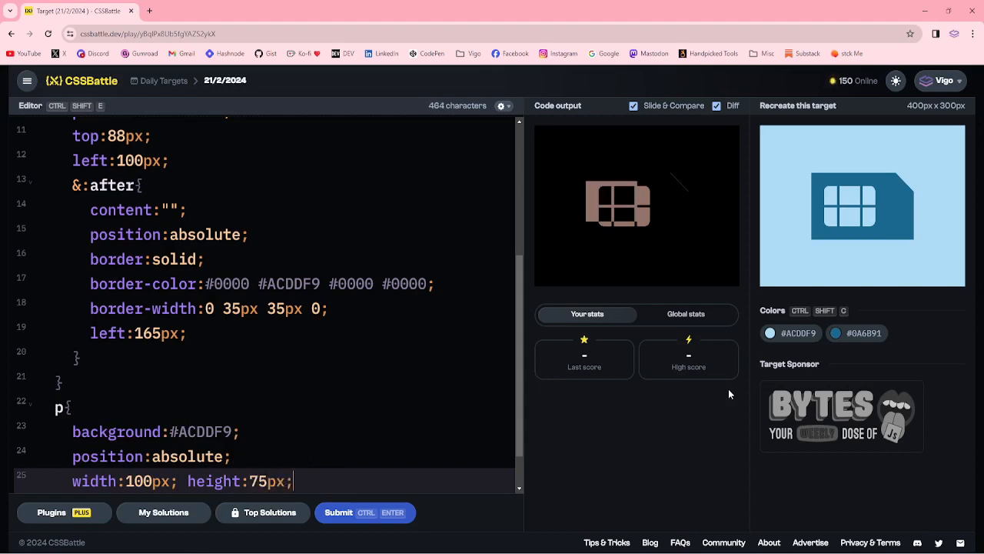
key(Enter)
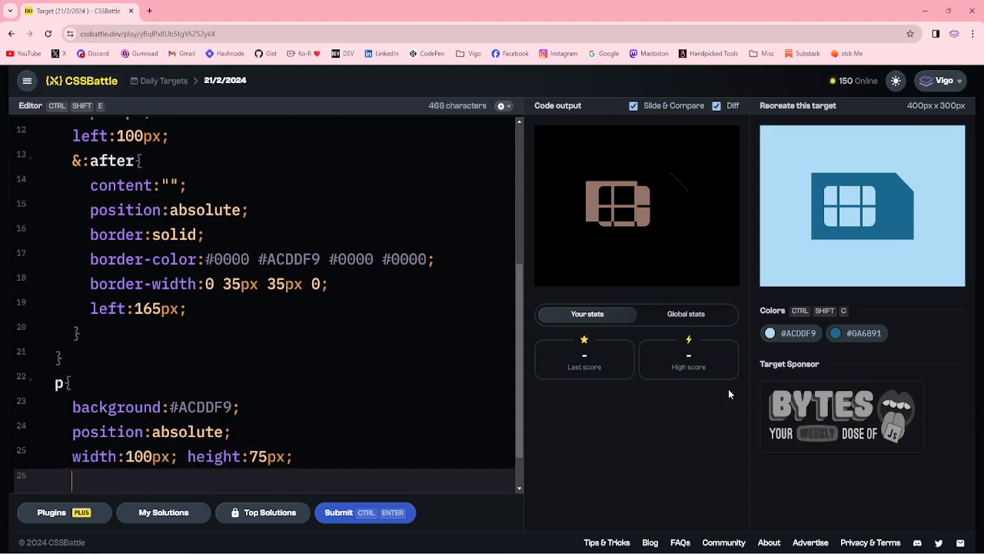
- Place the chip at top 9px, left 25px with a 10px border-radius
text(top:10px)
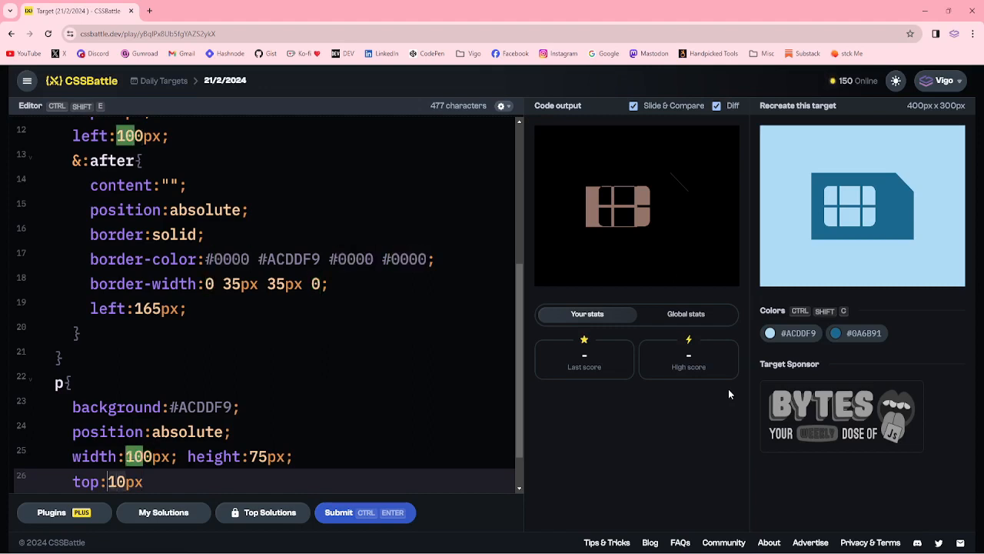
text(9)
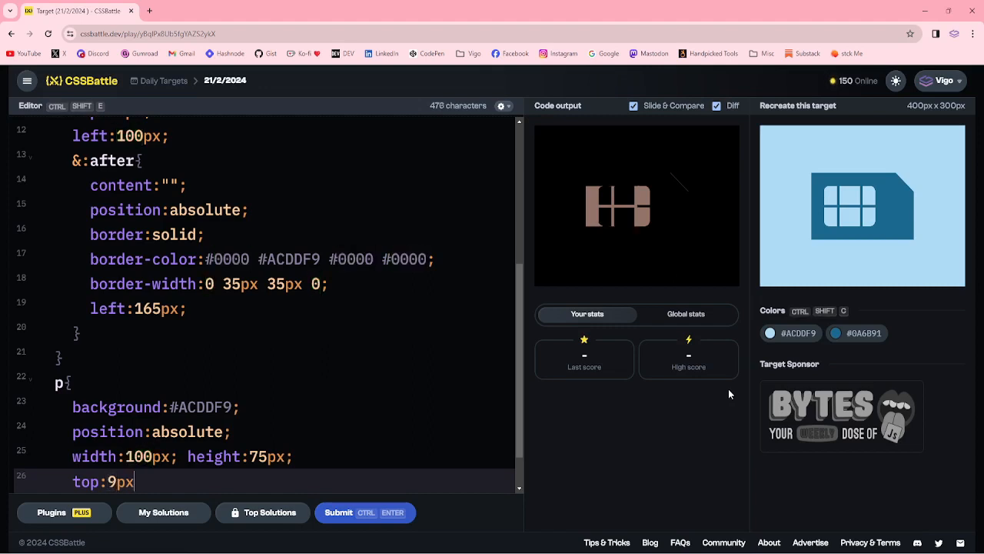
text(left:)
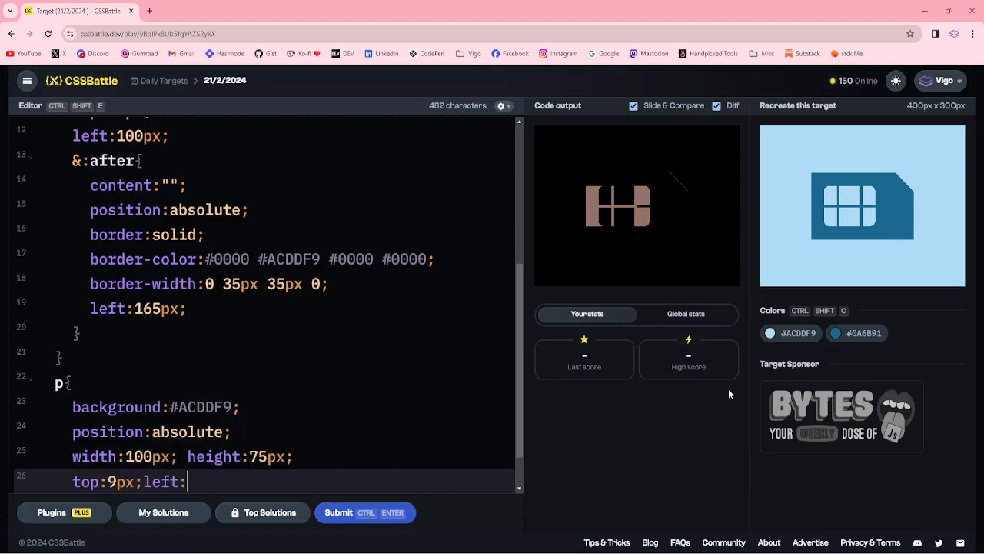
text(25)
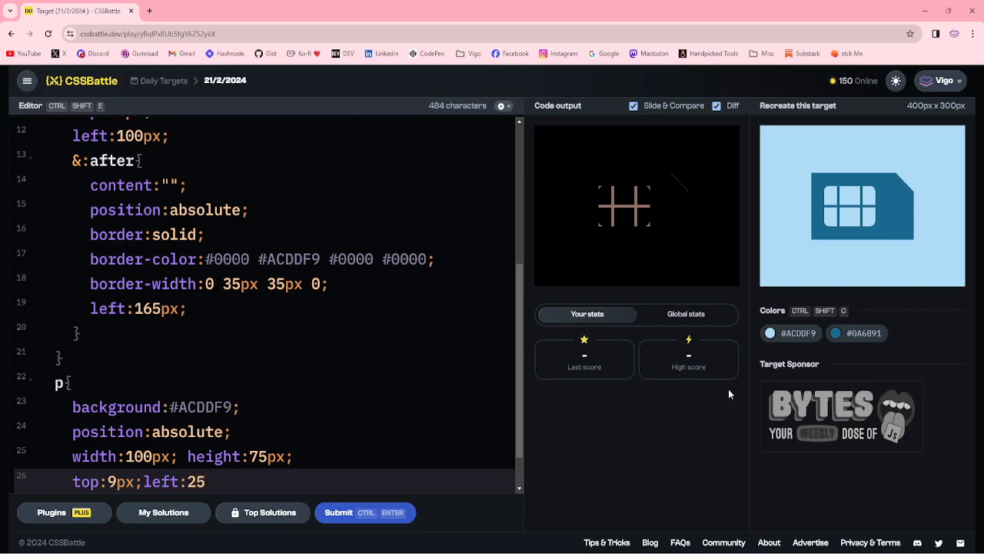
text(px;)
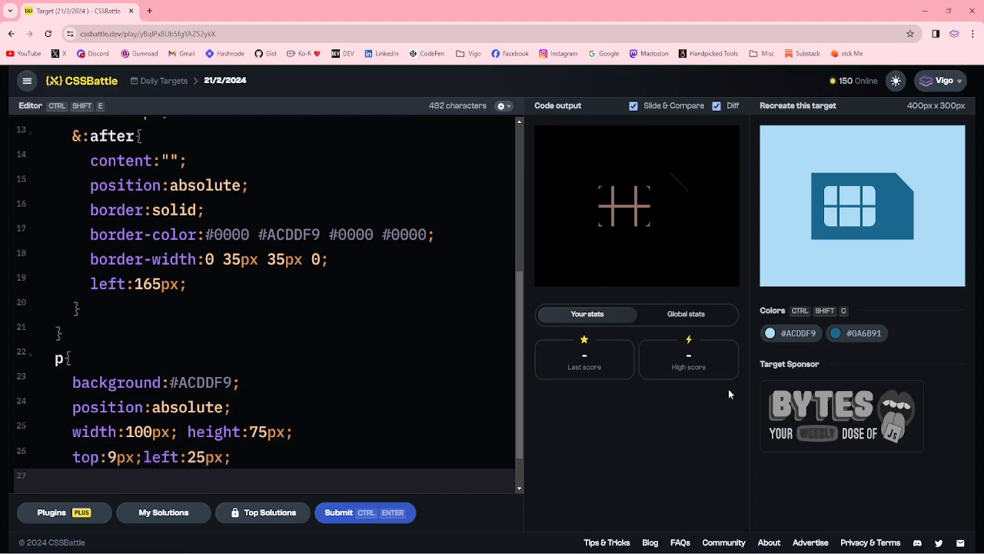
text(border-radius)
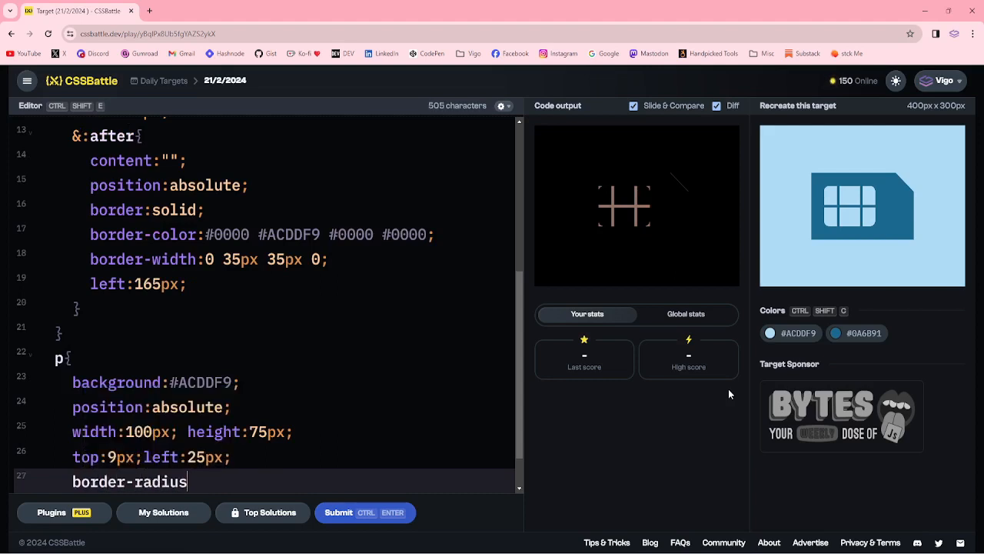
text(:10p)
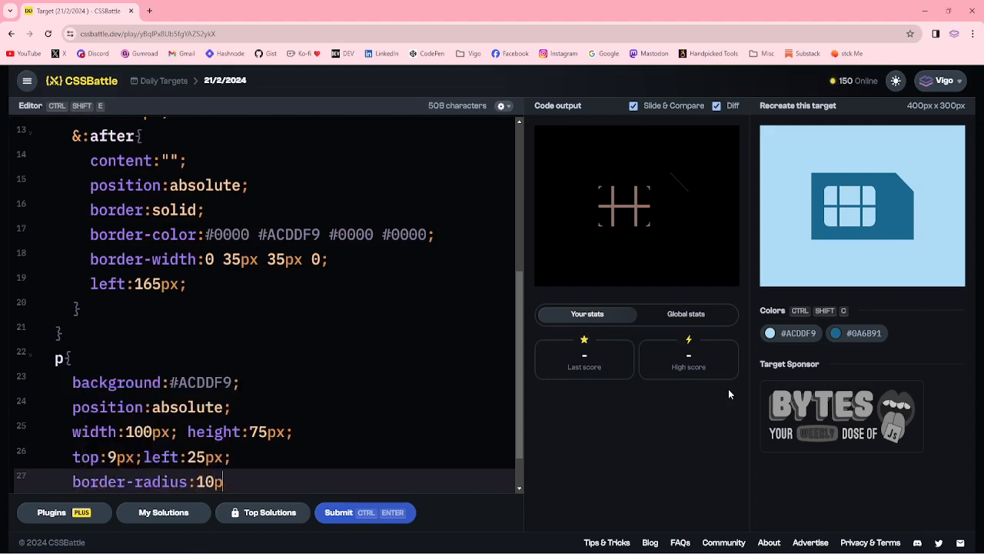
text(x)
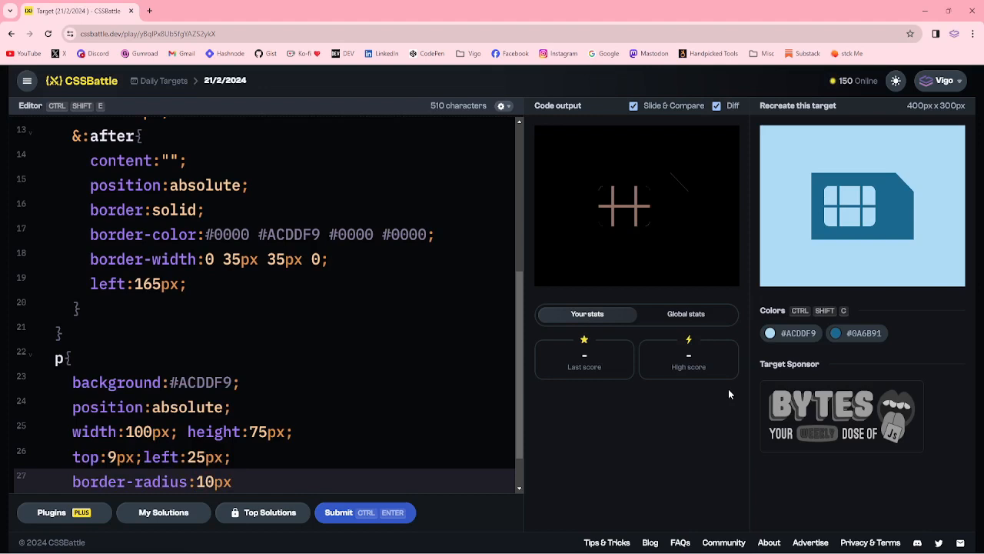
text(;)
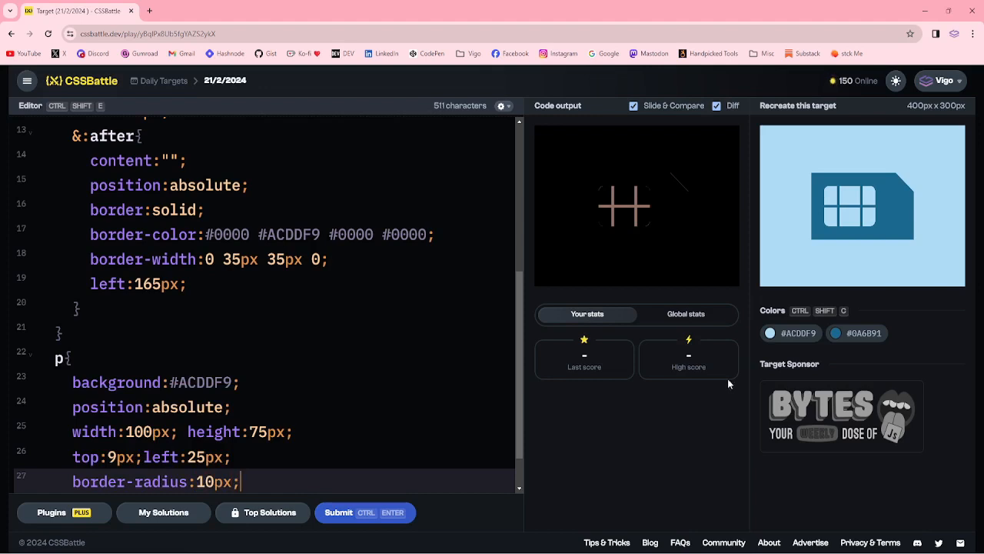
click(717, 105)
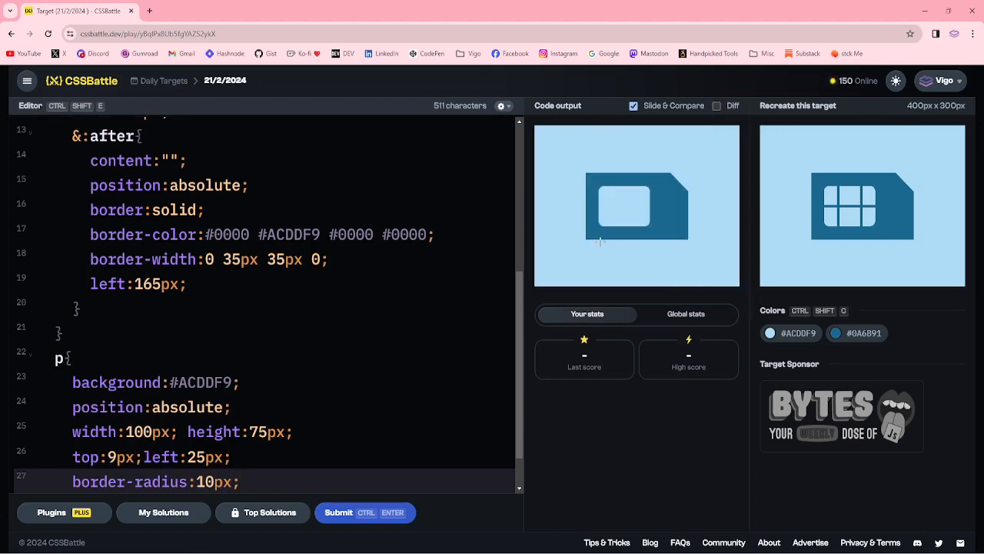
mouse_move(818, 199)
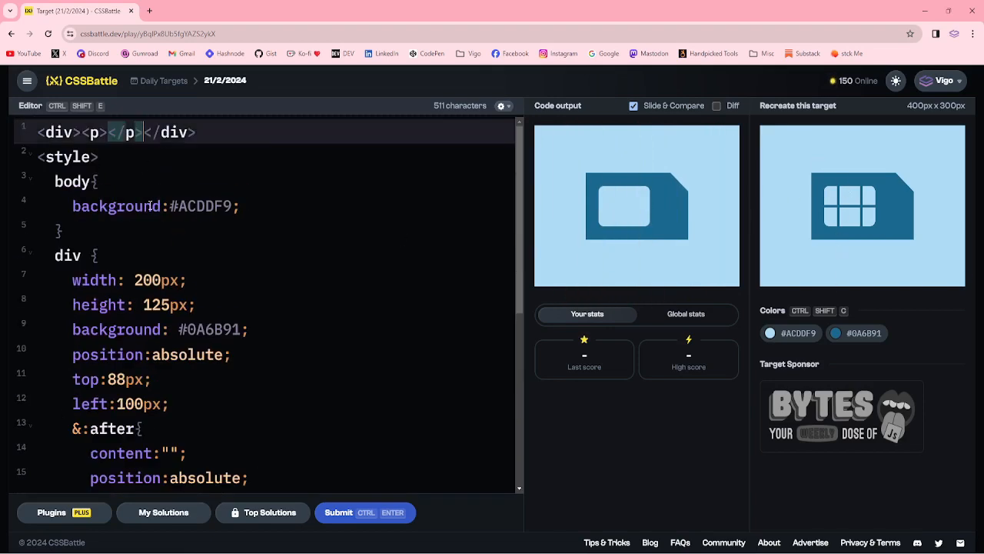
- Add a p with id "a" and an #a rule with the dark blue #0A6B91 background
text(p id></p><)
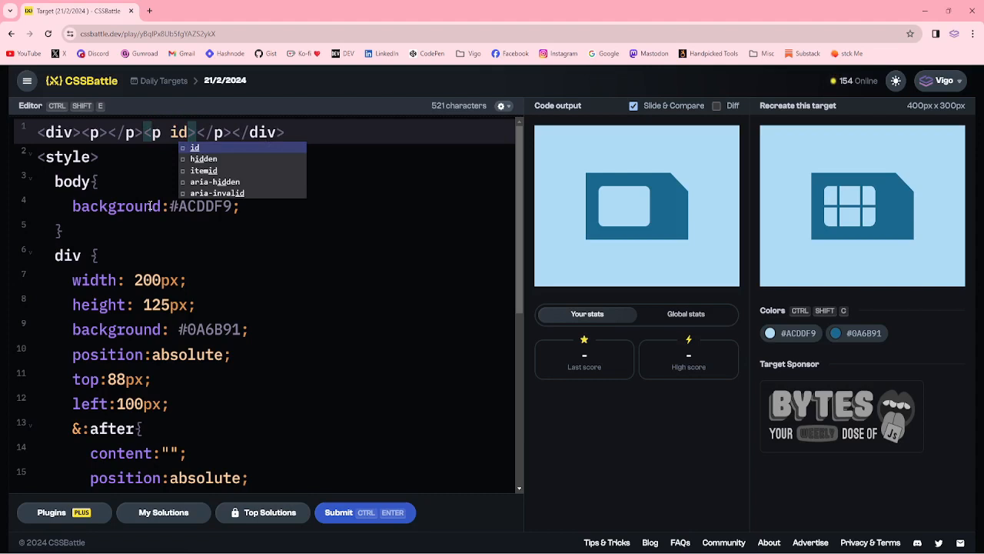
text(="a")
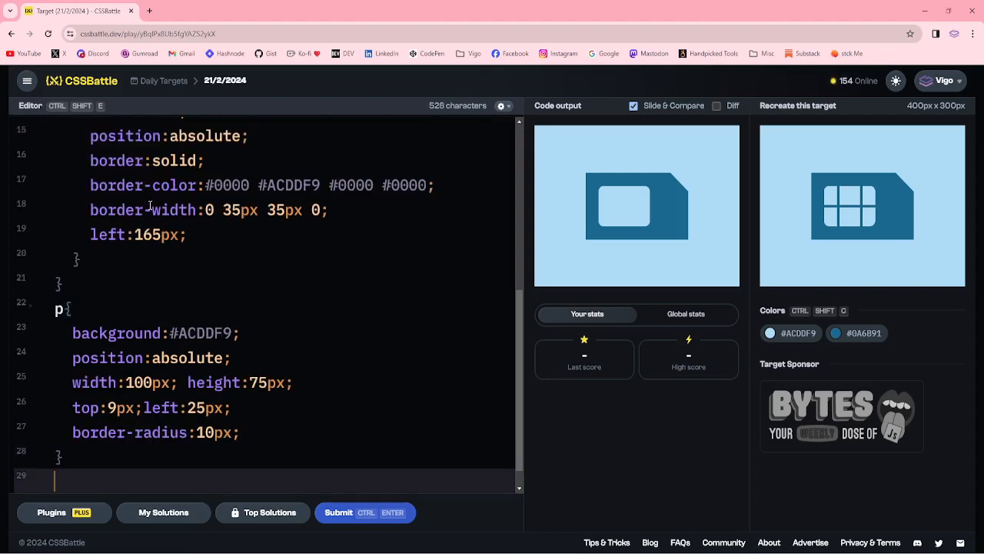
text(#a{)
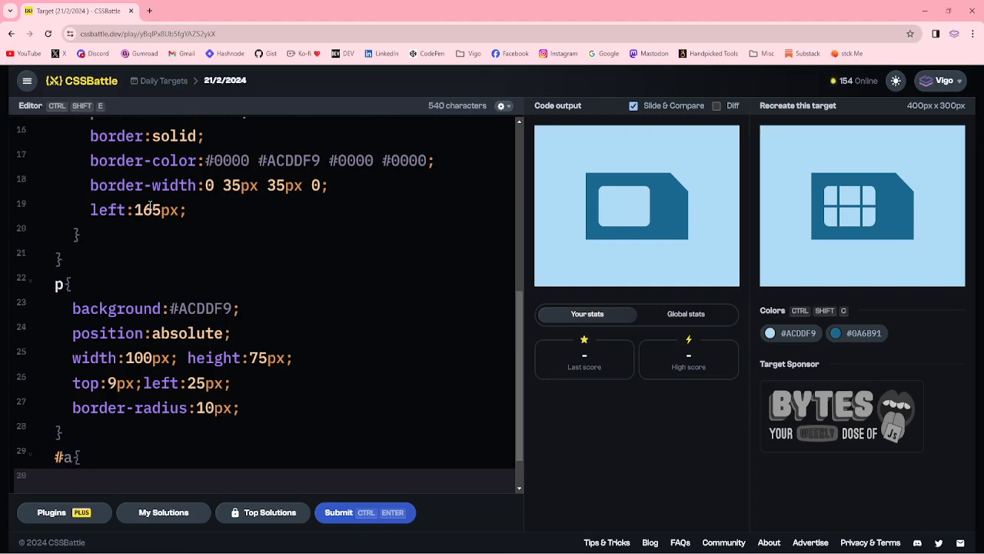
text(background)
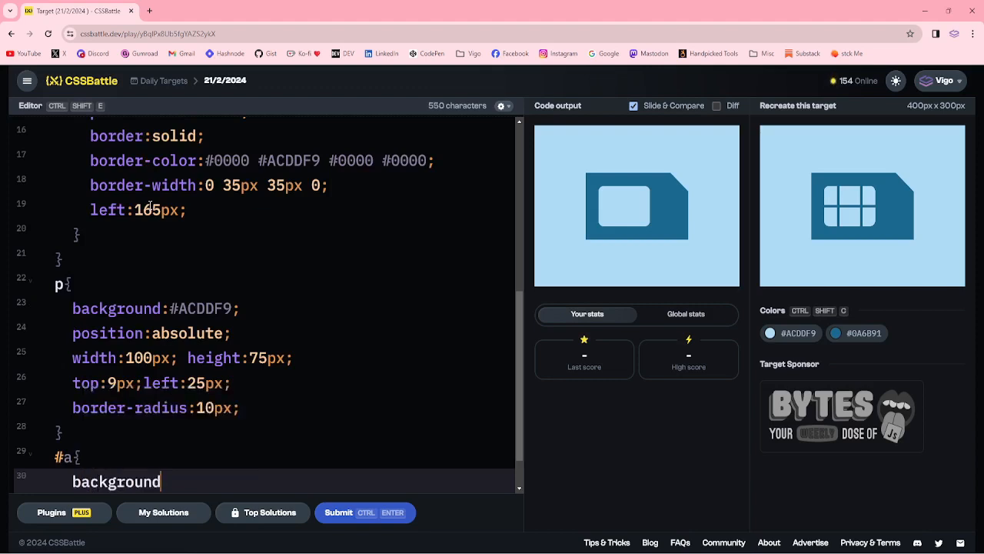
text(:)
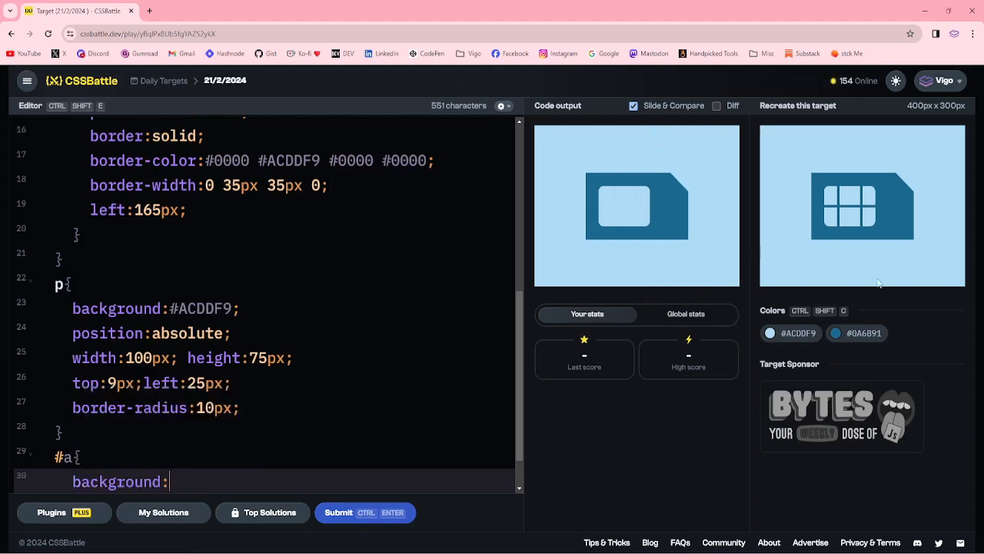
click(858, 332)
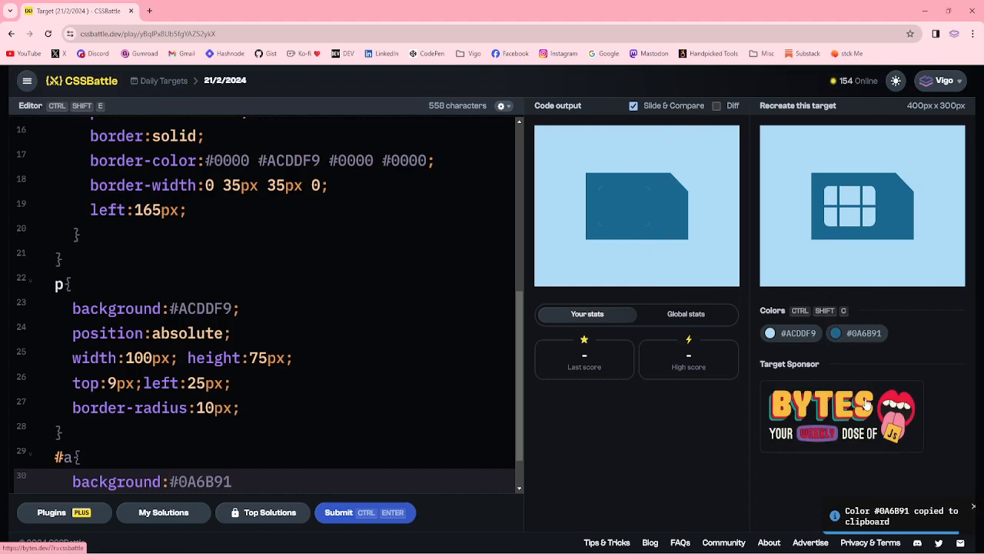
- Size the #a bar 120px wide and 5px tall
text(wid)
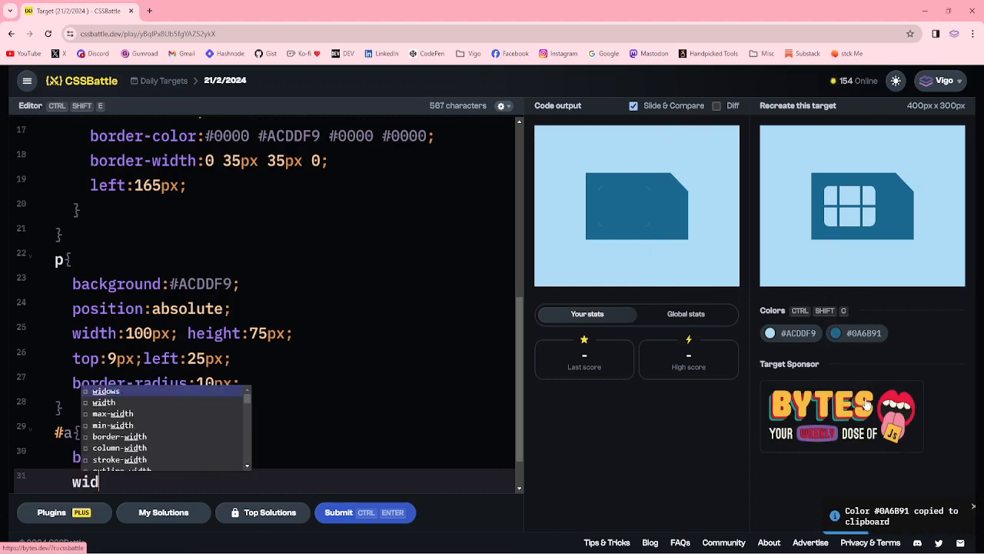
text(width:1)
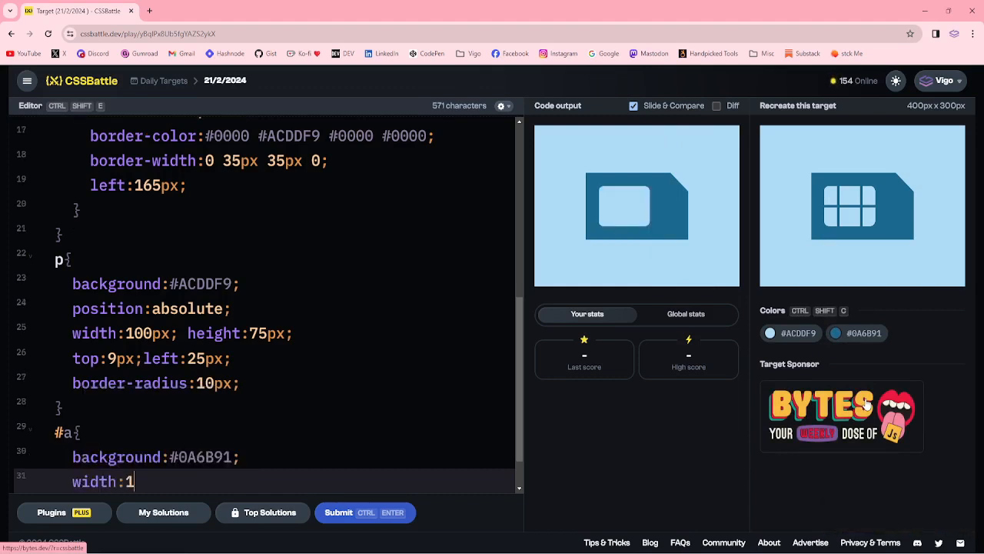
text(20px)
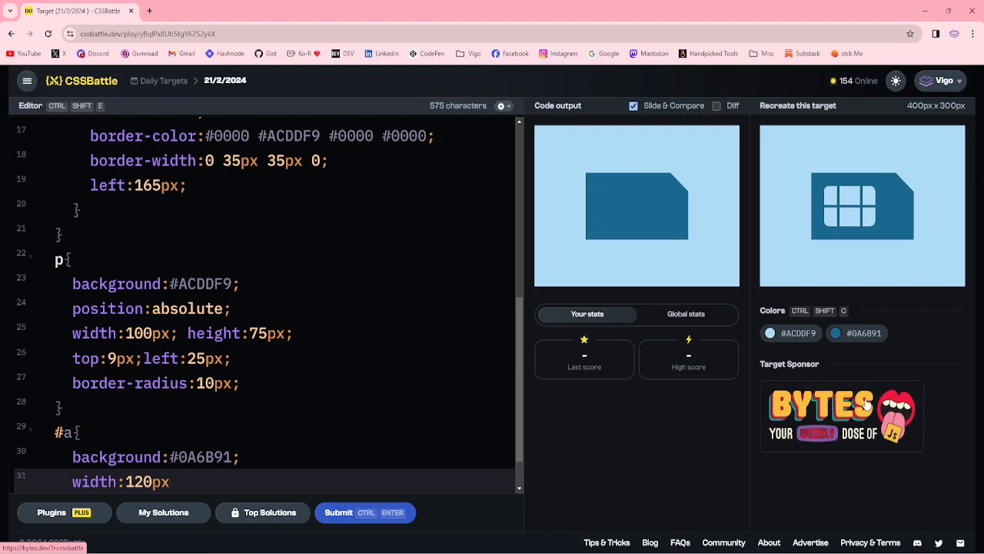
text(height:)
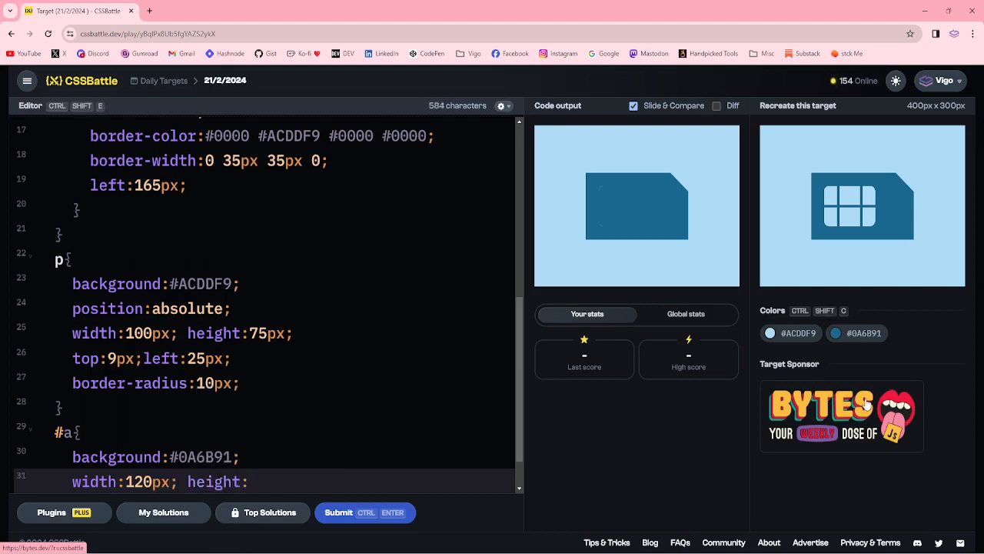
text(5)
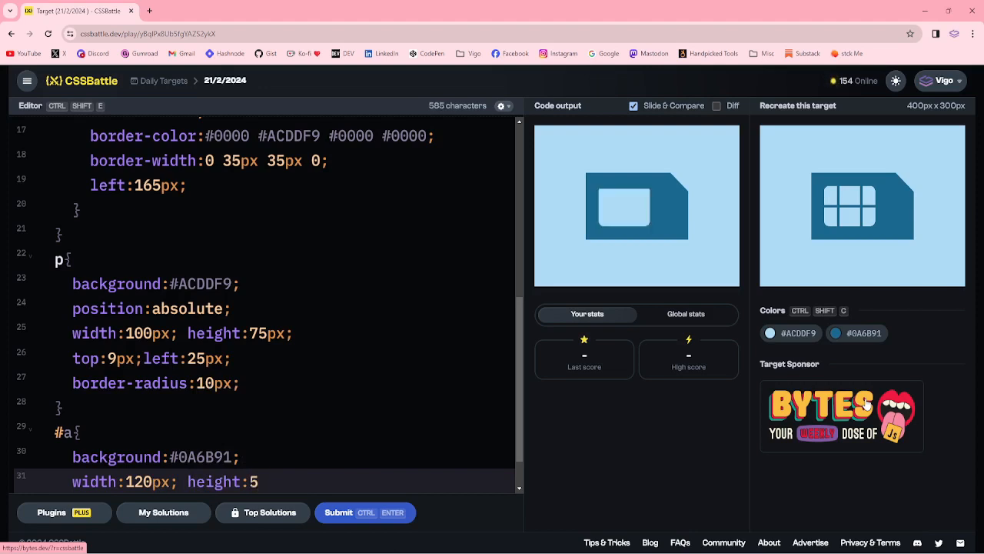
text(px;)
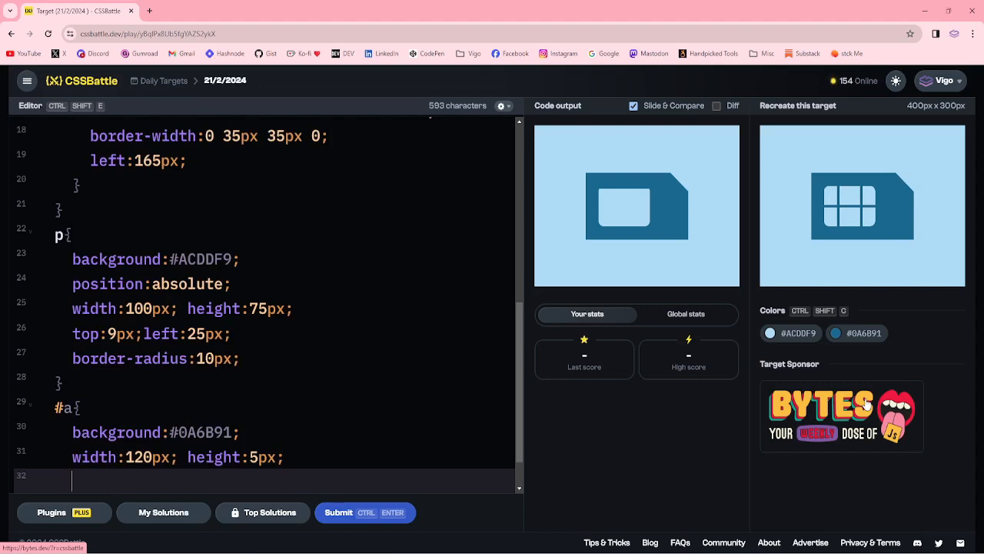
- Position the bar at left 10px and top 40px, checking it in the diff view
text(left:10)
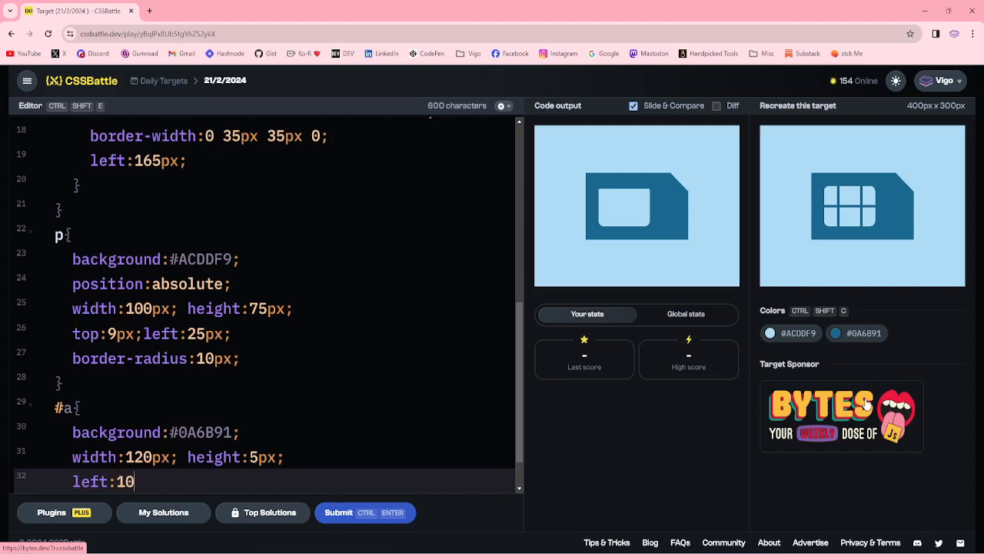
text(px)
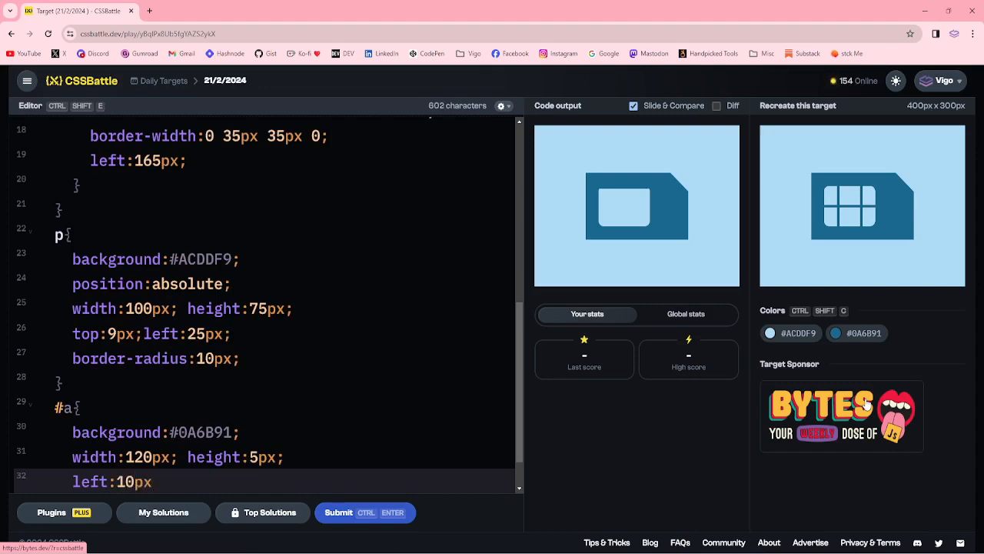
text(top)
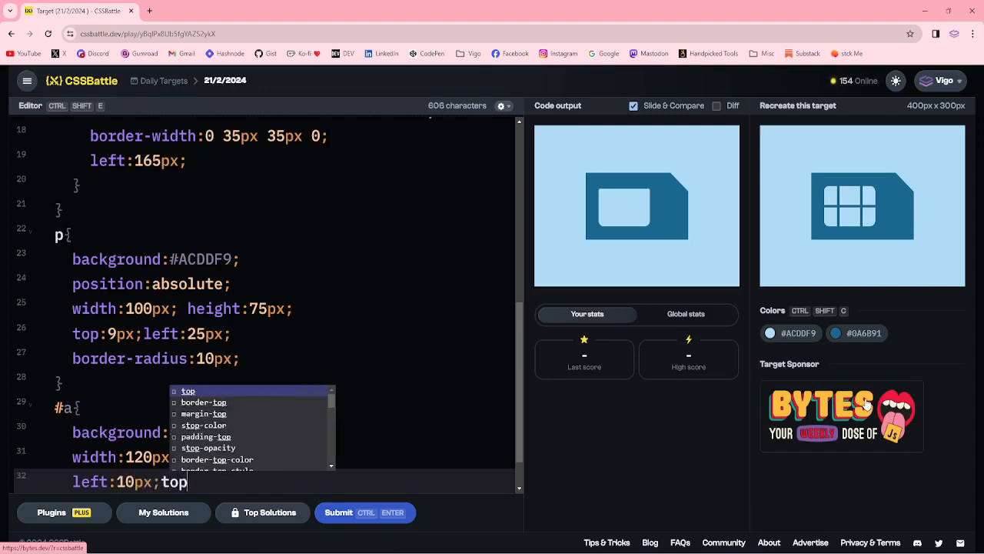
text(:)
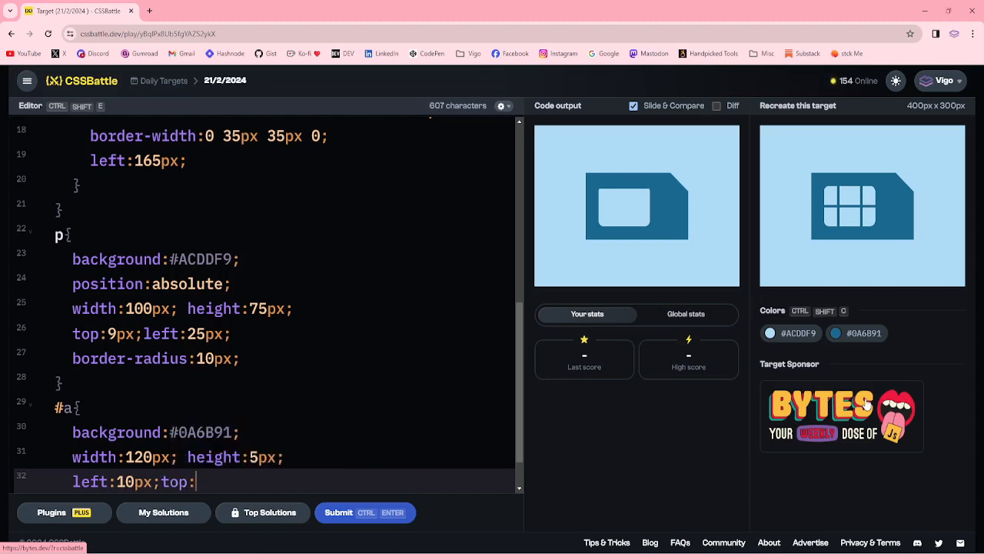
text(40)
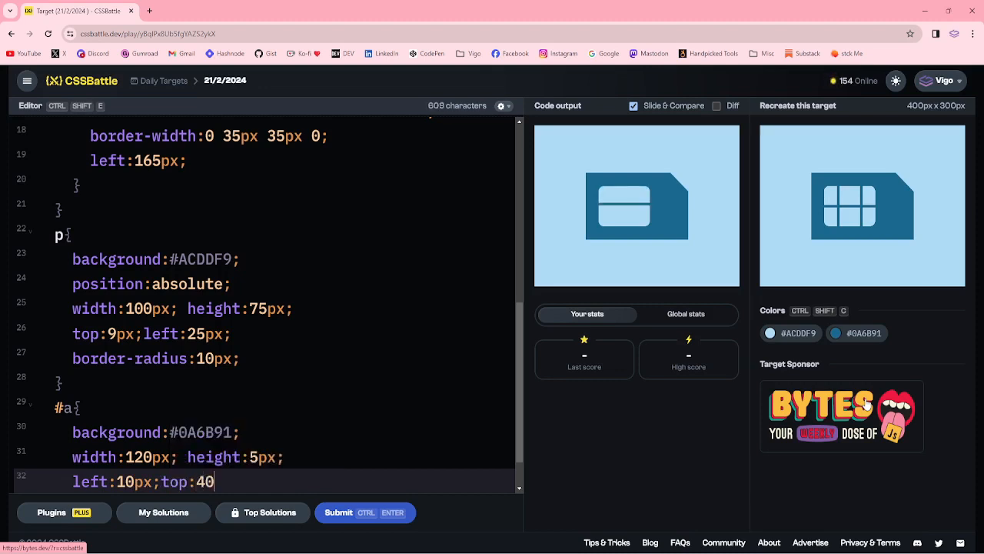
text(px)
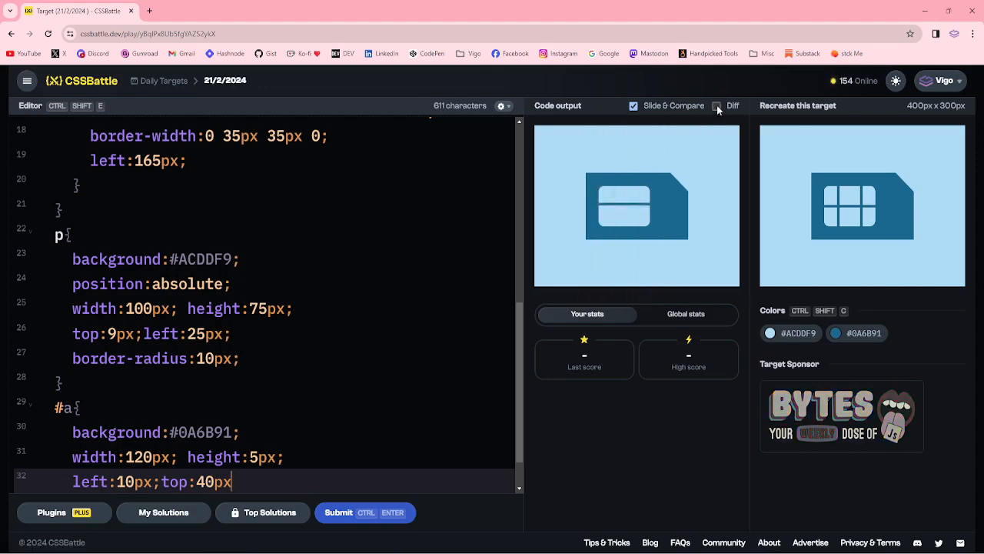
click(717, 104)
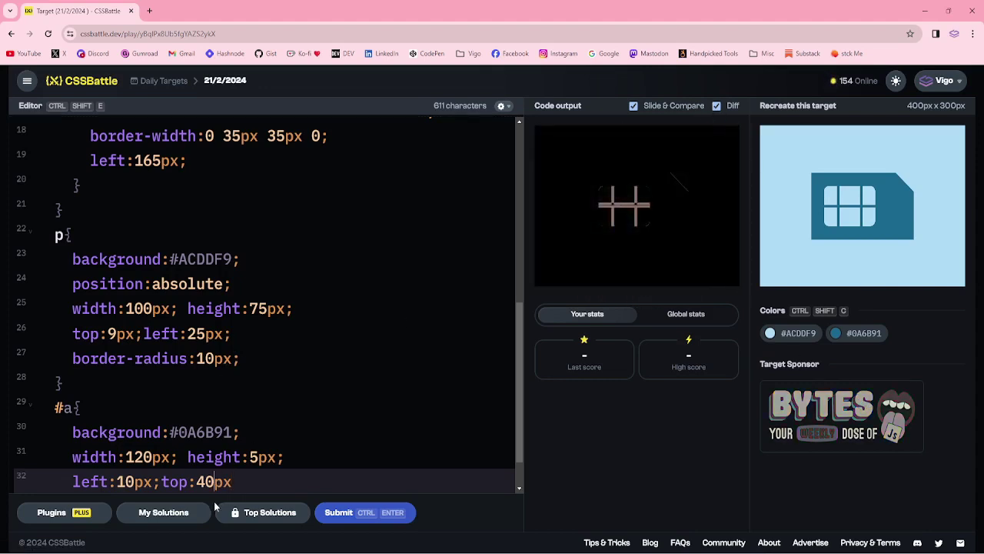
text(5)
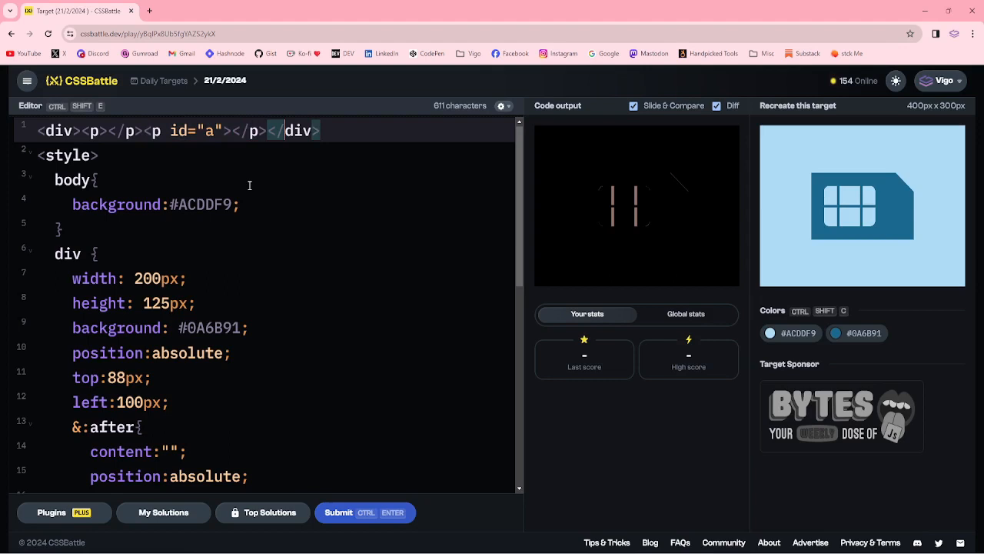
- Add a p with id "b", group #a,#b, and rotate #b by 90deg
text(<p id="a"></p><)
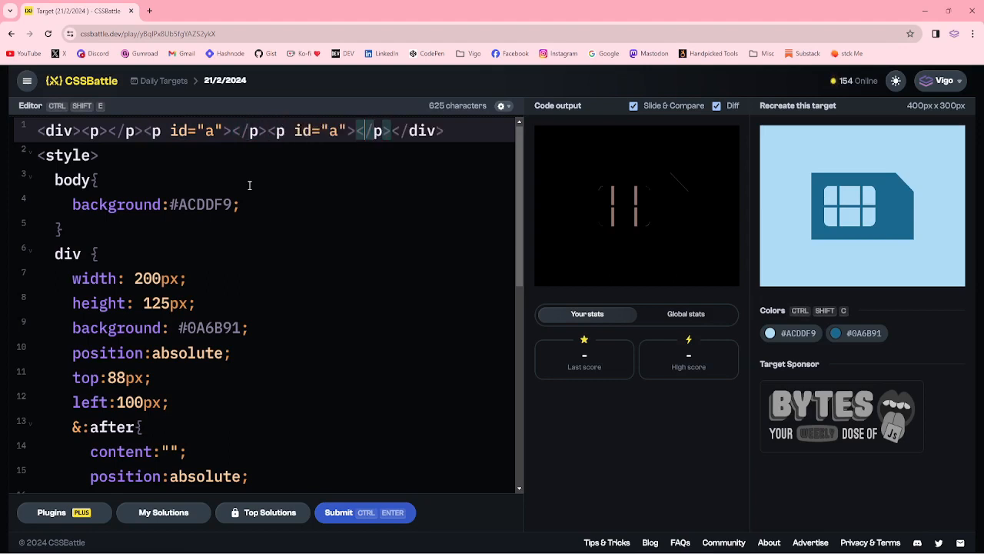
text(b)
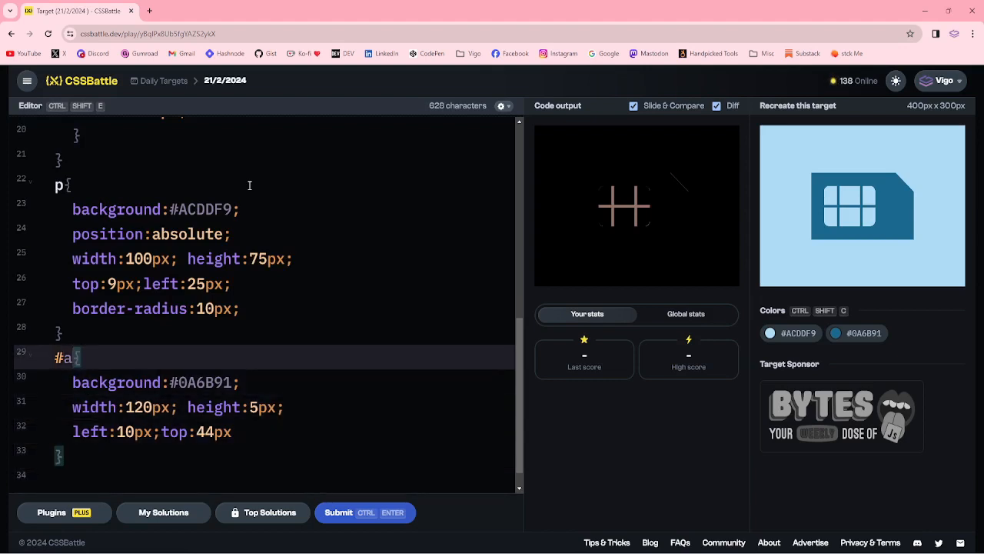
text(,#b)
click(280, 475)
text(#b{)
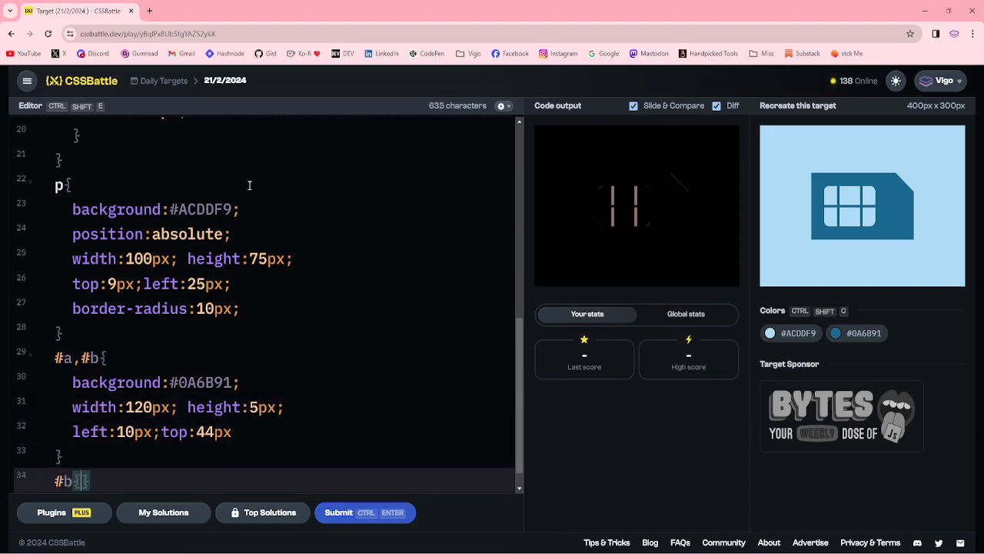
text(rotate:)
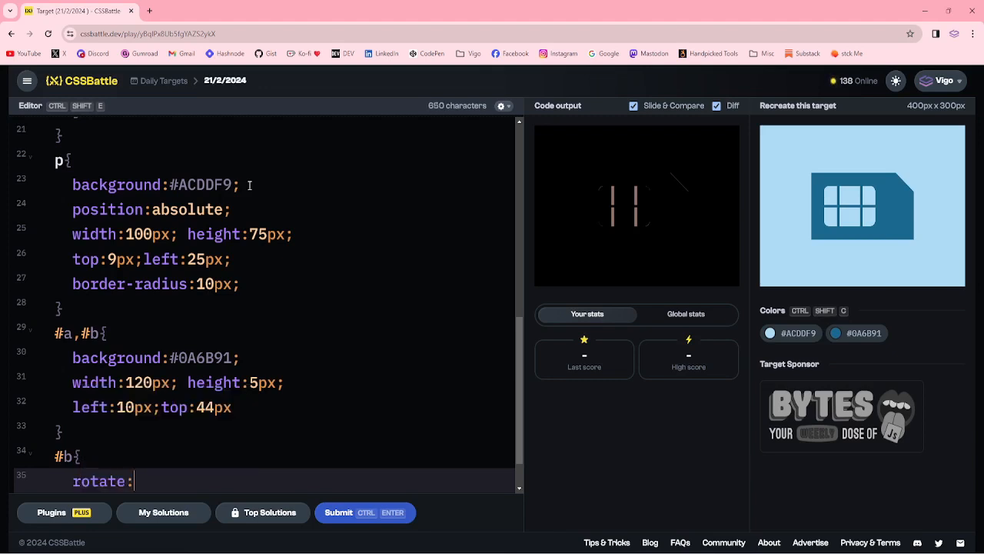
text(90deg;)
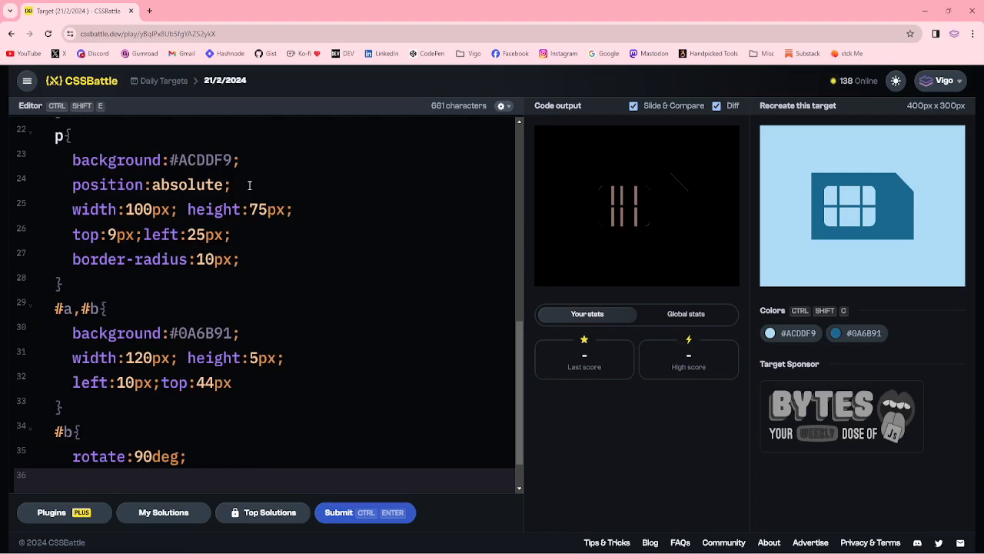
- Offset #b to left -7px and make it 119px wide
text(left:)
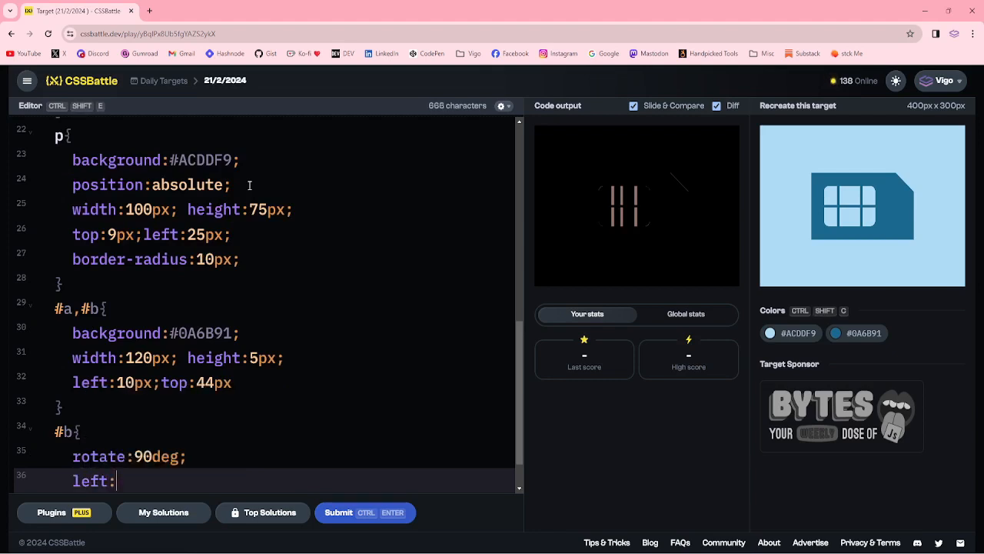
text(-)
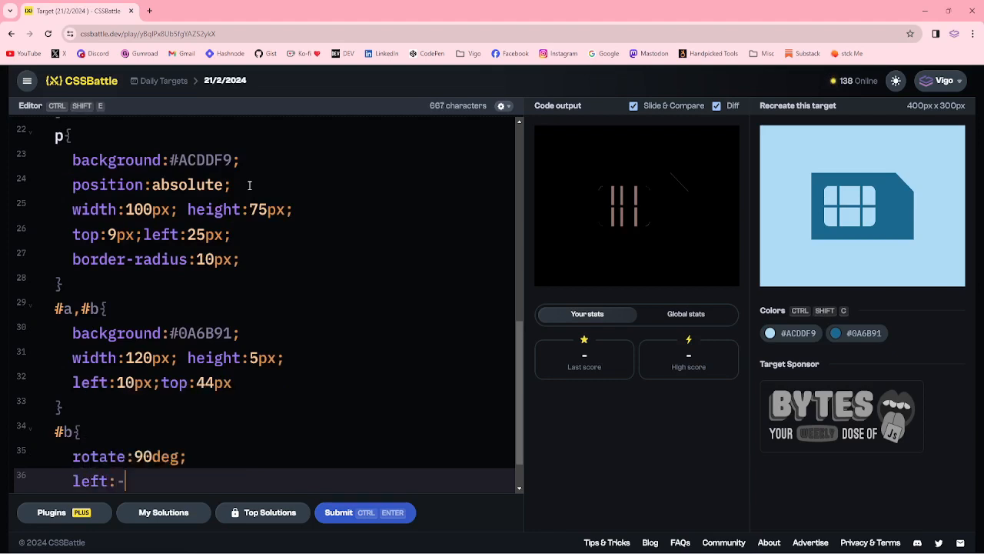
text(5)
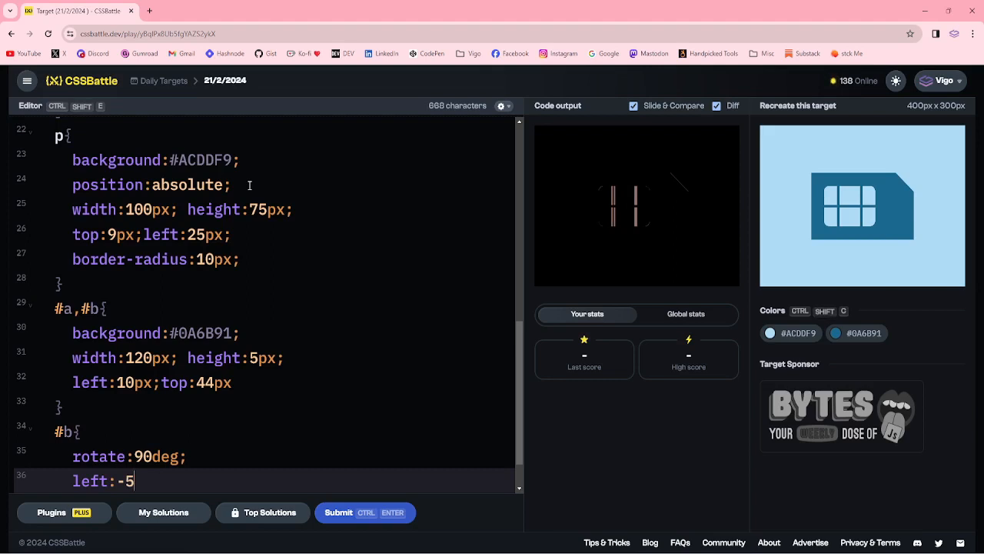
text(7px)
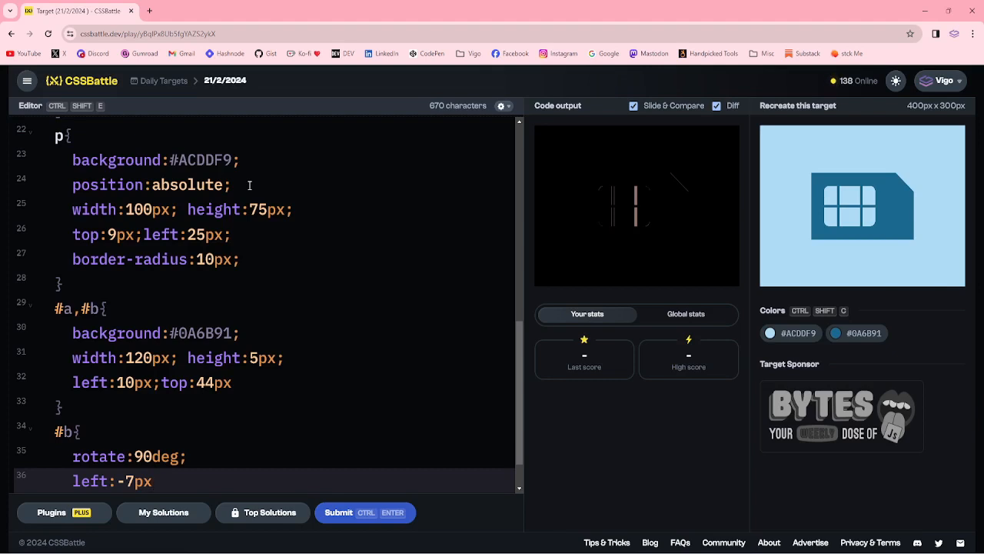
text(;)
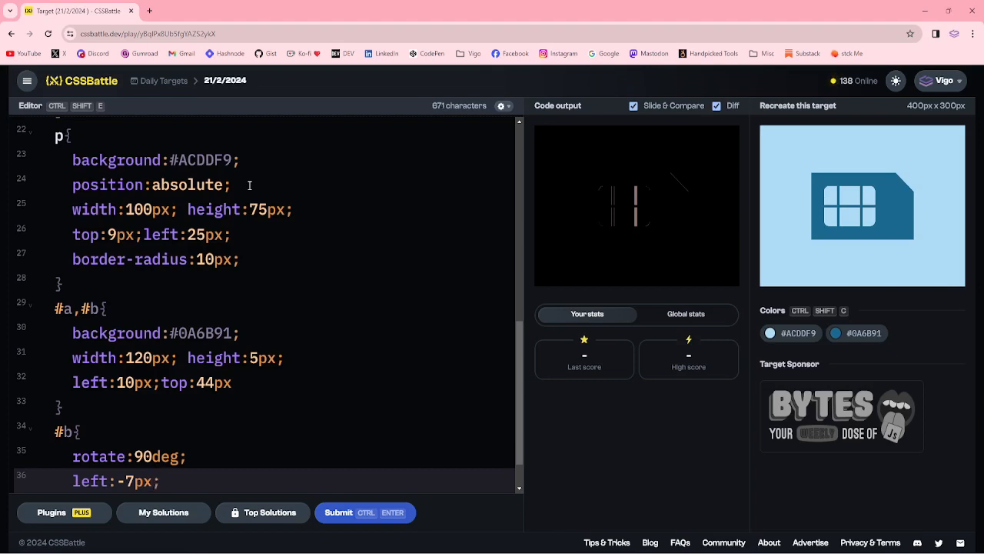
text(width:)
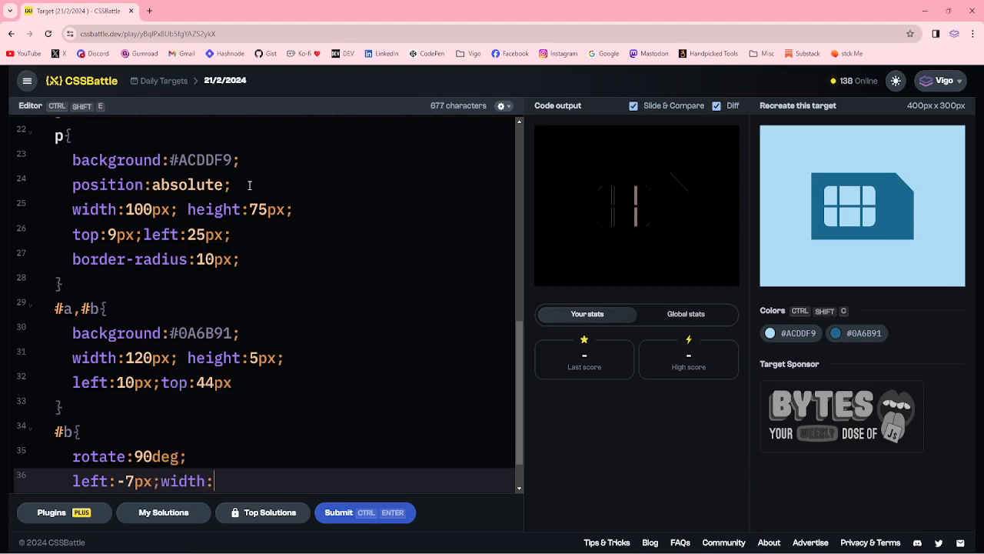
text(119)
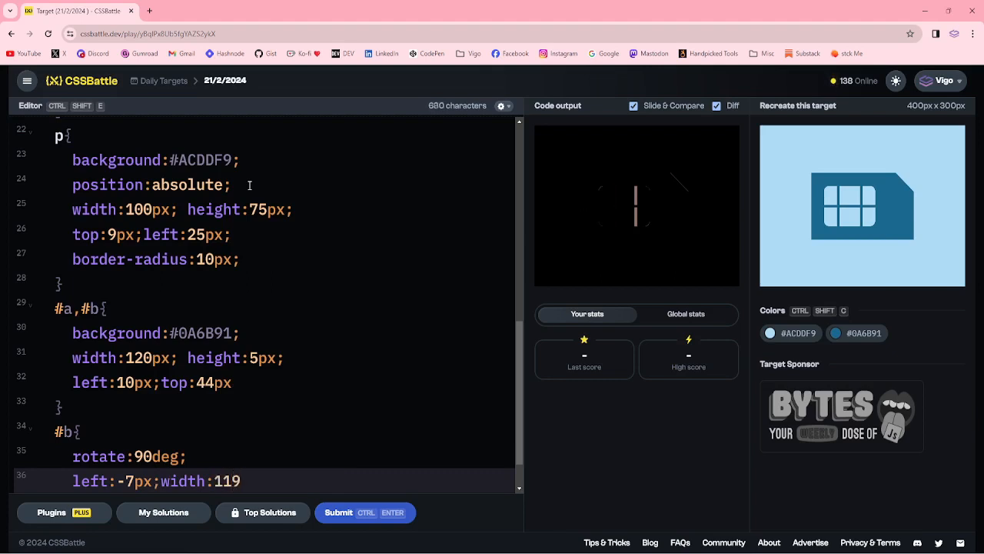
text(px)
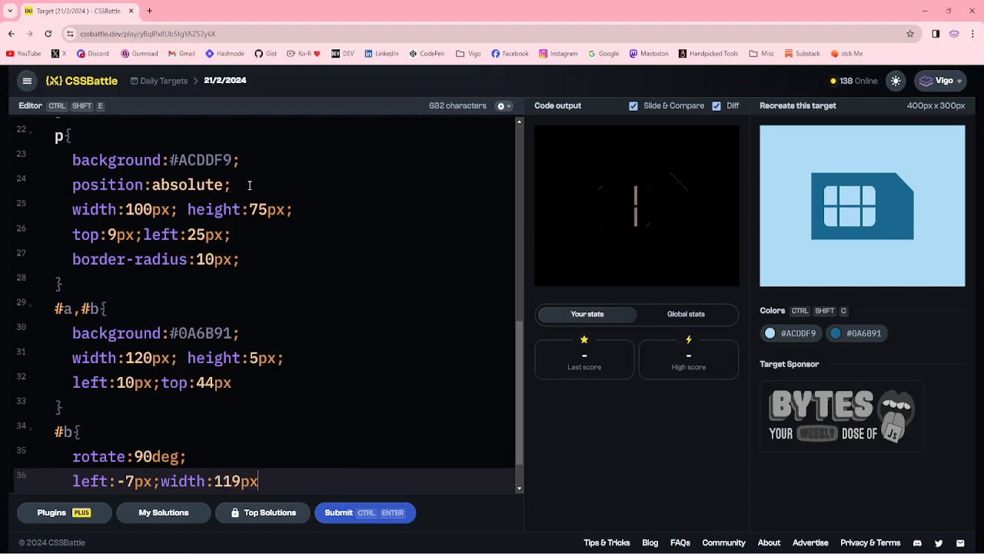
- Give #b a box-shadow 0 -45px #0A6B91 to draw the second vertical bar
text(box-shadow)
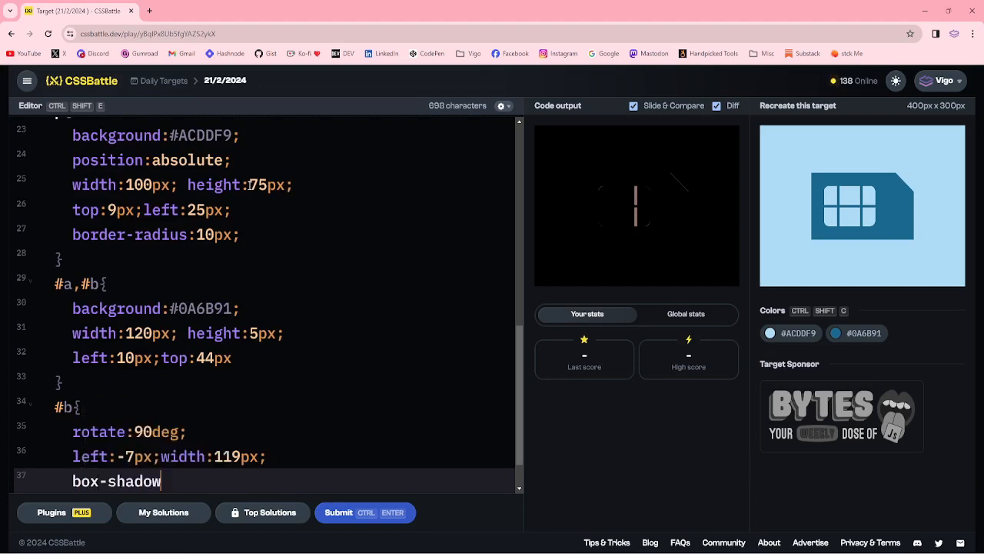
text(:0)
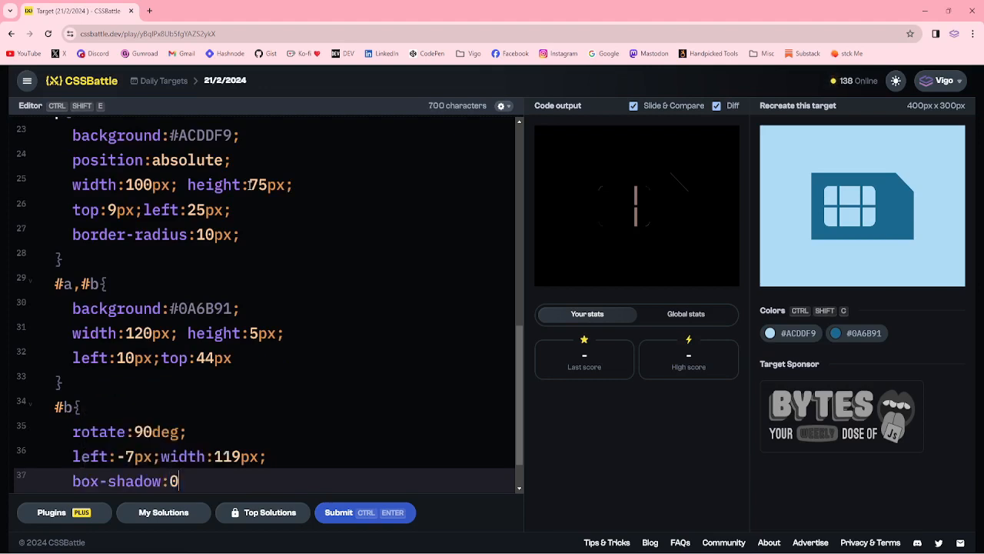
text(-40)
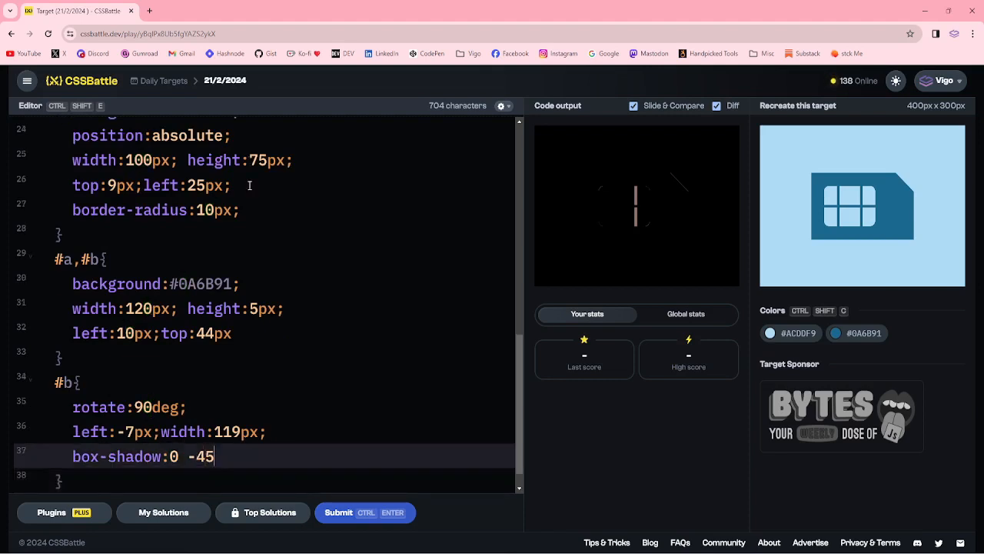
text(px)
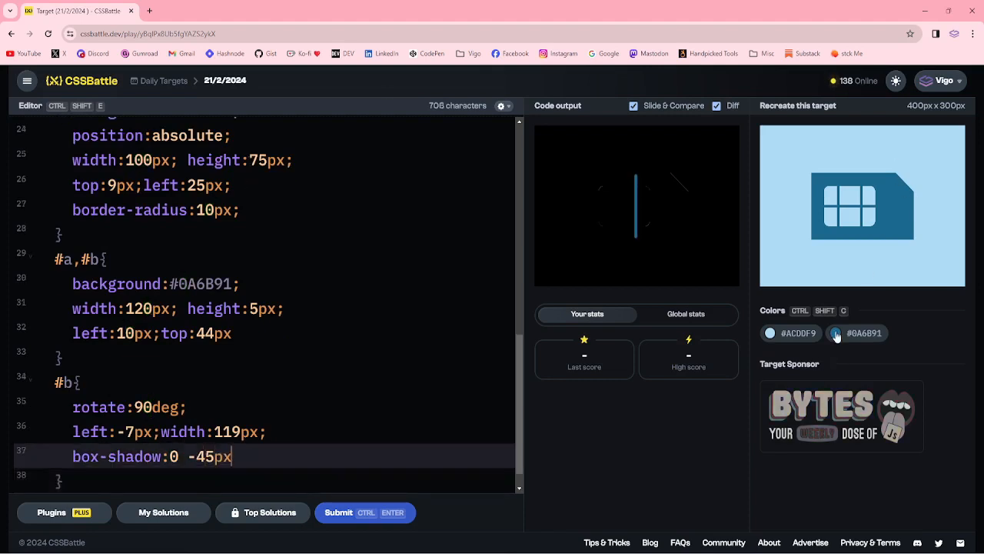
click(836, 332)
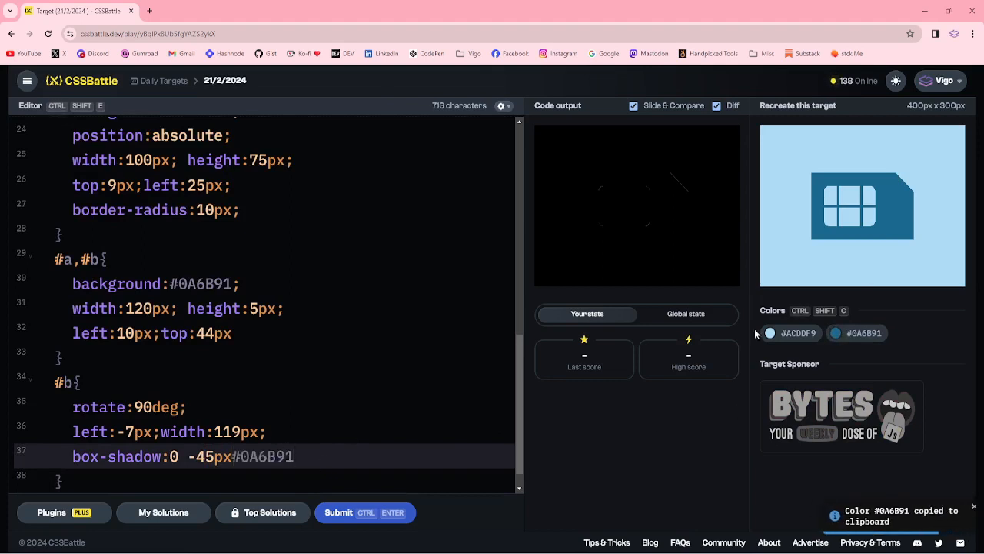
- Submit the SIM card solution and receive the 100% match score of 600.45
click(717, 105)
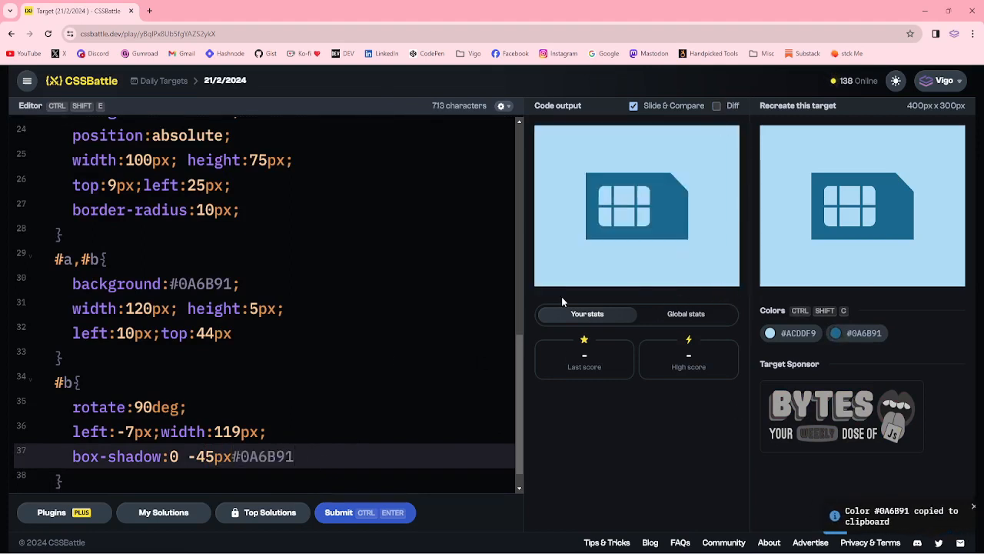
scroll(down, 3)
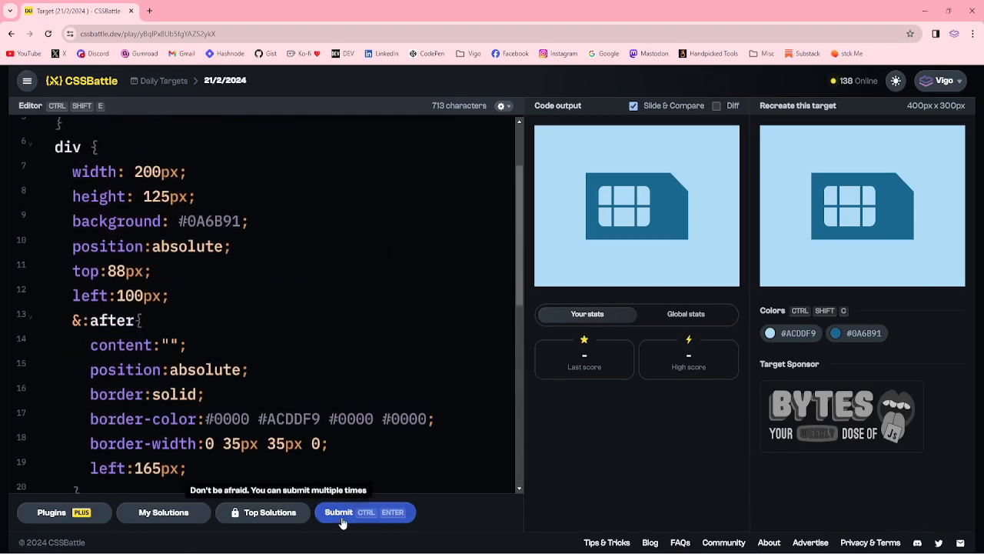
click(338, 512)
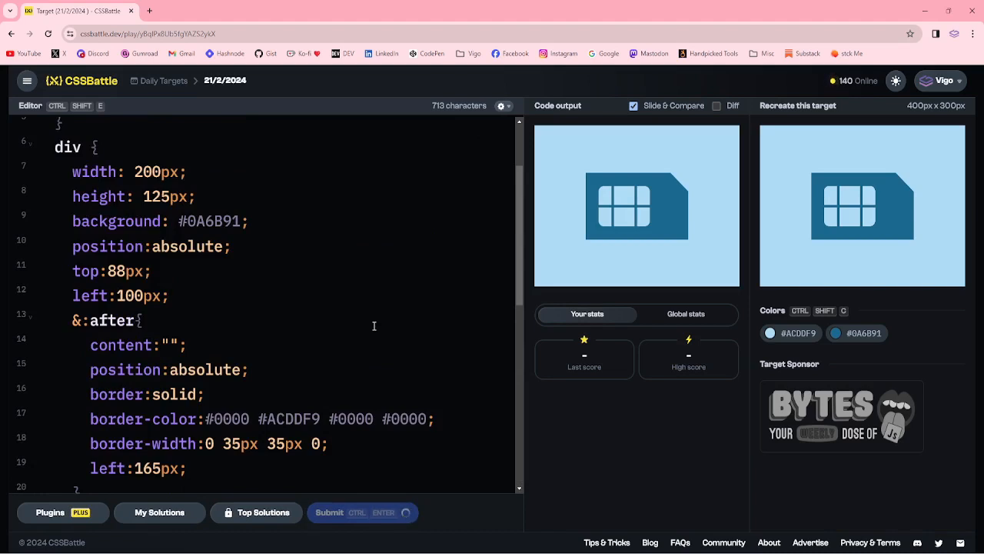
click(363, 512)
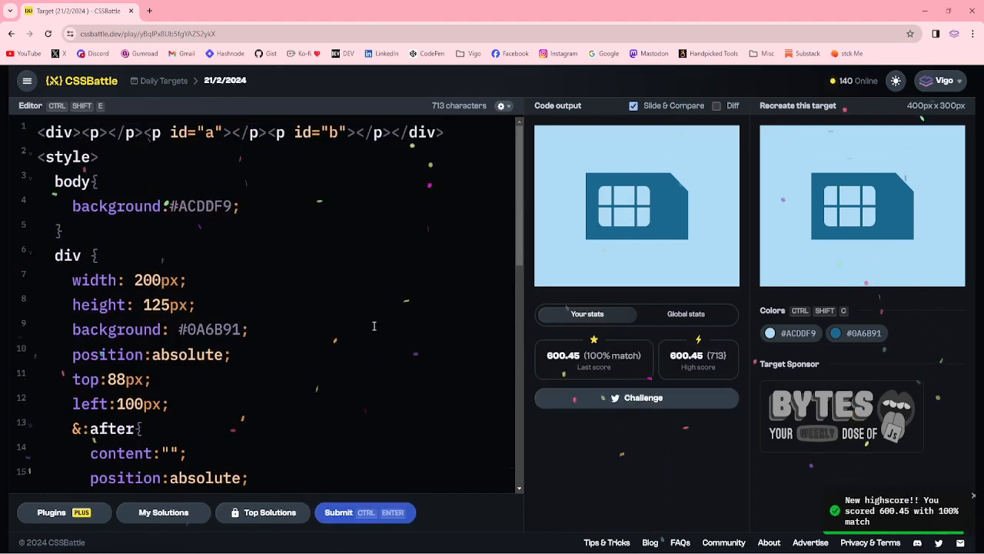